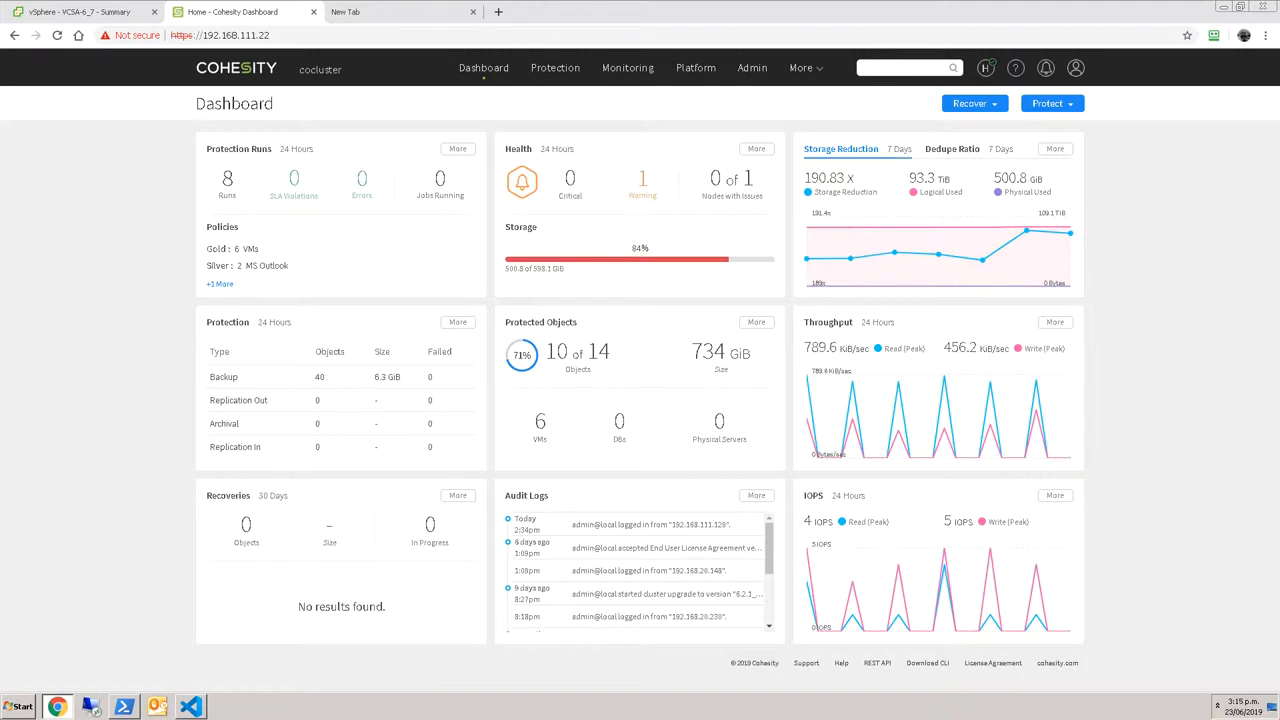
mouse_move(330, 508)
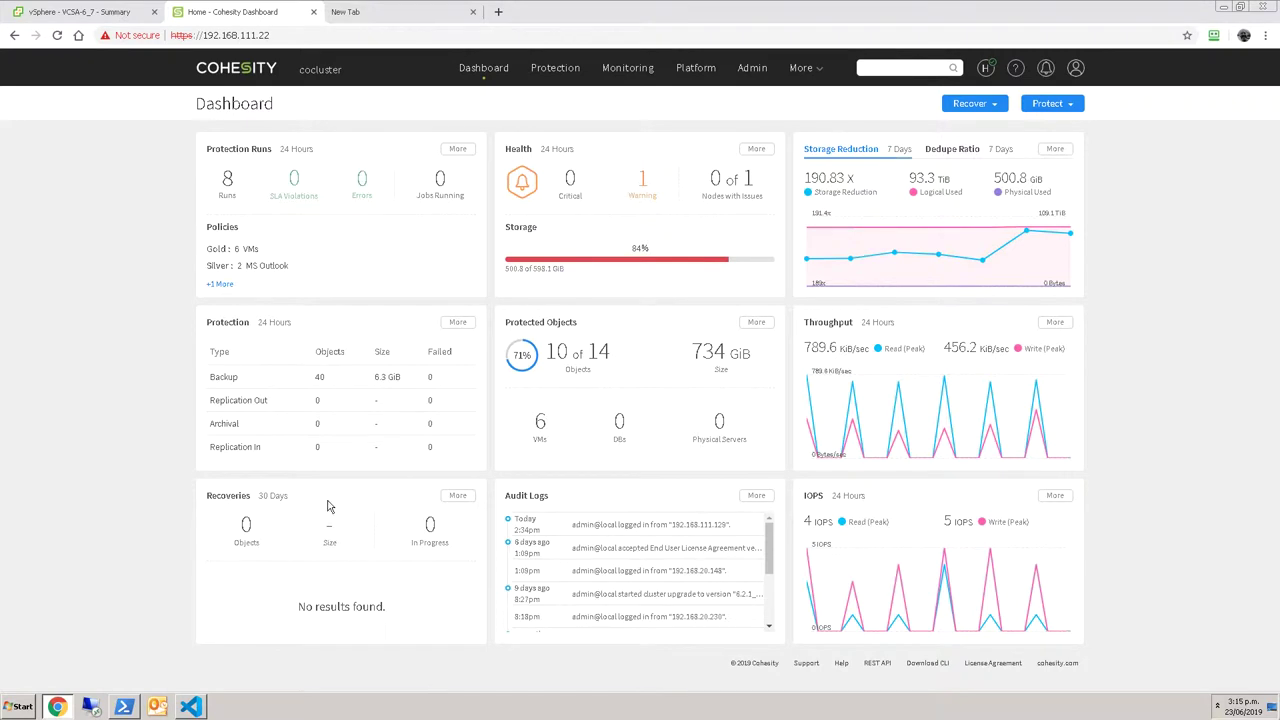
Switch from the Cohesity Dashboard to an empty new browser tab
click(400, 12)
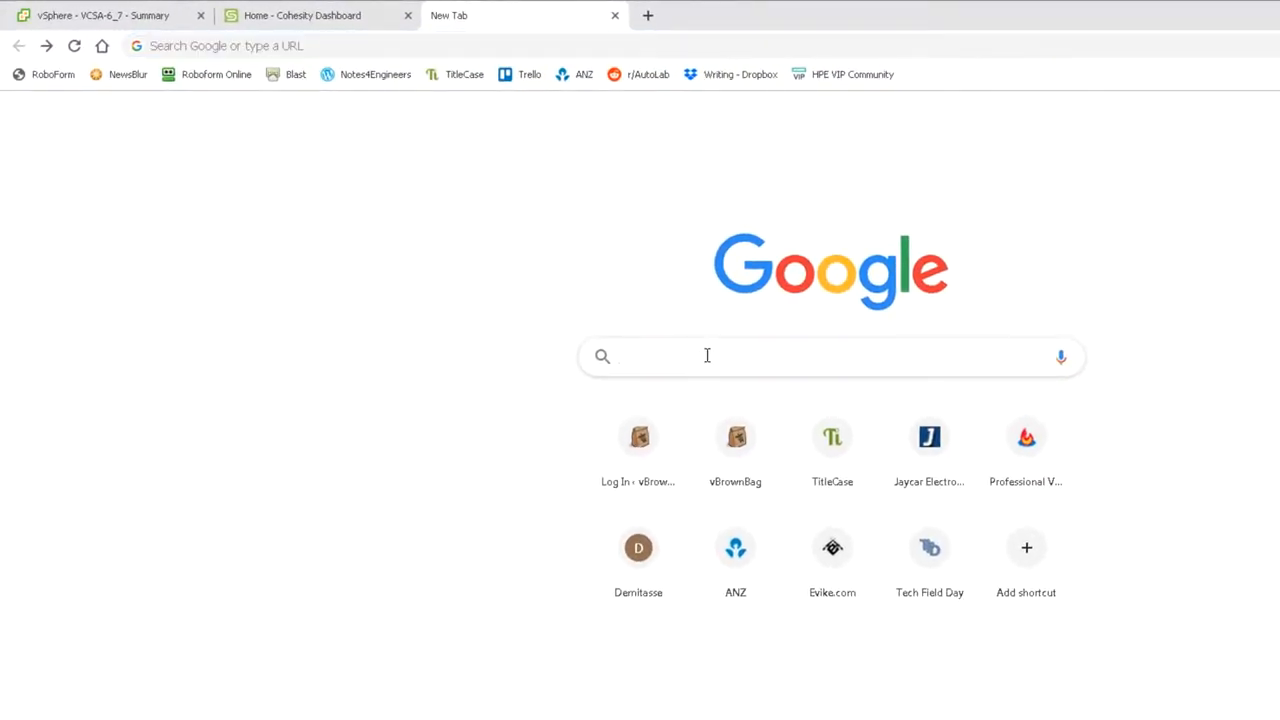
Search 'cohesity powershell' and open the Cohesity PowerShell Module project site
text(cohesity powershell)
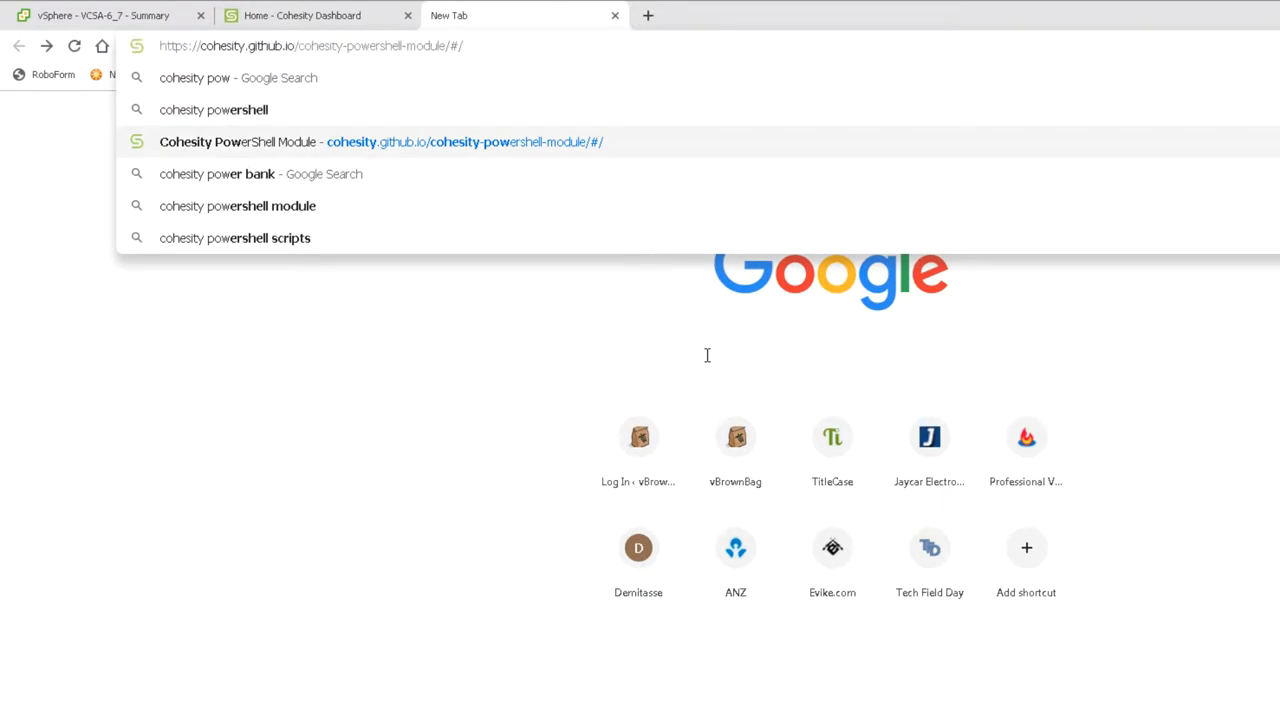
click(380, 140)
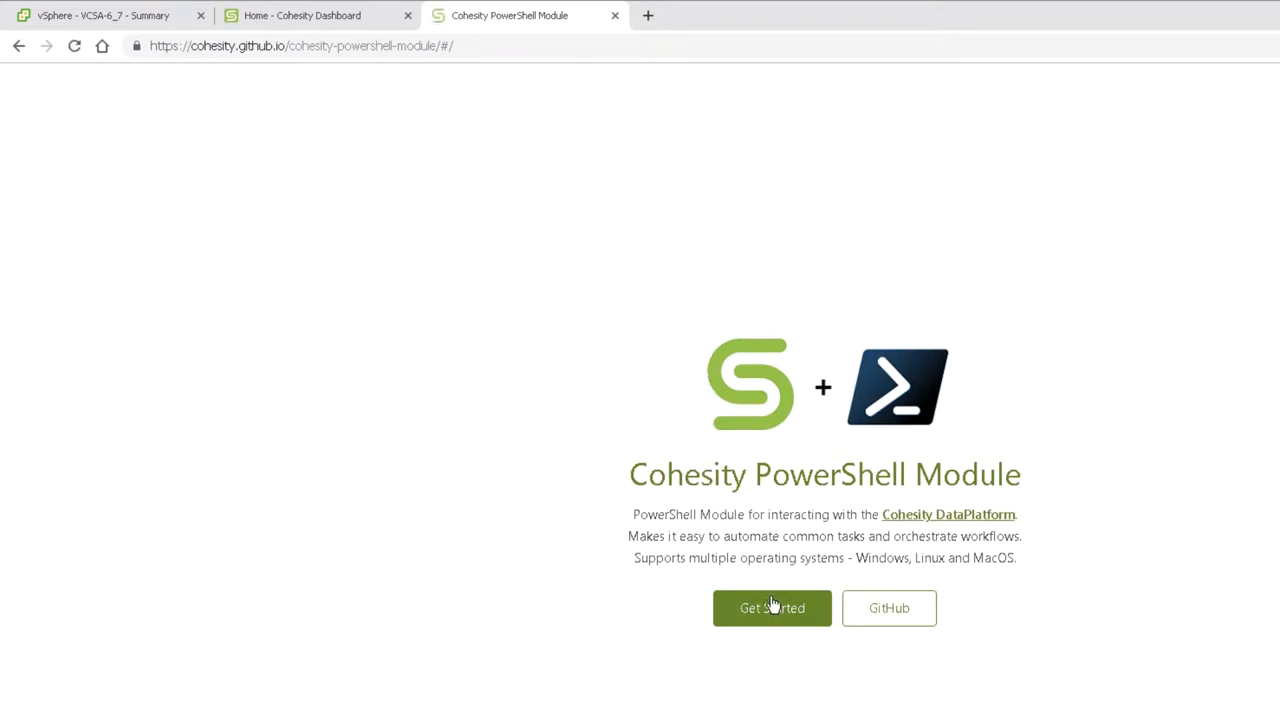
Browse Get Started, Pre-requisites and Setup, showing the Windows PowerShell install command
click(772, 608)
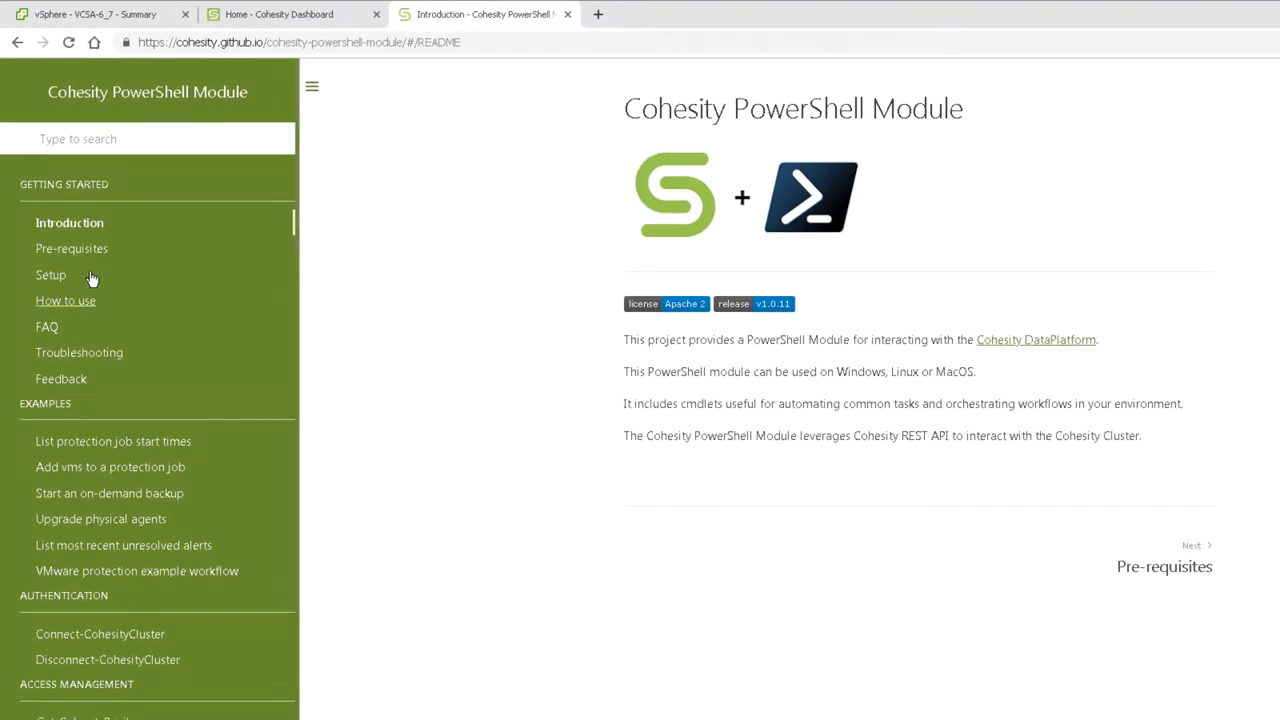
click(72, 248)
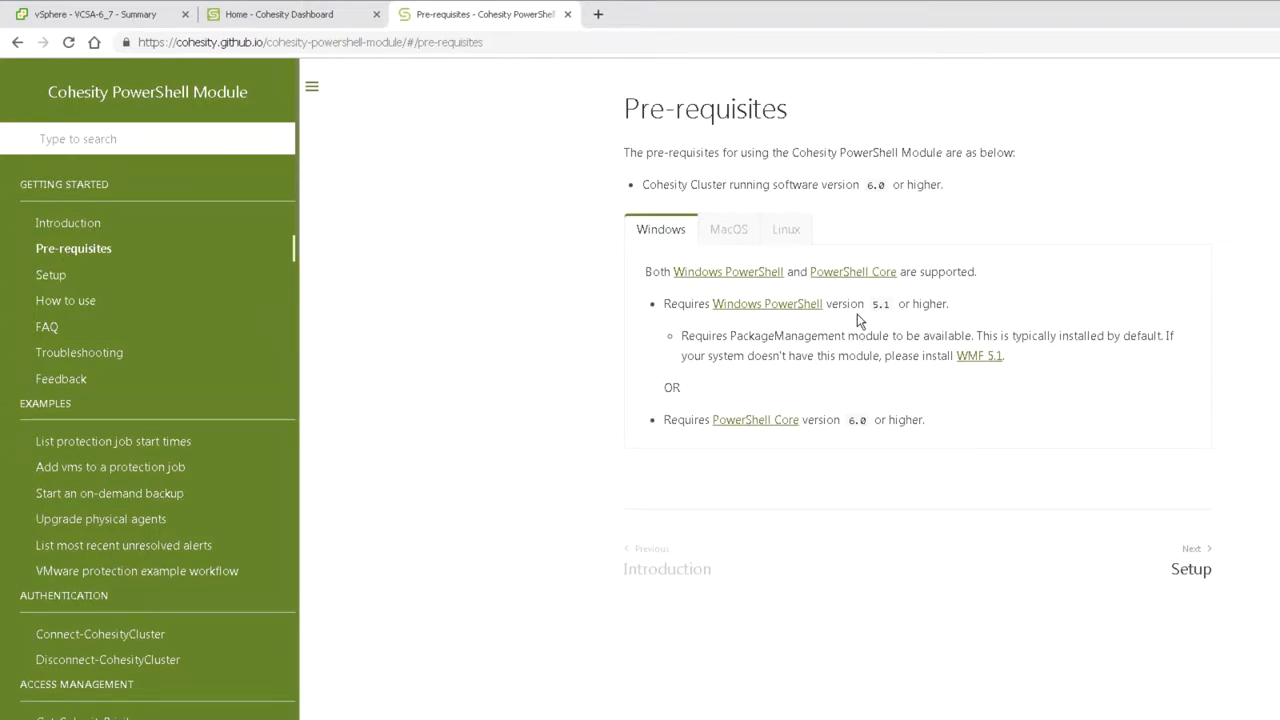
mouse_move(828, 322)
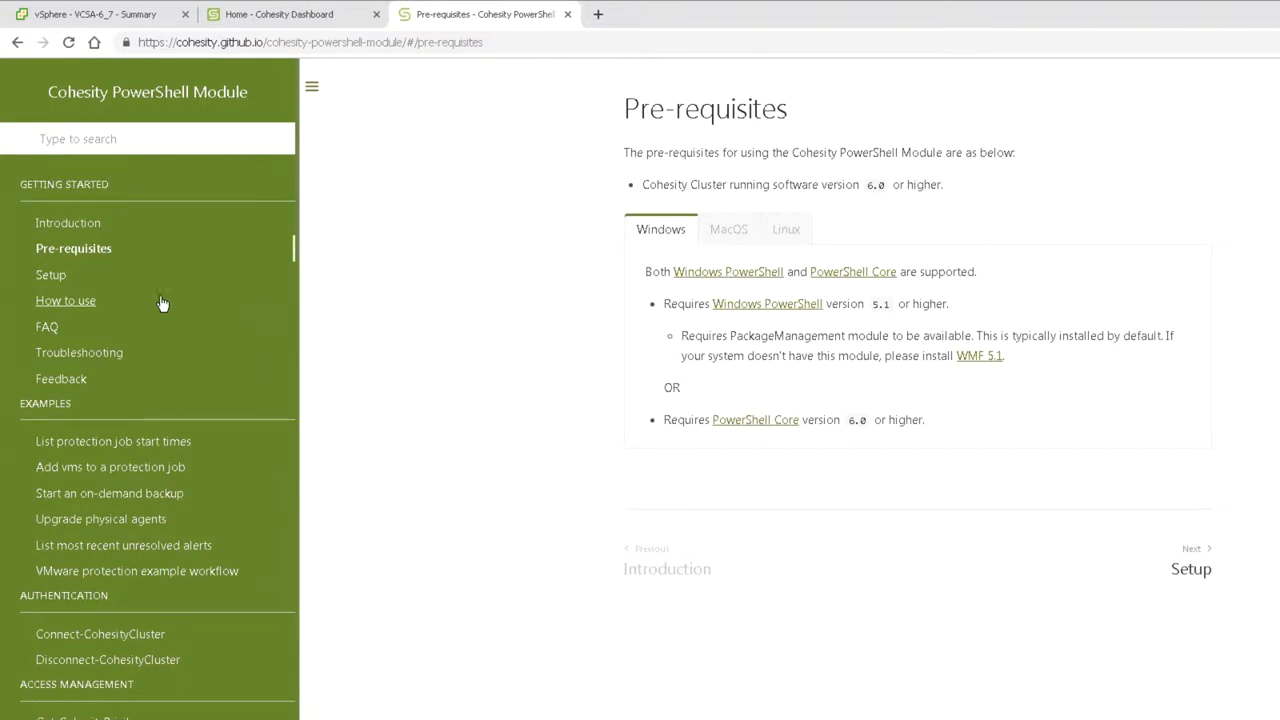
click(52, 276)
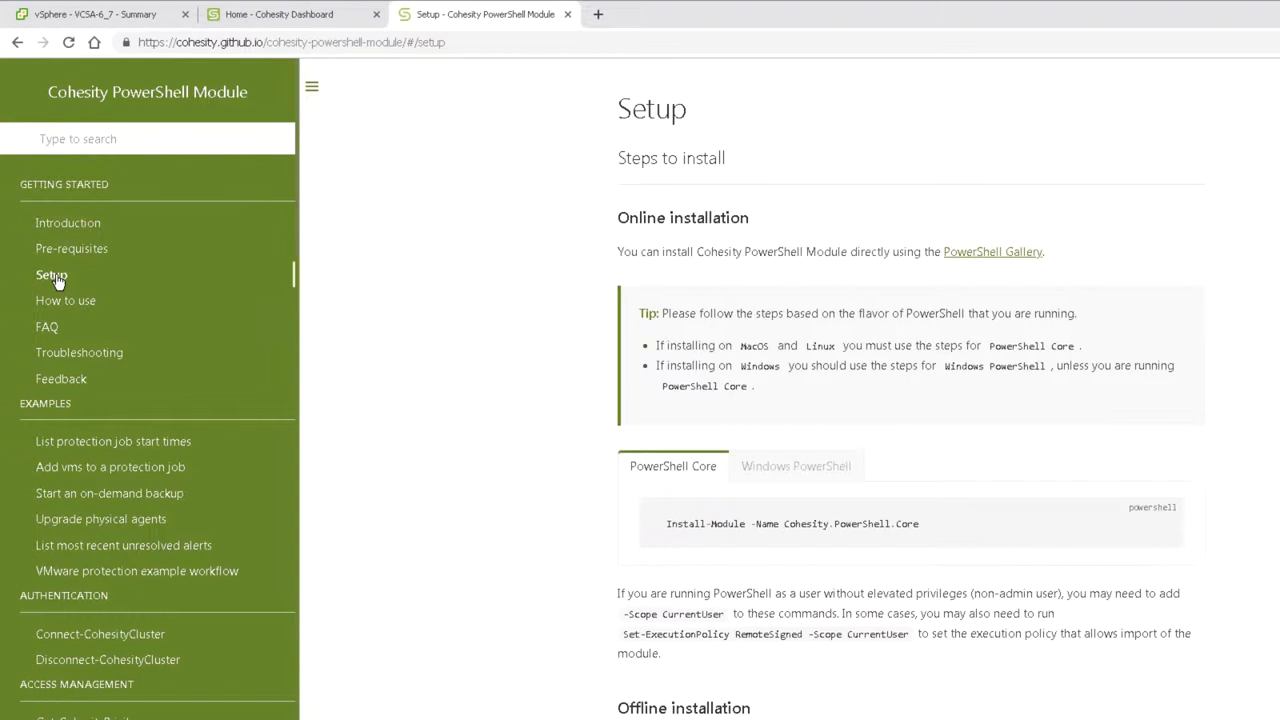
mouse_move(184, 318)
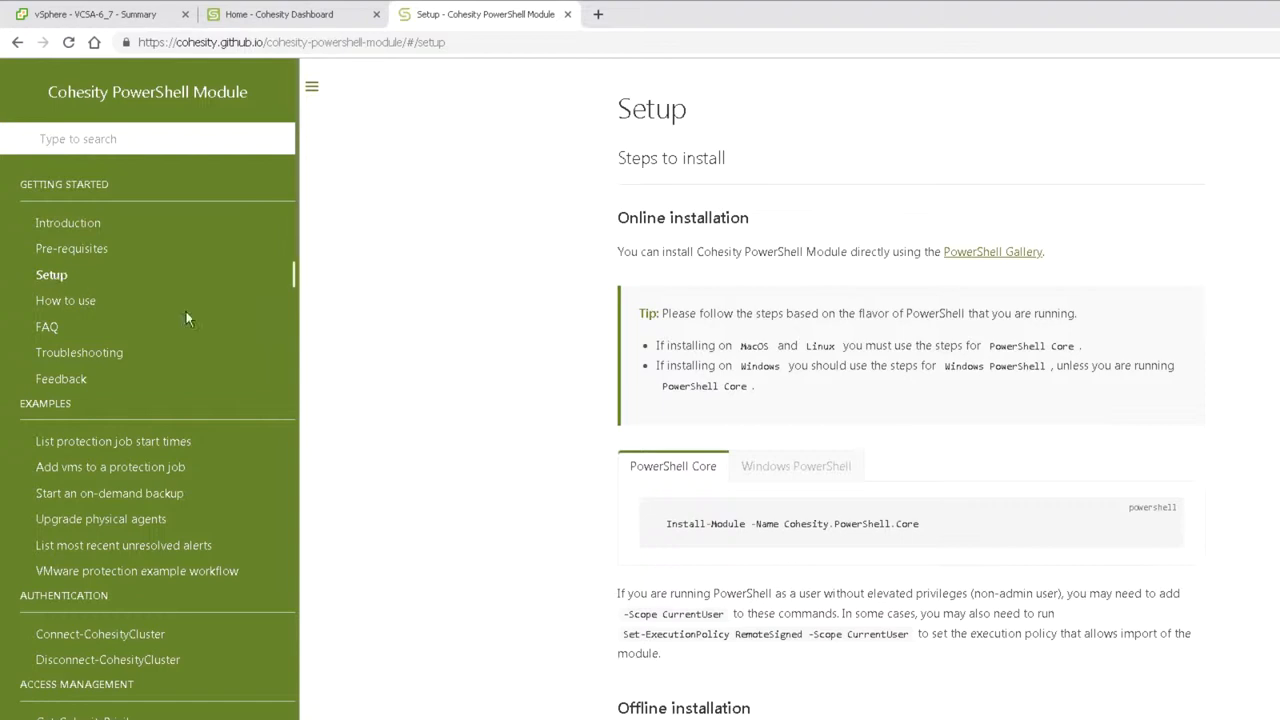
mouse_move(812, 476)
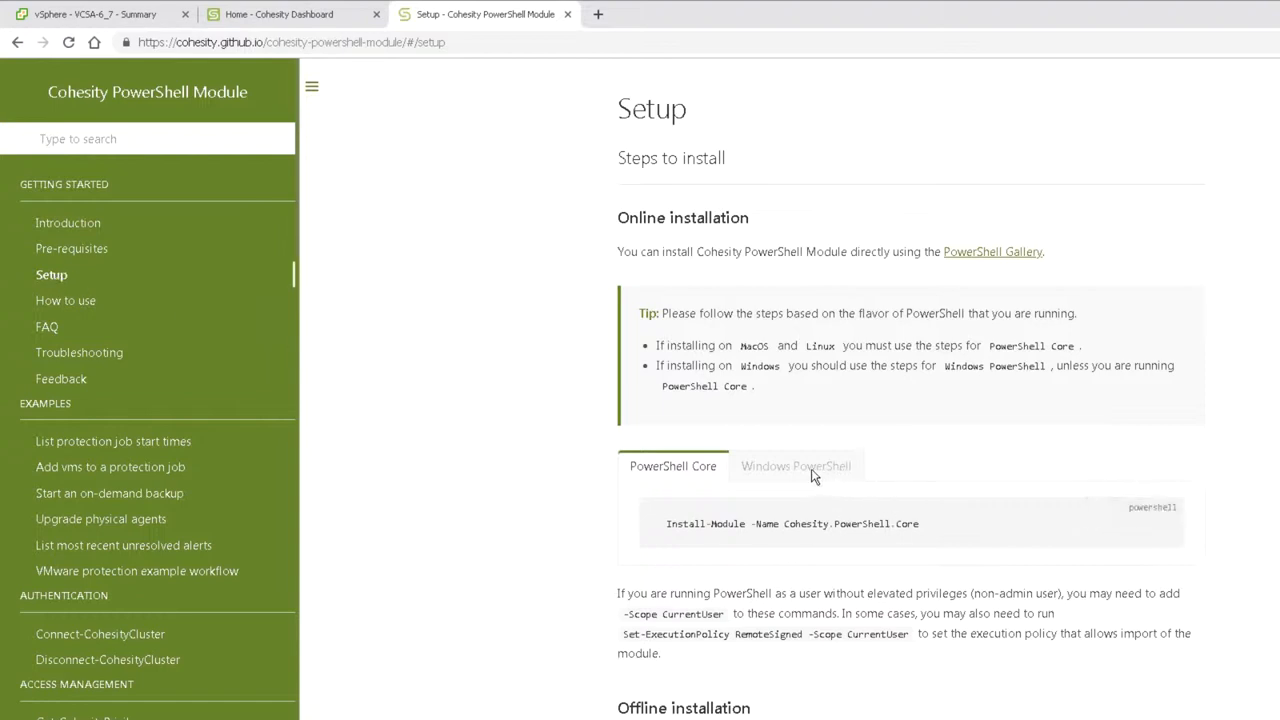
click(796, 466)
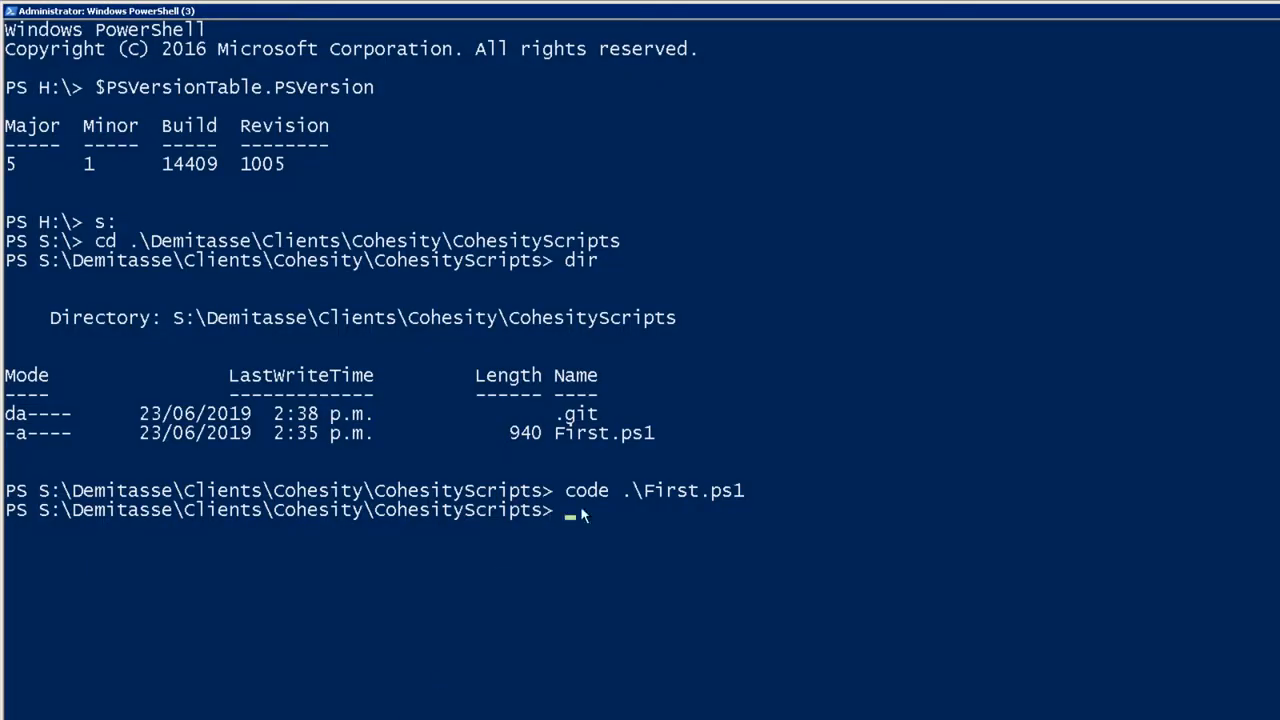
Run Install-Module -Name Cohesity.PowerShell and answer y to the untrusted repository prompt
text(Install-Module -Name Cohesity.PowerShell)
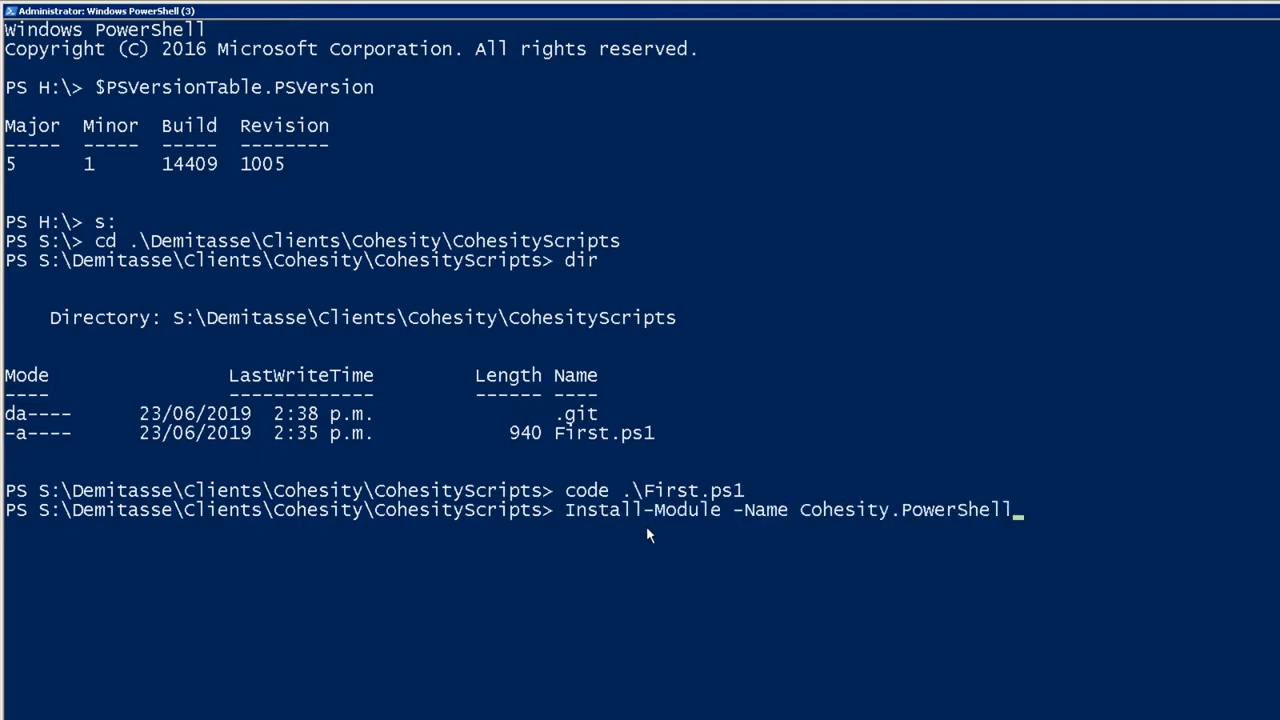
key(Return)
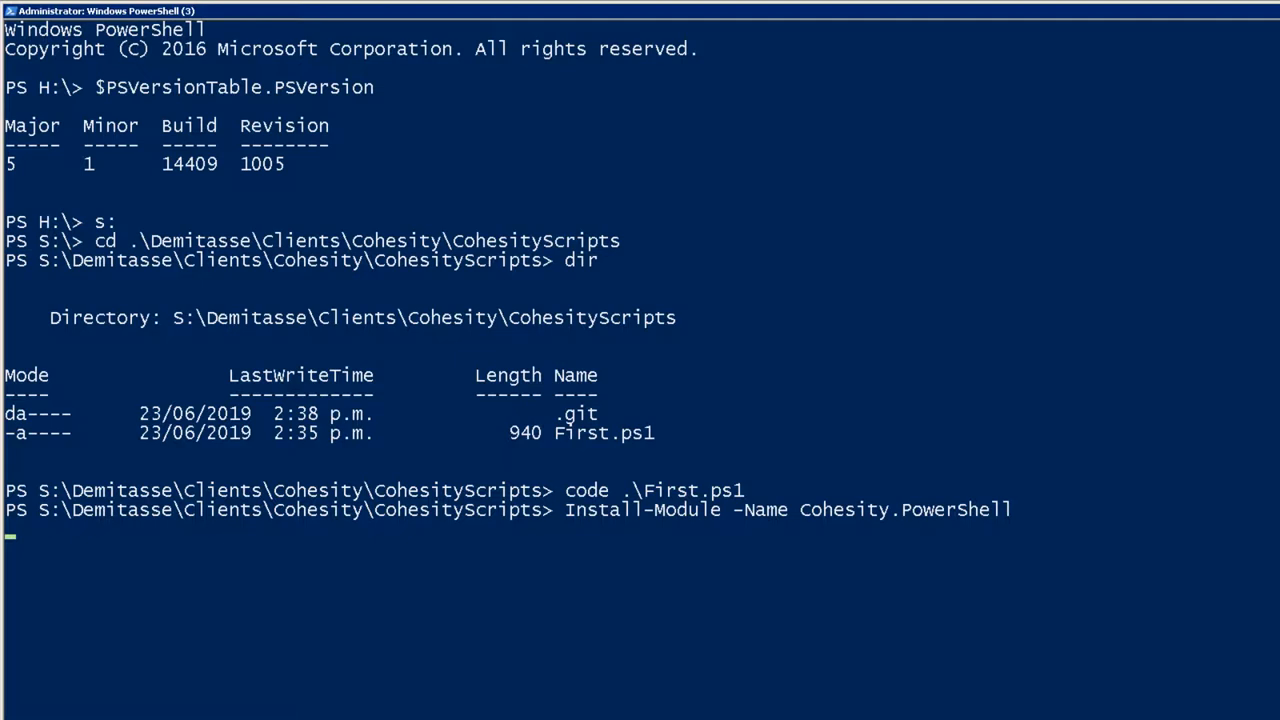
key(Return)
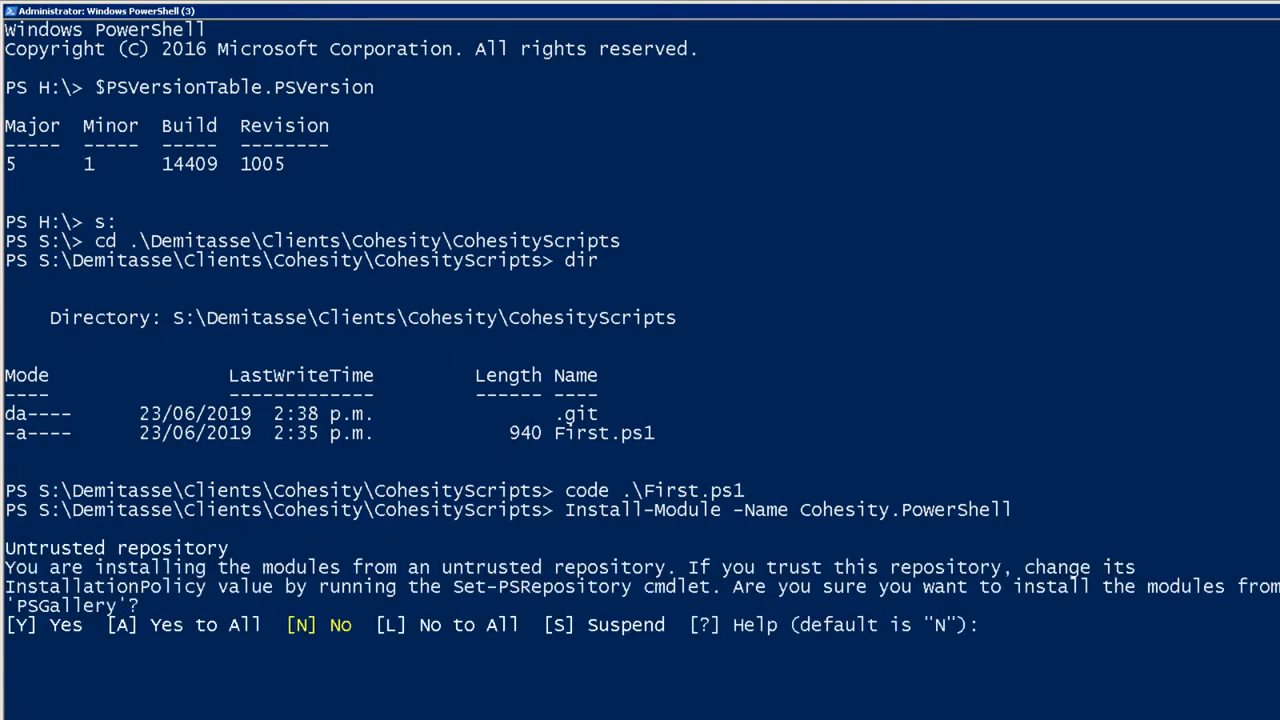
text(y)
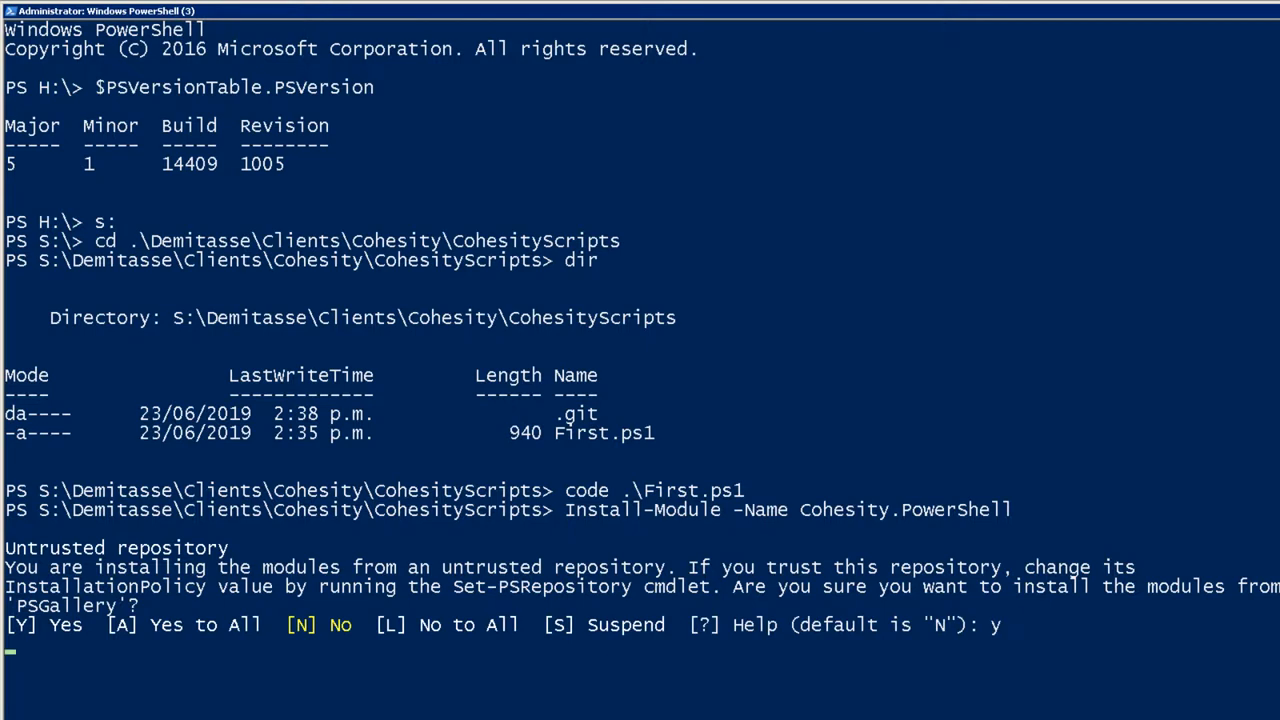
key(Return)
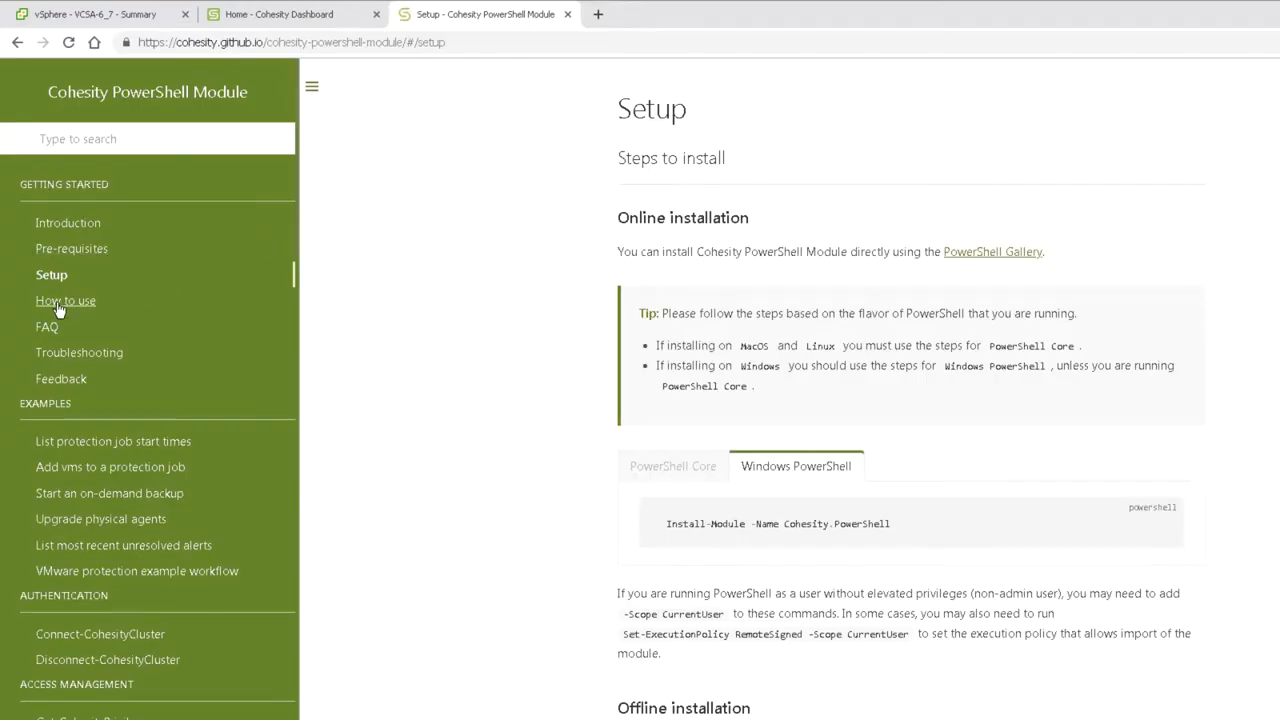
Browse How to use, FAQ, Troubleshooting and the List protection job start times example
click(66, 300)
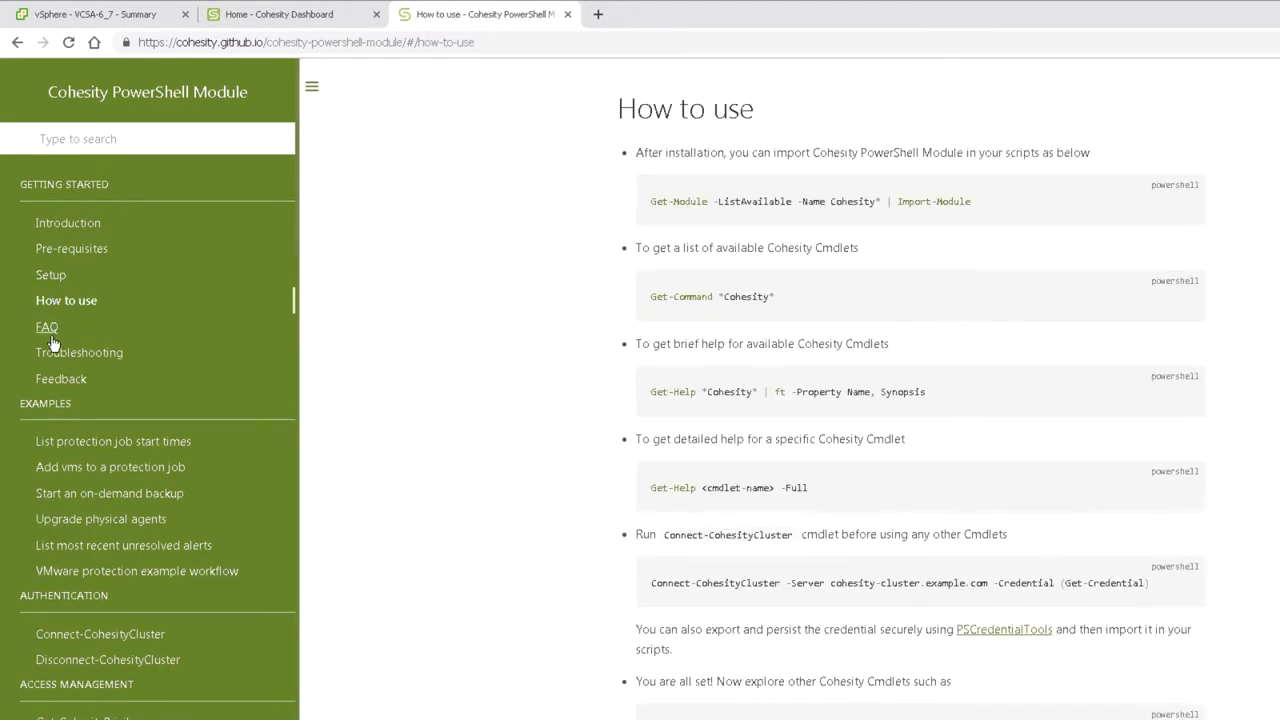
click(48, 326)
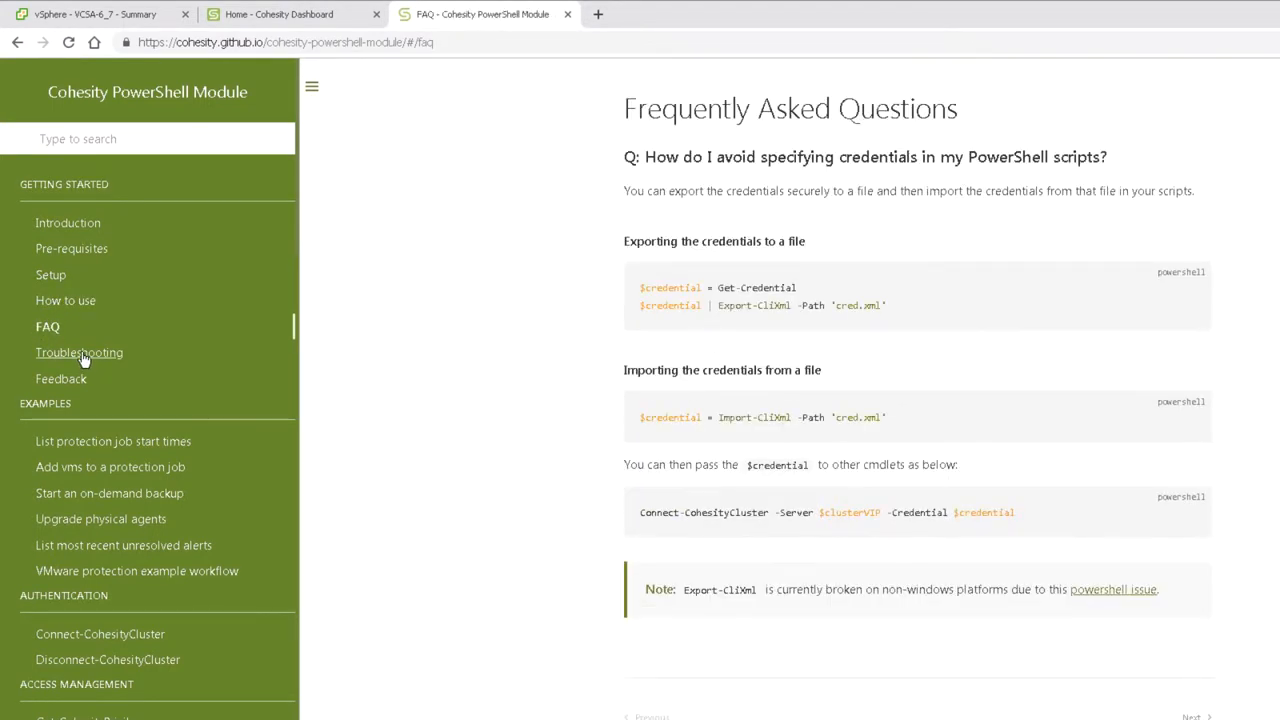
click(80, 352)
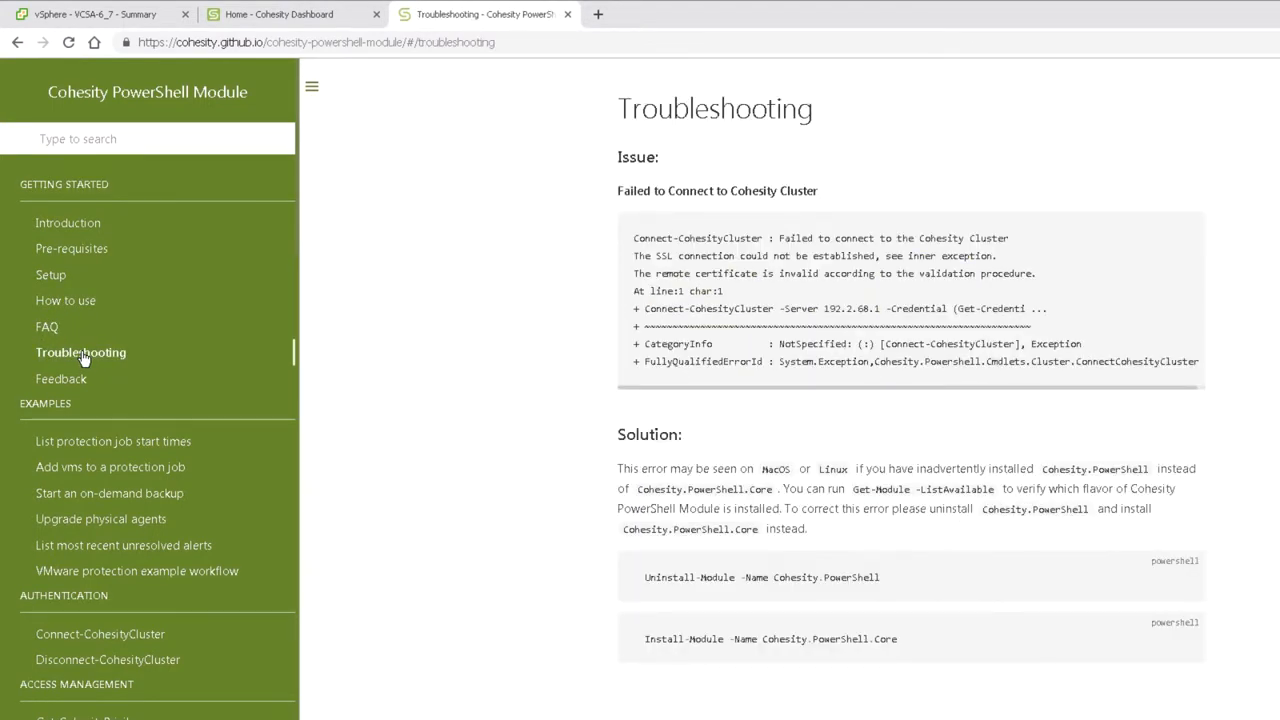
mouse_move(48, 328)
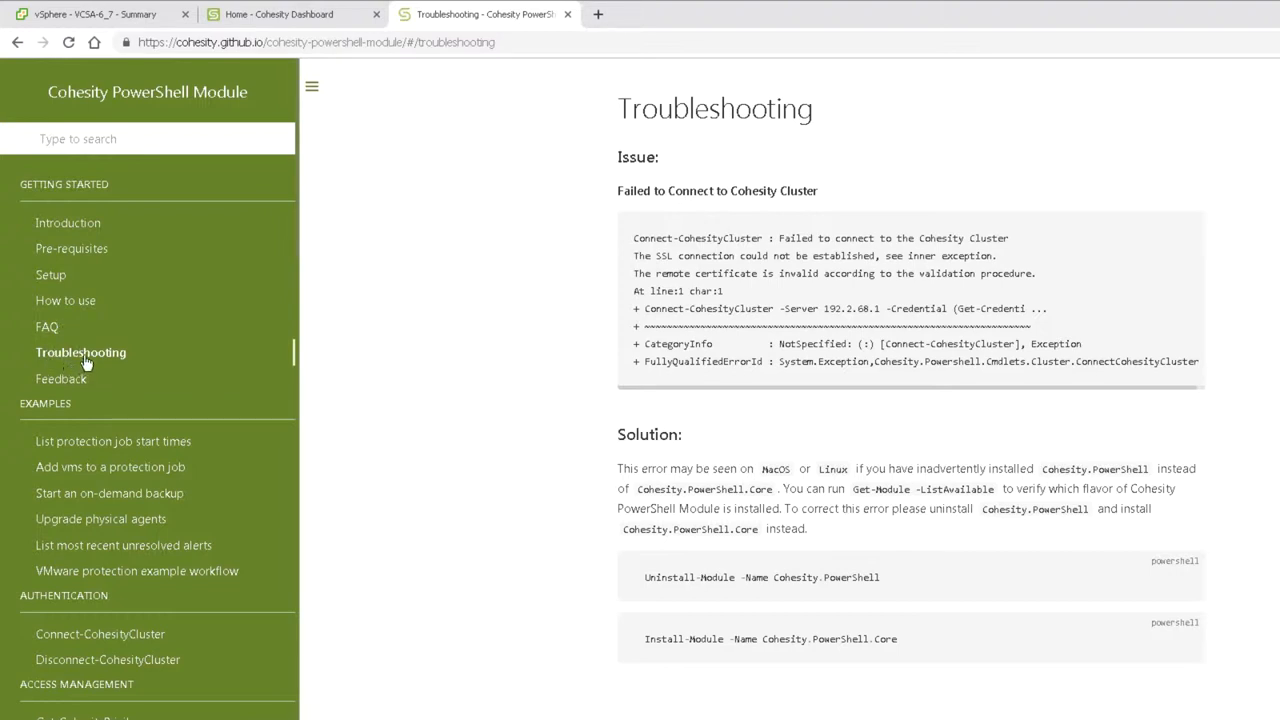
mouse_move(112, 442)
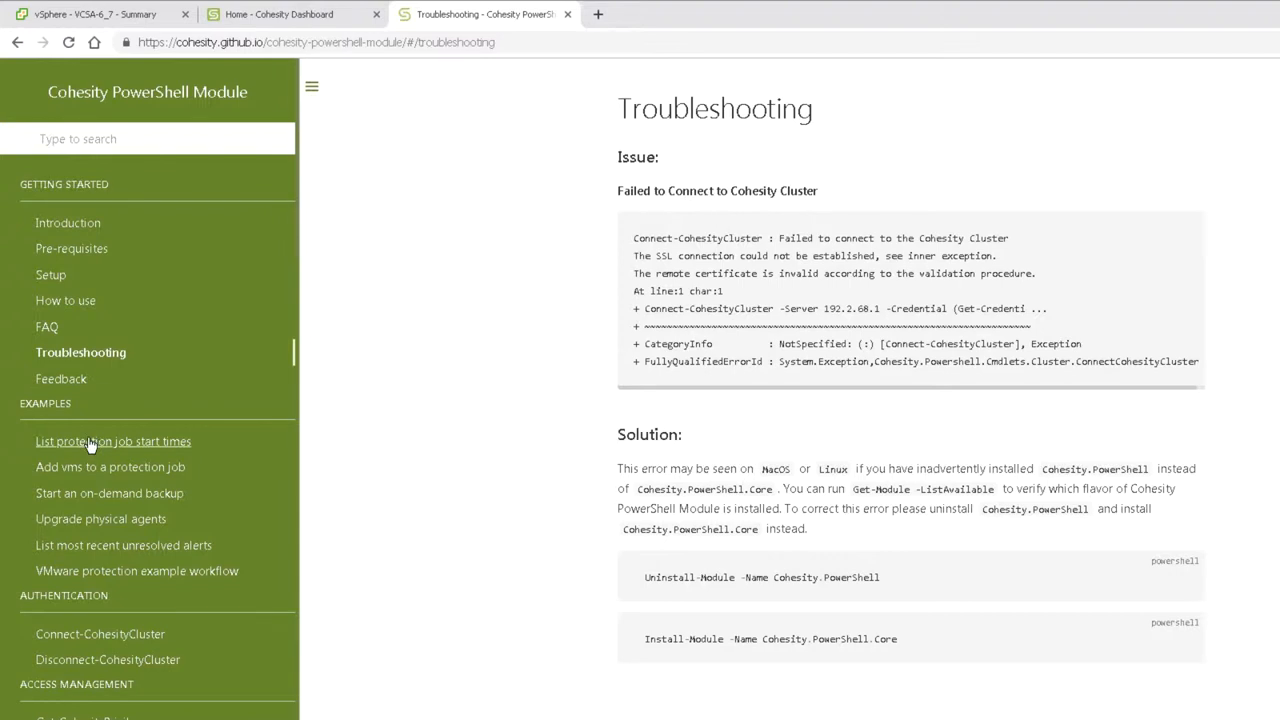
click(112, 442)
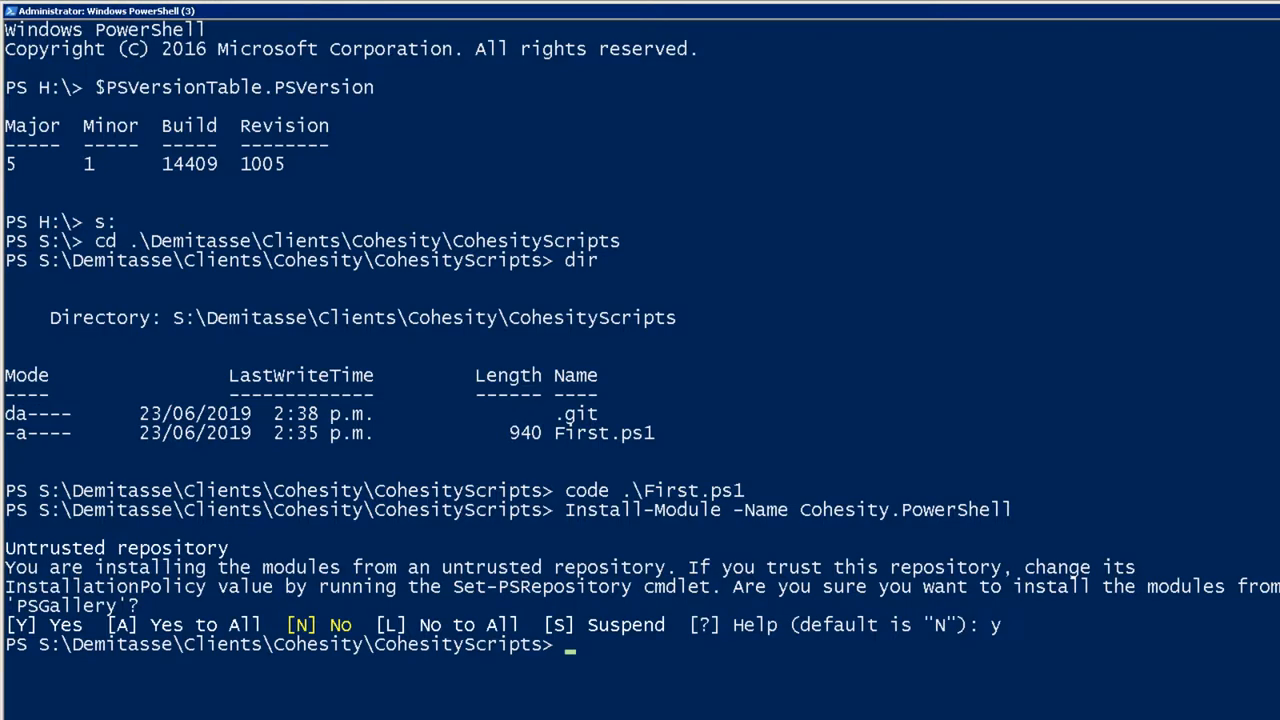
mouse_move(448, 688)
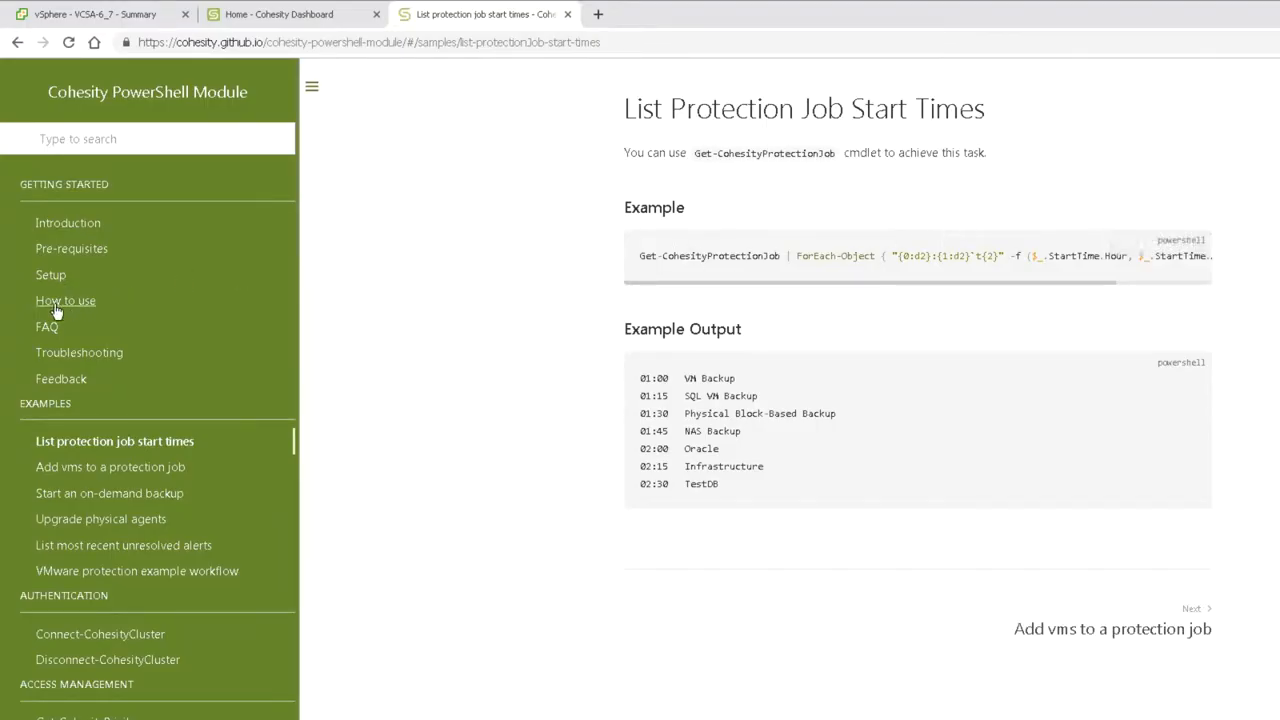
mouse_move(52, 272)
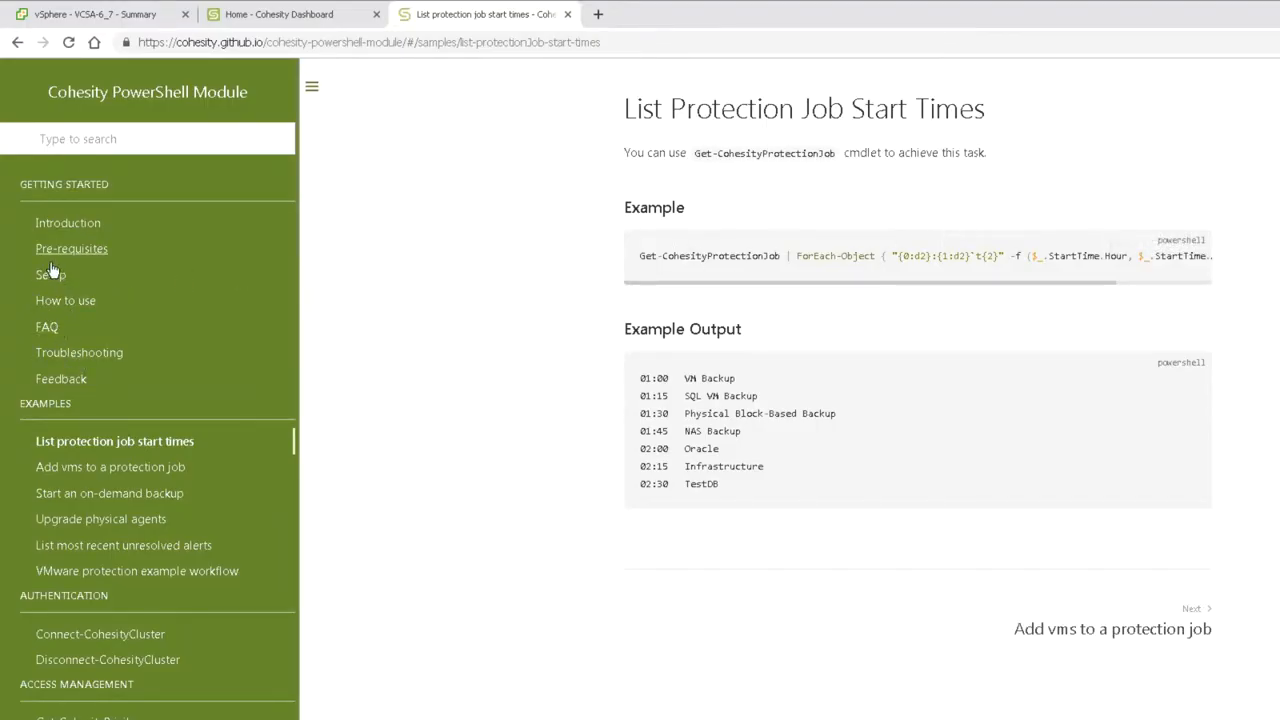
Return to How to use and copy its Get-Module -ListAvailable -Name Cohesity* command
click(66, 300)
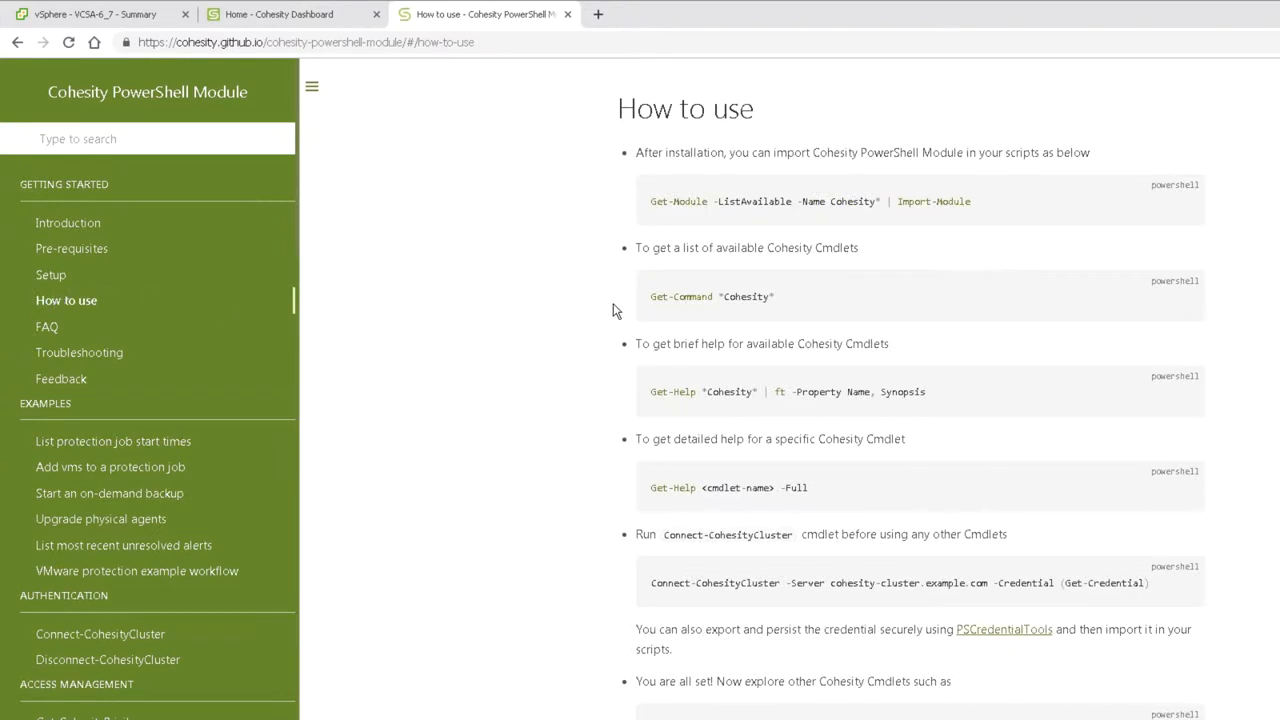
mouse_move(940, 200)
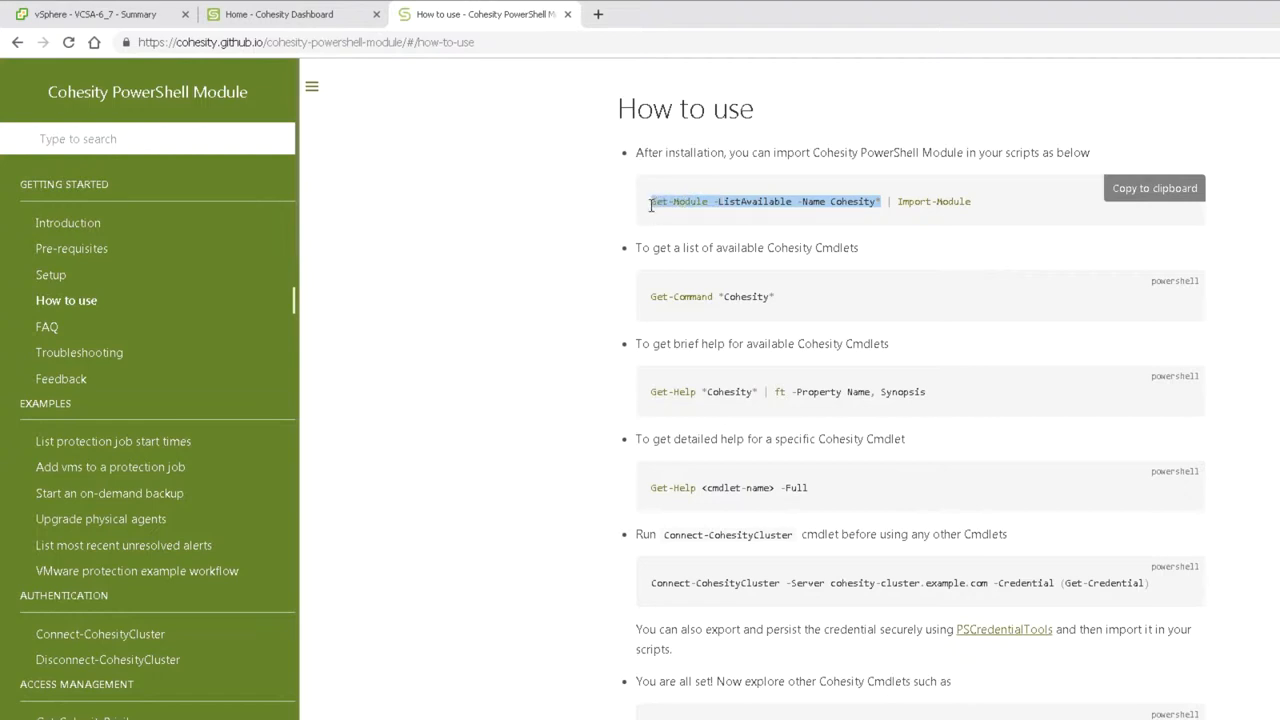
right_click(764, 200)
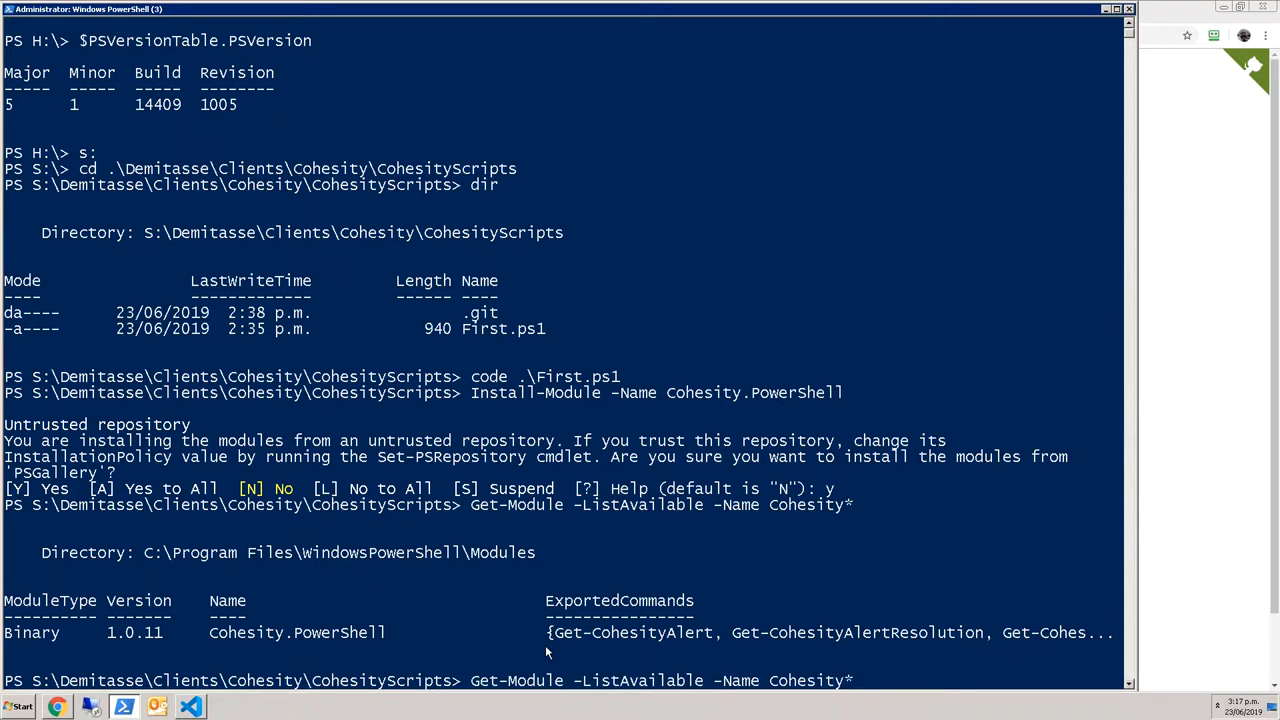
Pipe the Get-Module Cohesity* output into install-module and run it
text(| insta)
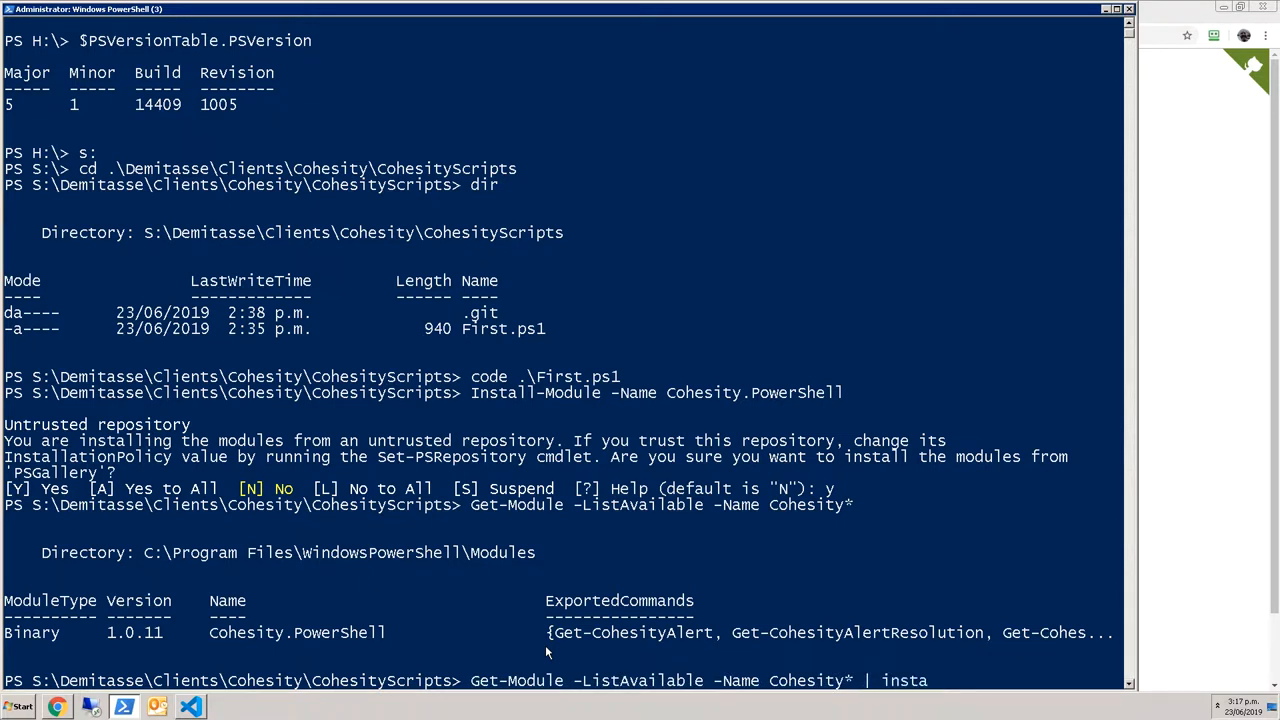
text(ll-module)
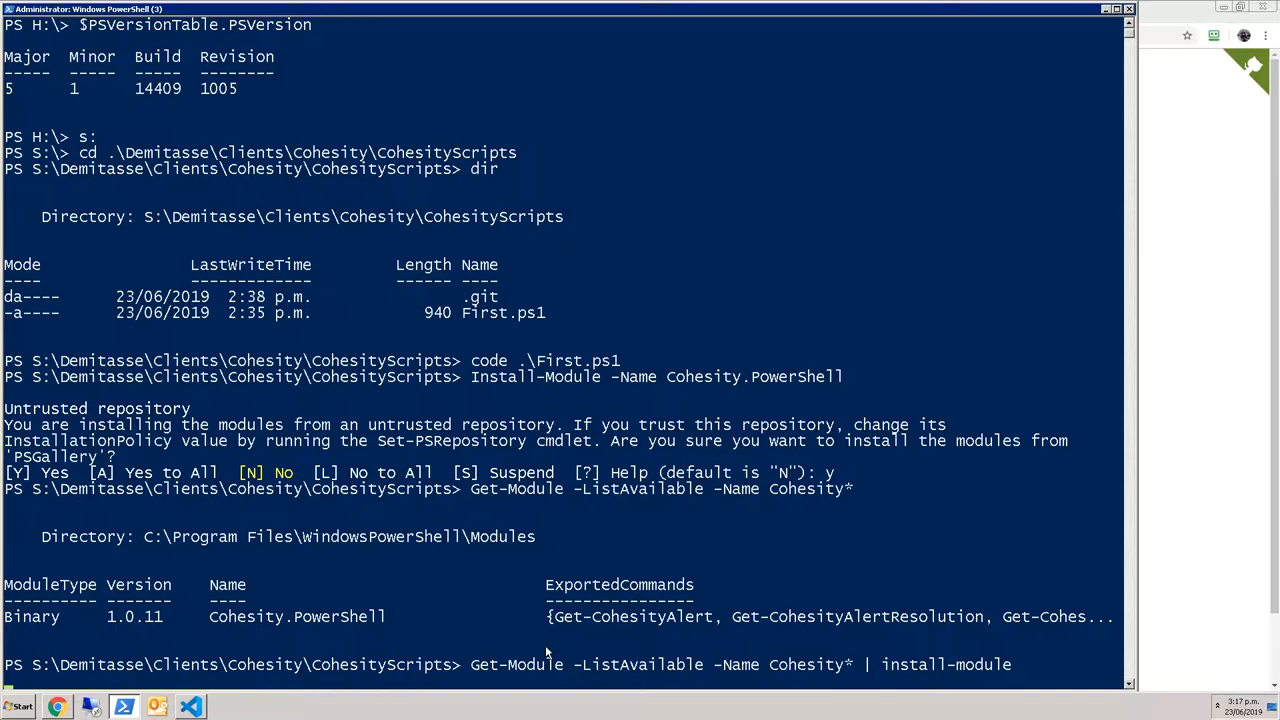
key(Return)
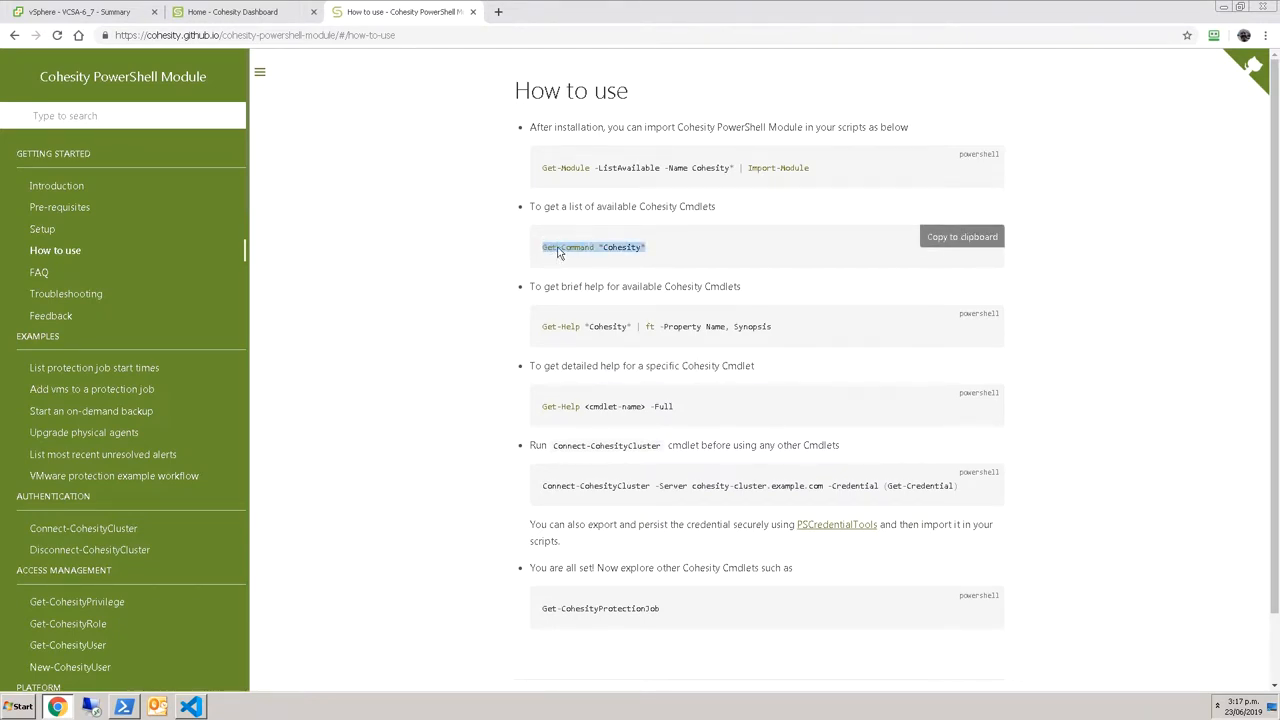
Run Get-Command "Cohesity*" to list the Cohesity.PowerShell 1.0.11 cmdlets
right_click(570, 248)
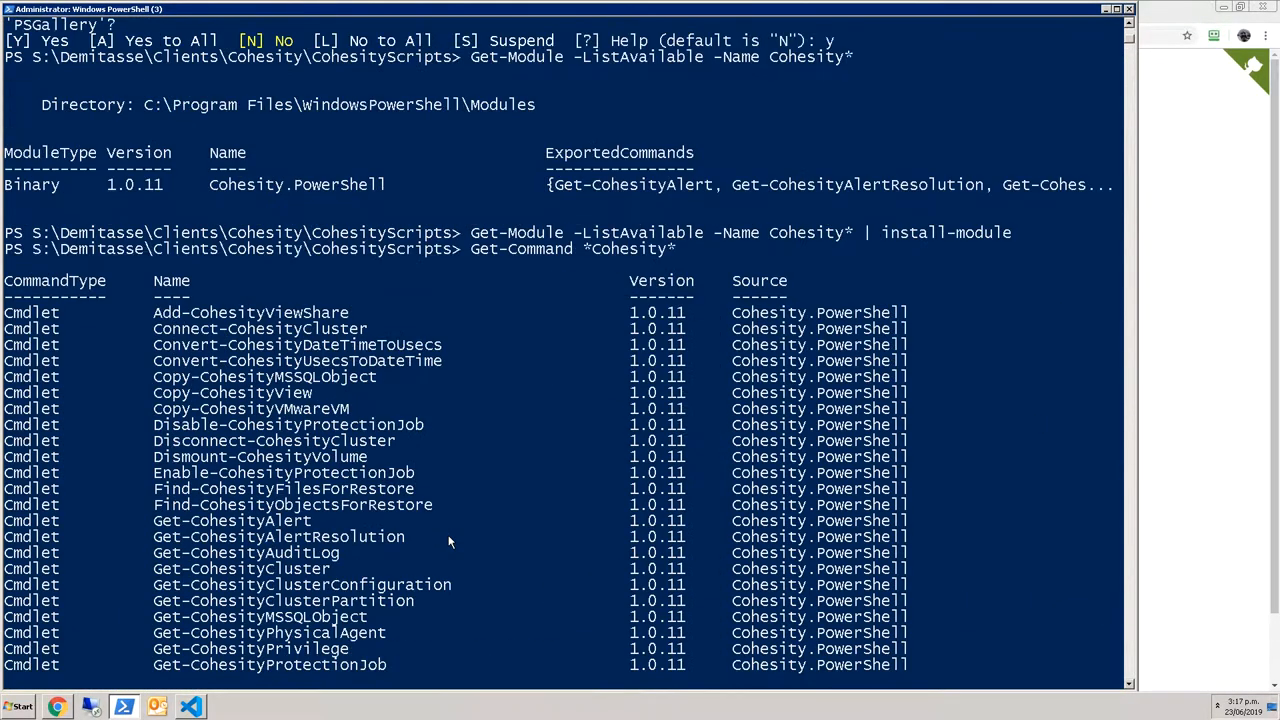
scroll(down, 3)
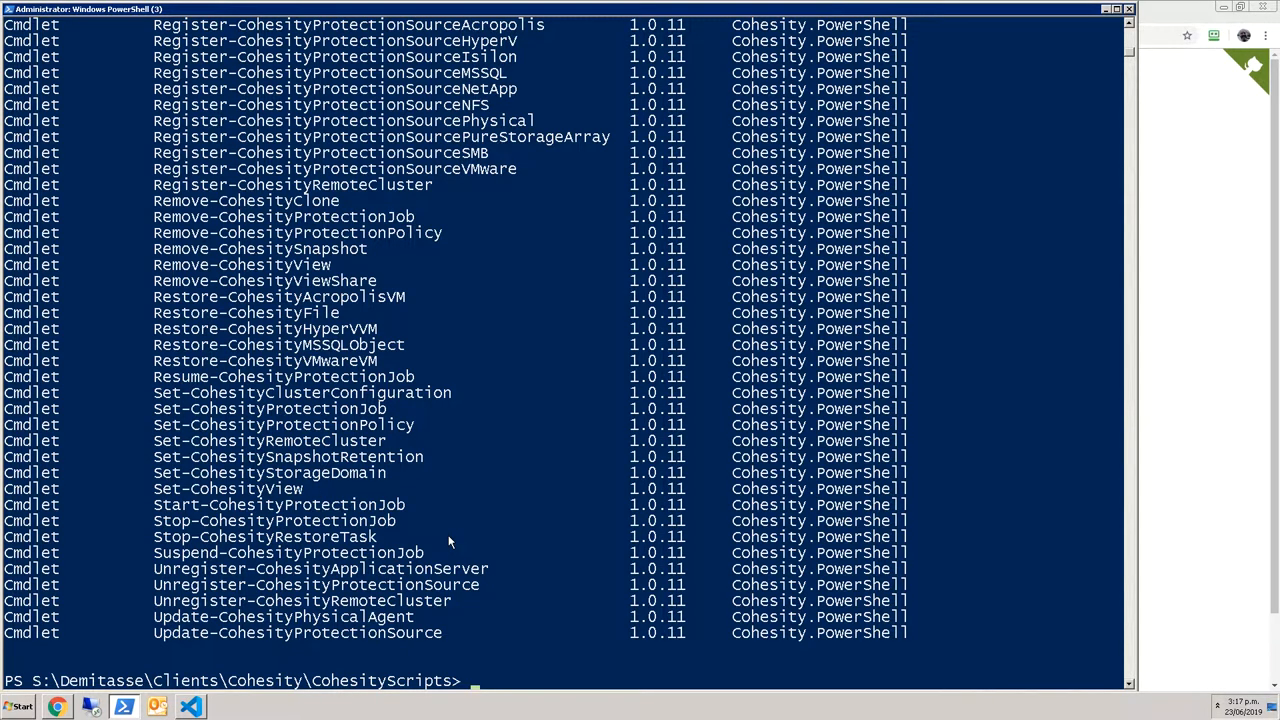
mouse_move(64, 704)
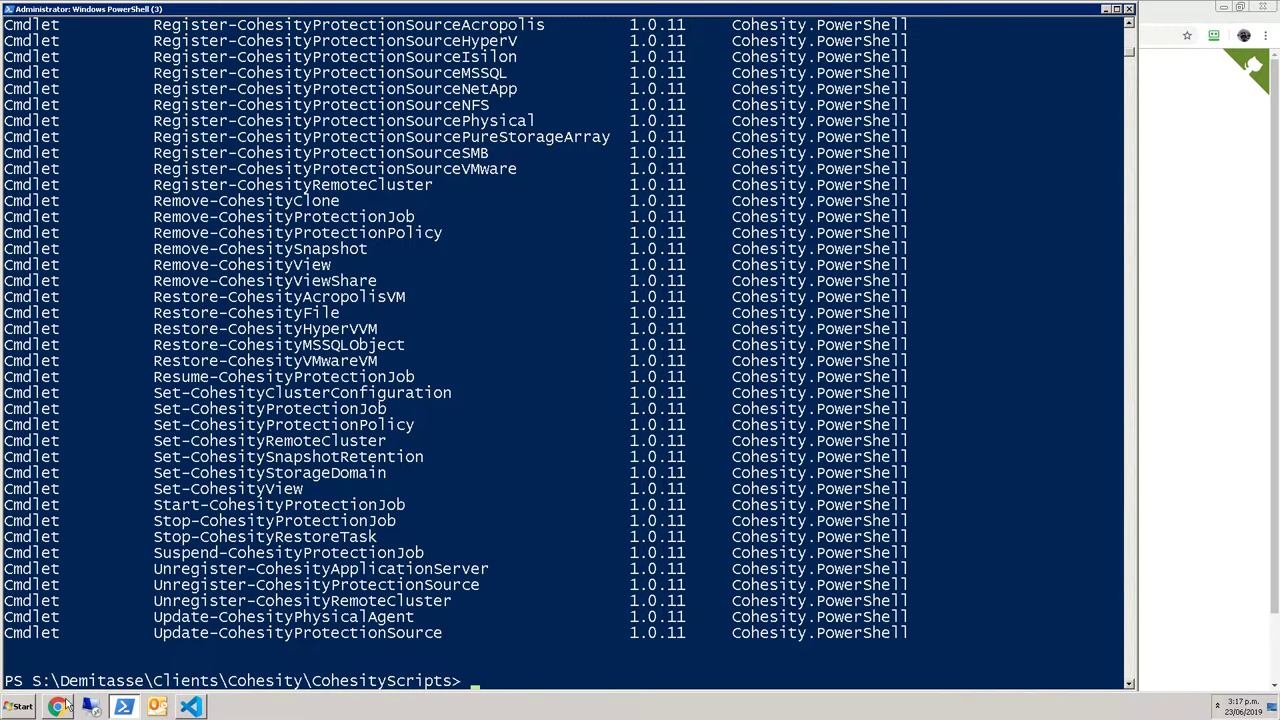
Locate the Connect-CohesityCluster reference under Authentication in the docs sidebar
click(56, 708)
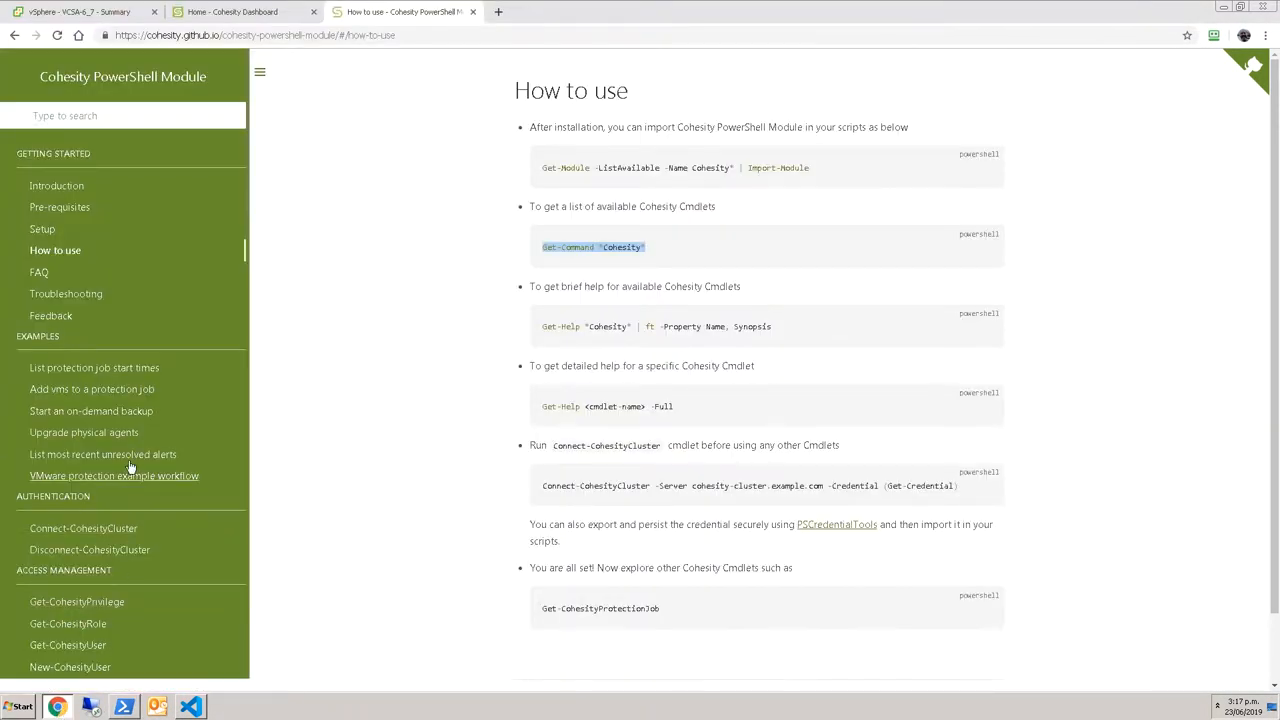
mouse_move(296, 246)
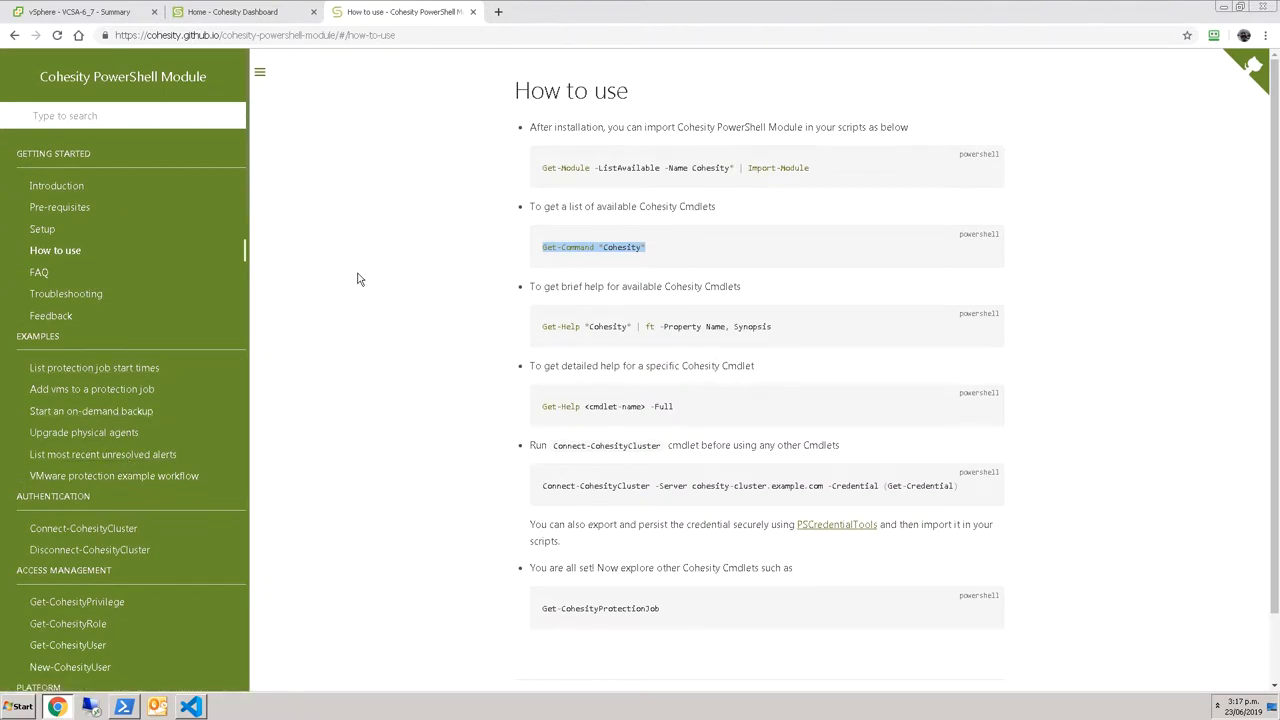
mouse_move(154, 428)
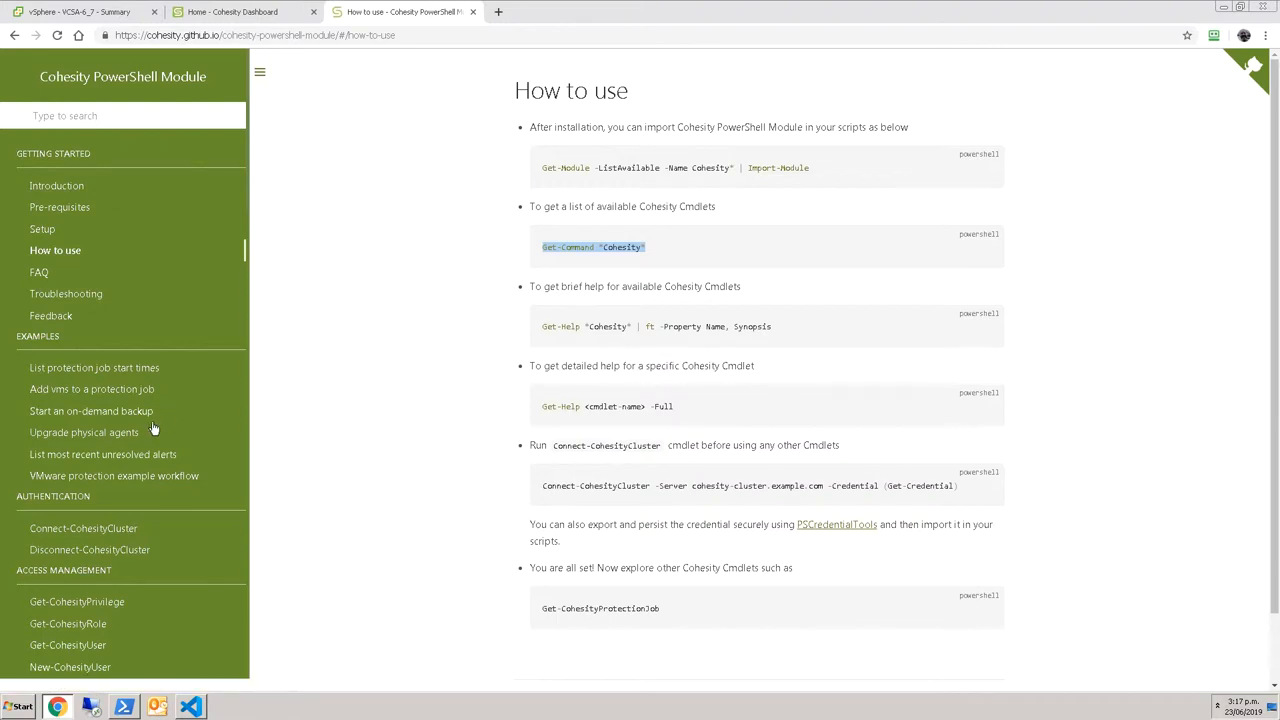
scroll(down, 3)
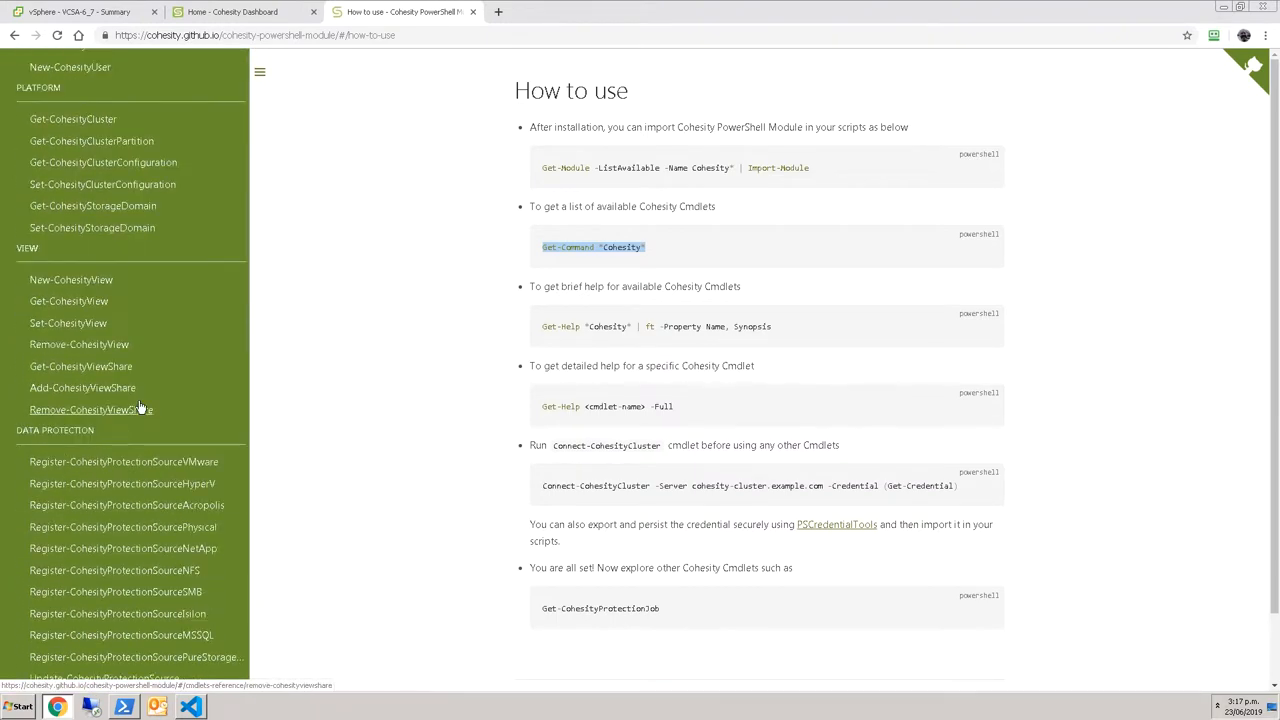
scroll(down, 3)
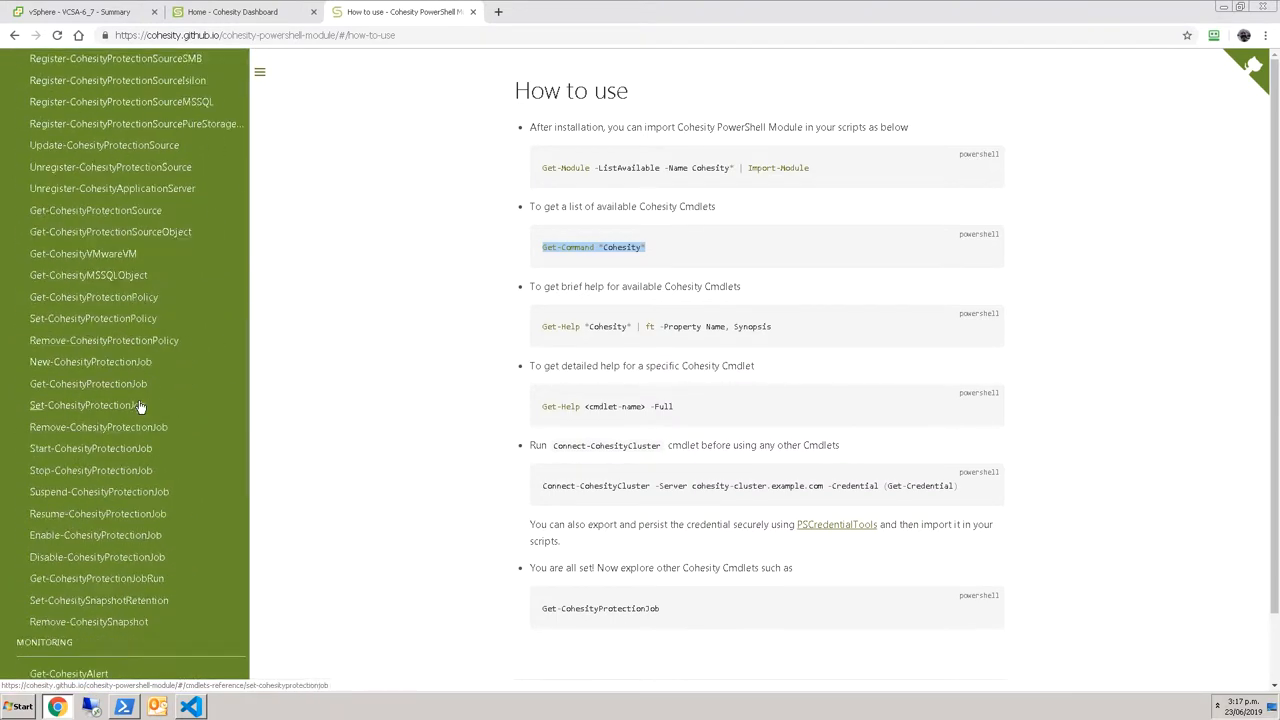
mouse_move(320, 366)
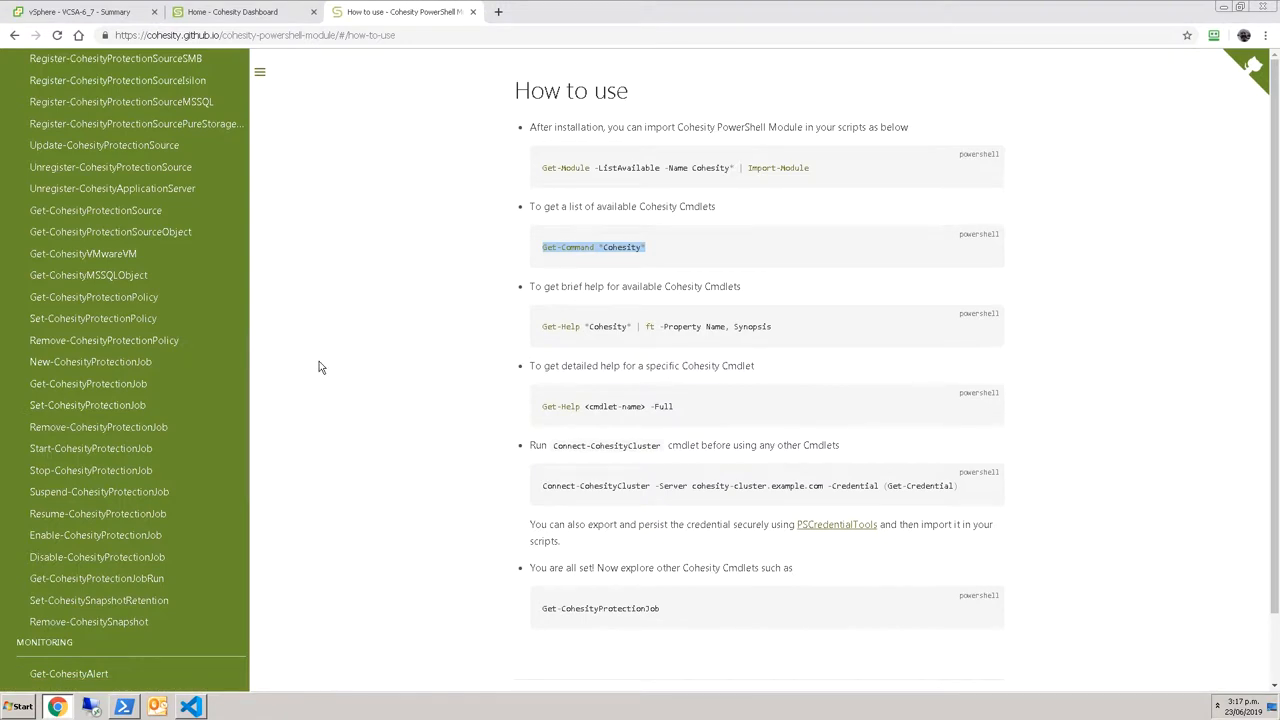
scroll(up, 3)
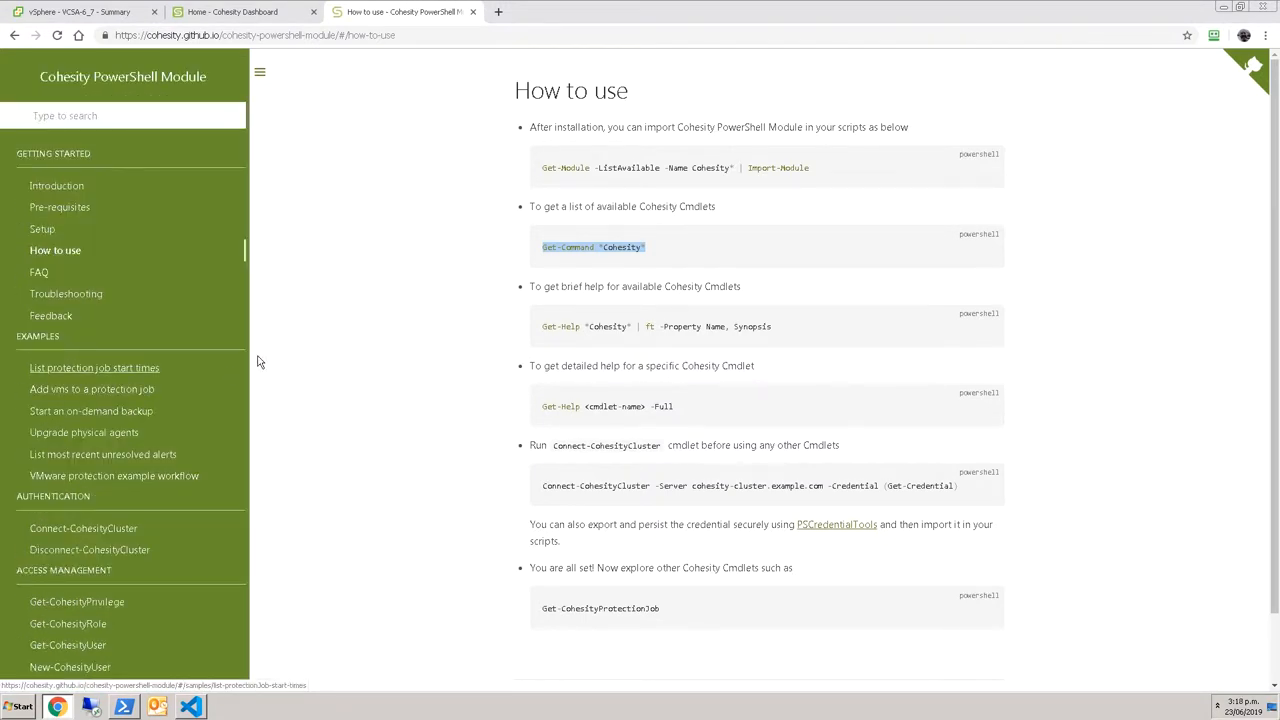
mouse_move(96, 536)
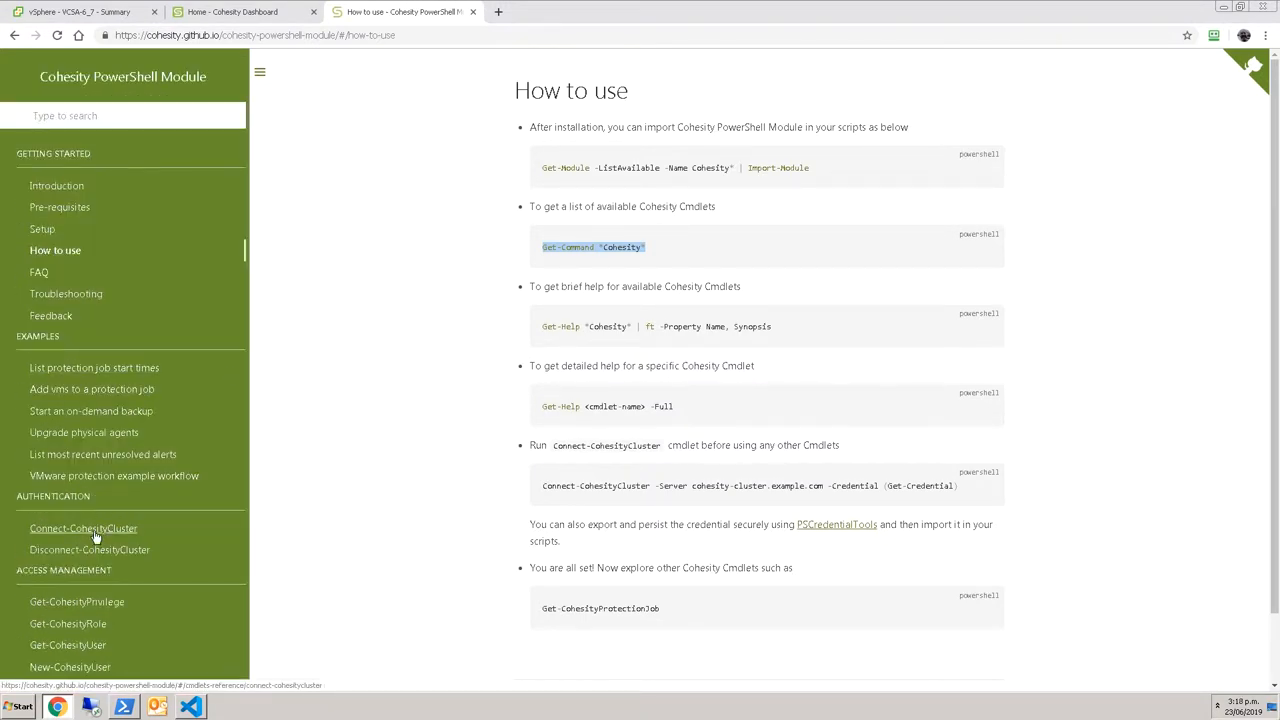
click(84, 528)
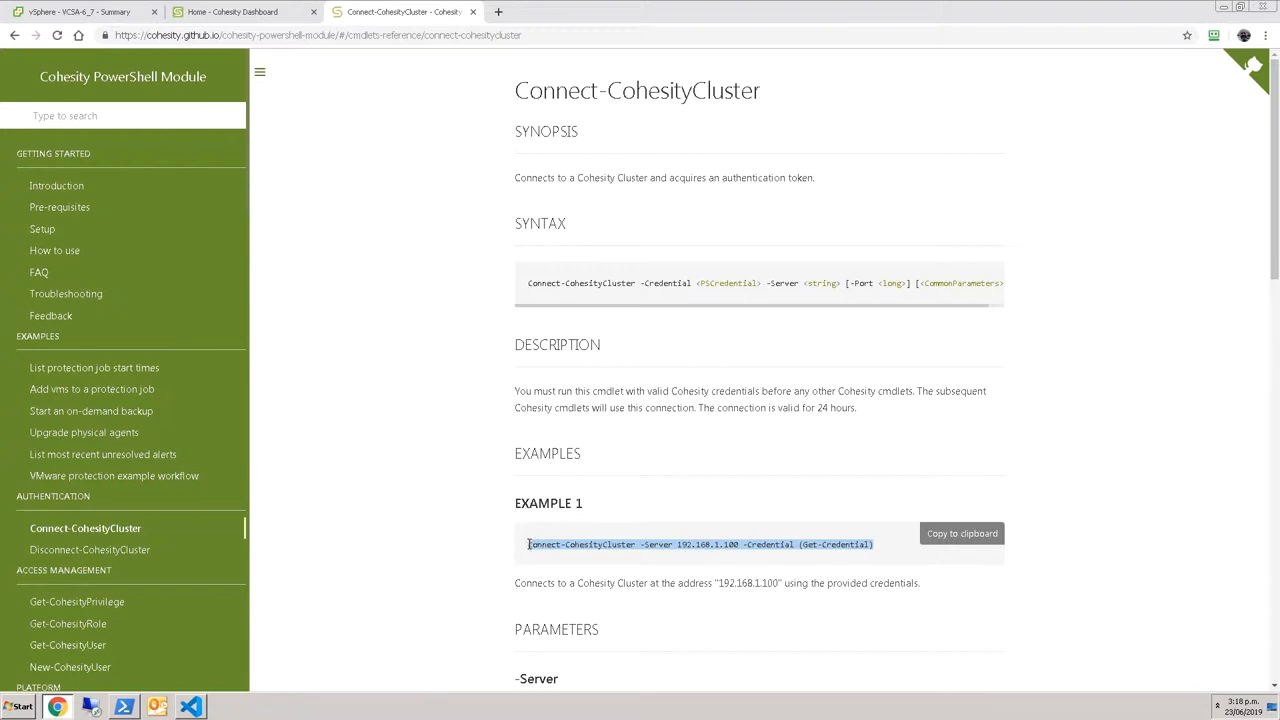
Run Connect-CohesityCluster against 192.168.111.22 with credentials, retrying after the mistyped address failed
right_click(700, 544)
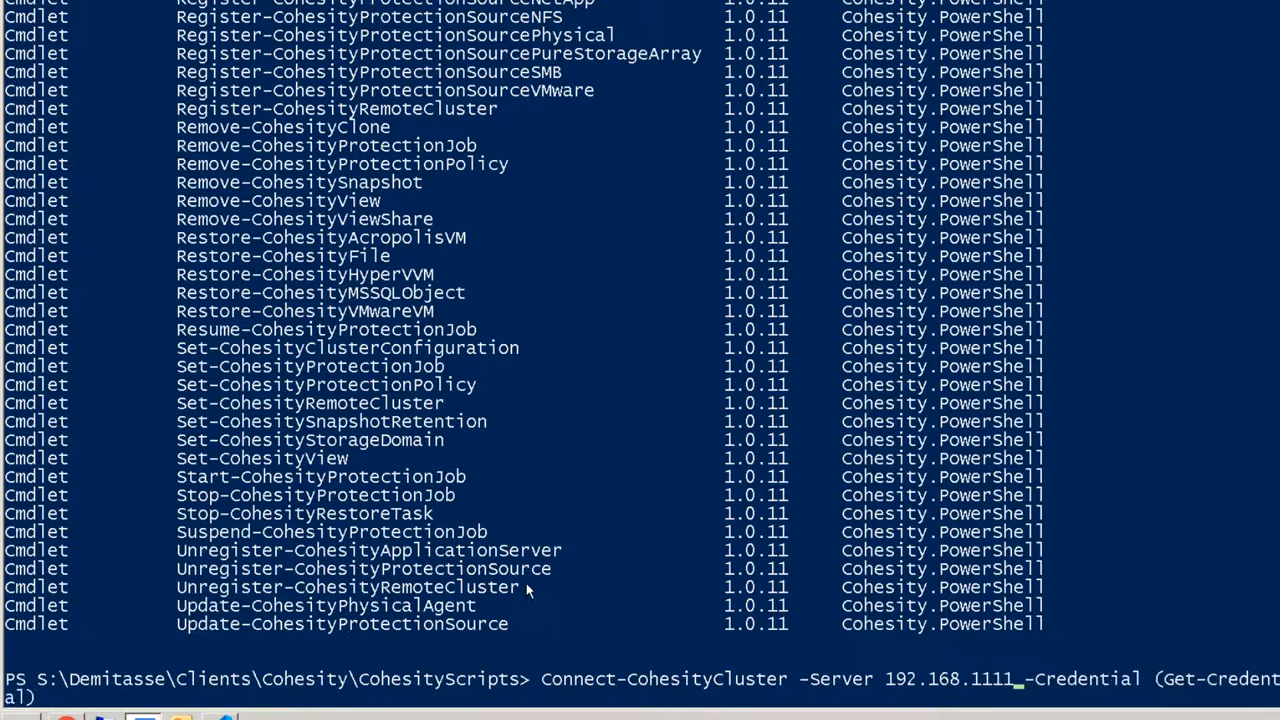
text(.22)
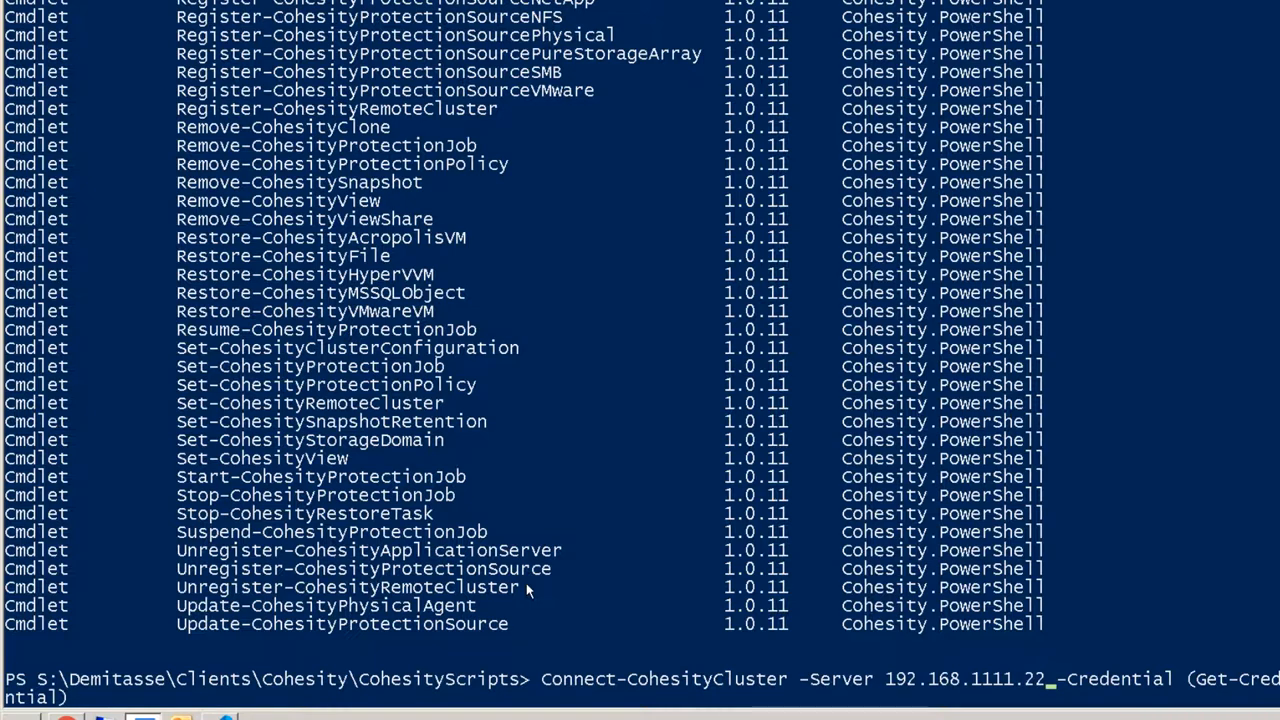
key(Return)
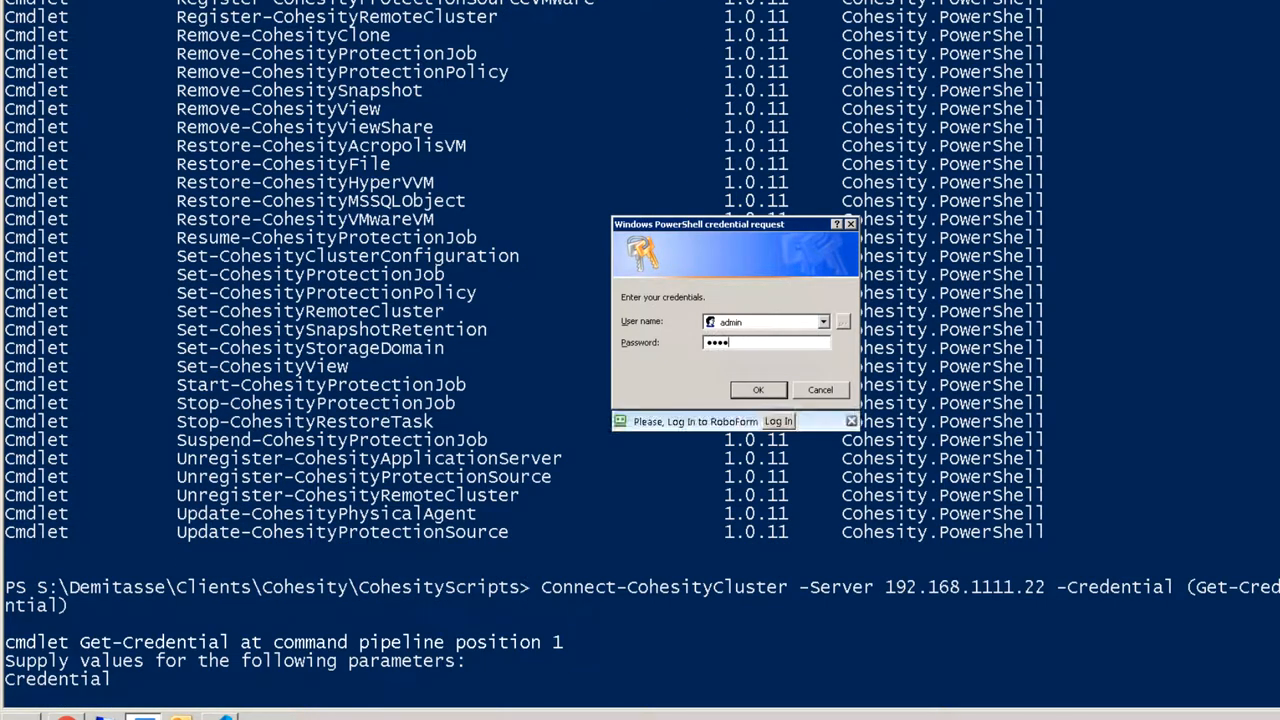
click(756, 388)
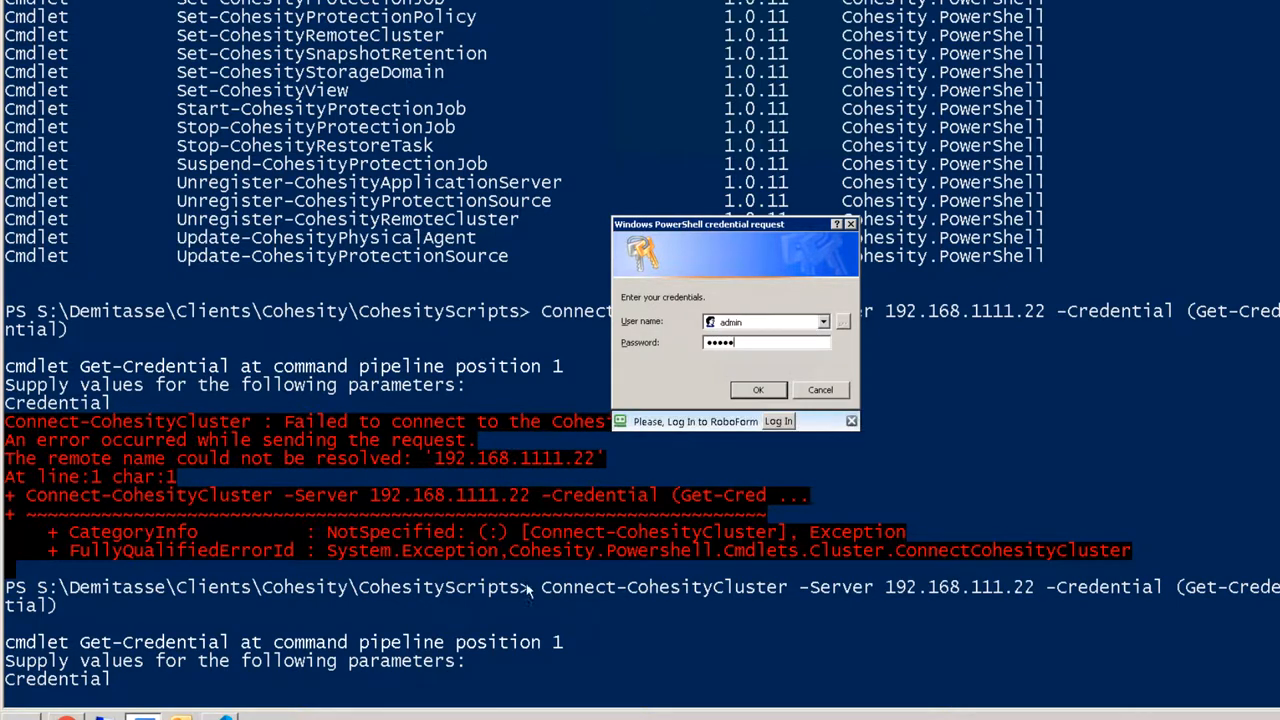
click(756, 390)
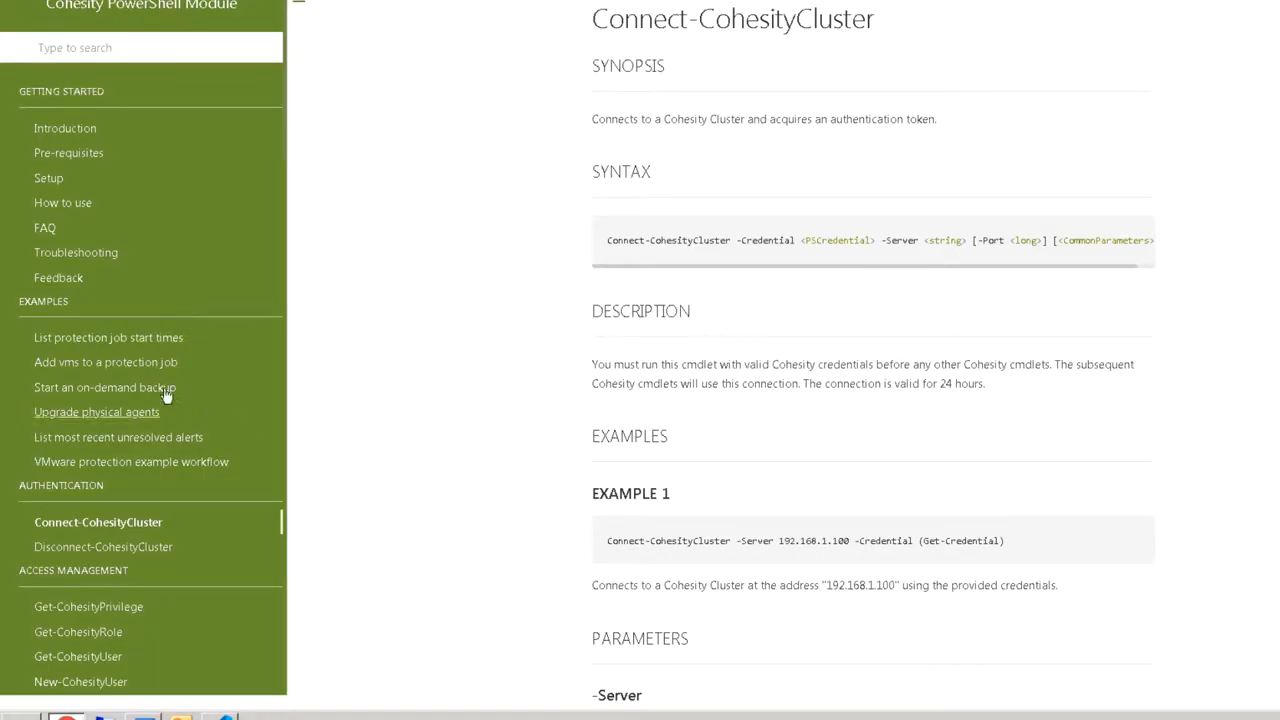
From the List Protection Job Start Times example, copy the Get-CohesityProtectionJob cmdlet name
click(108, 336)
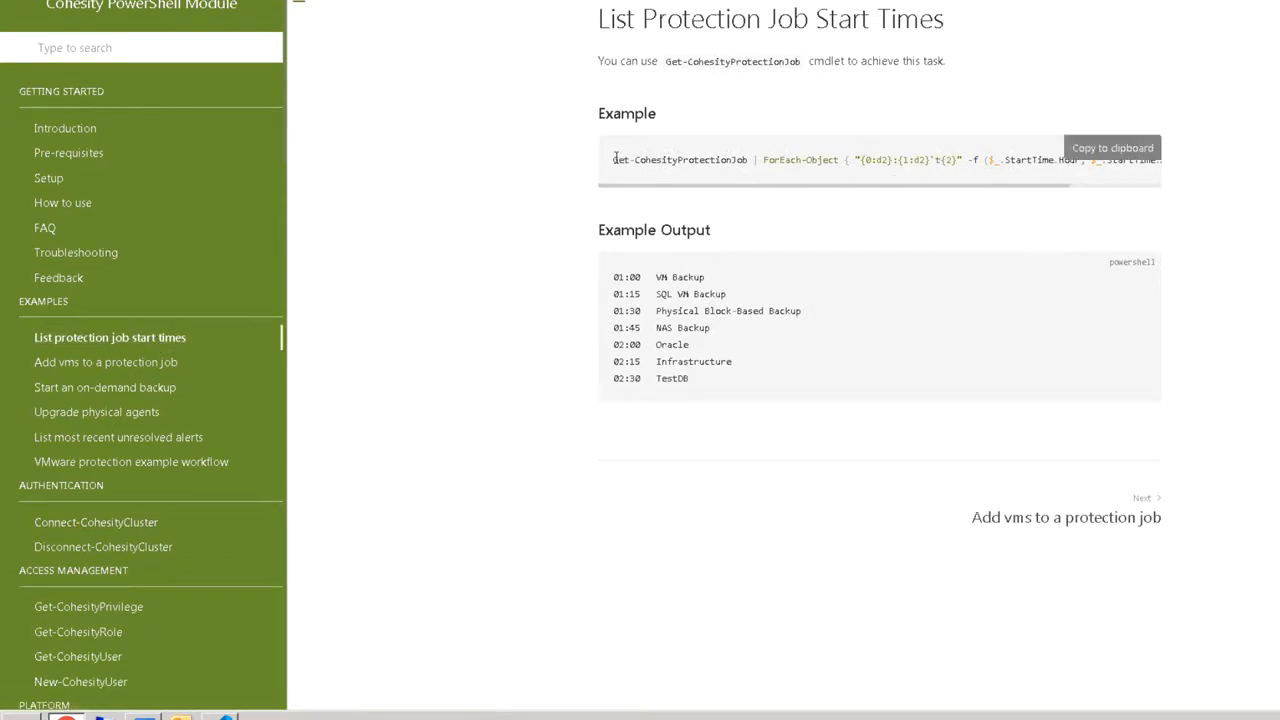
double_click(676, 160)
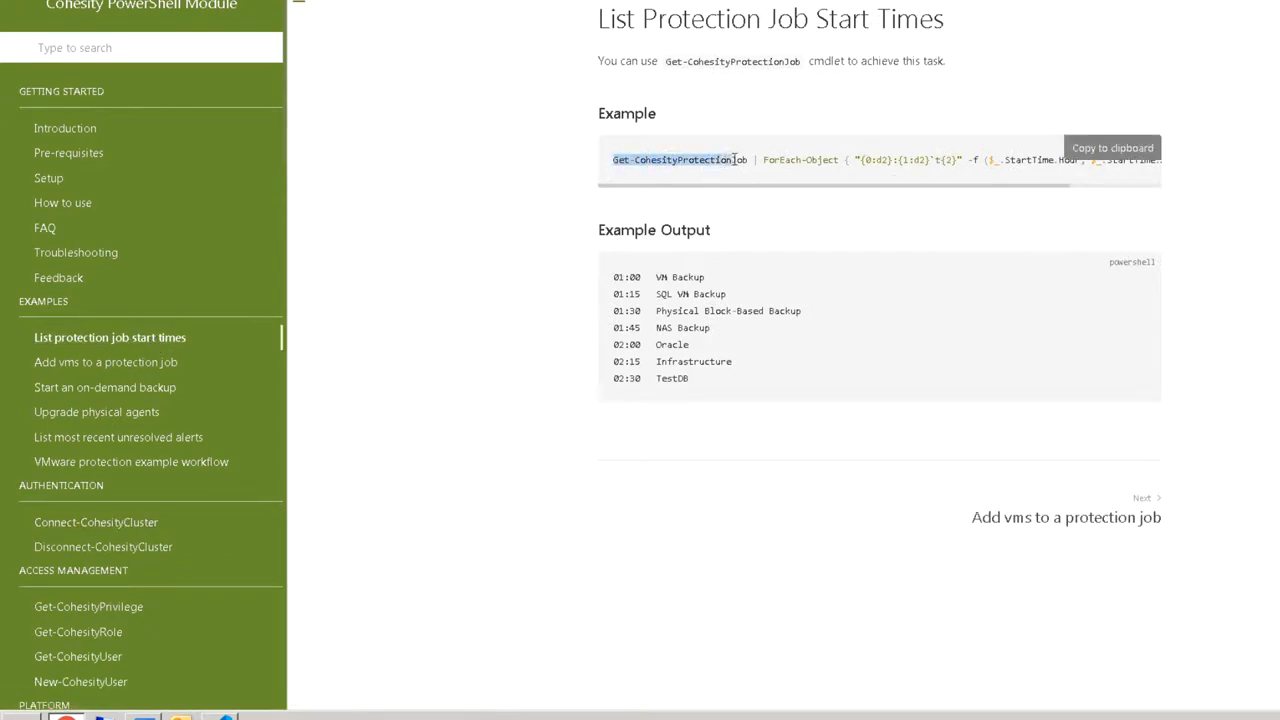
right_click(680, 160)
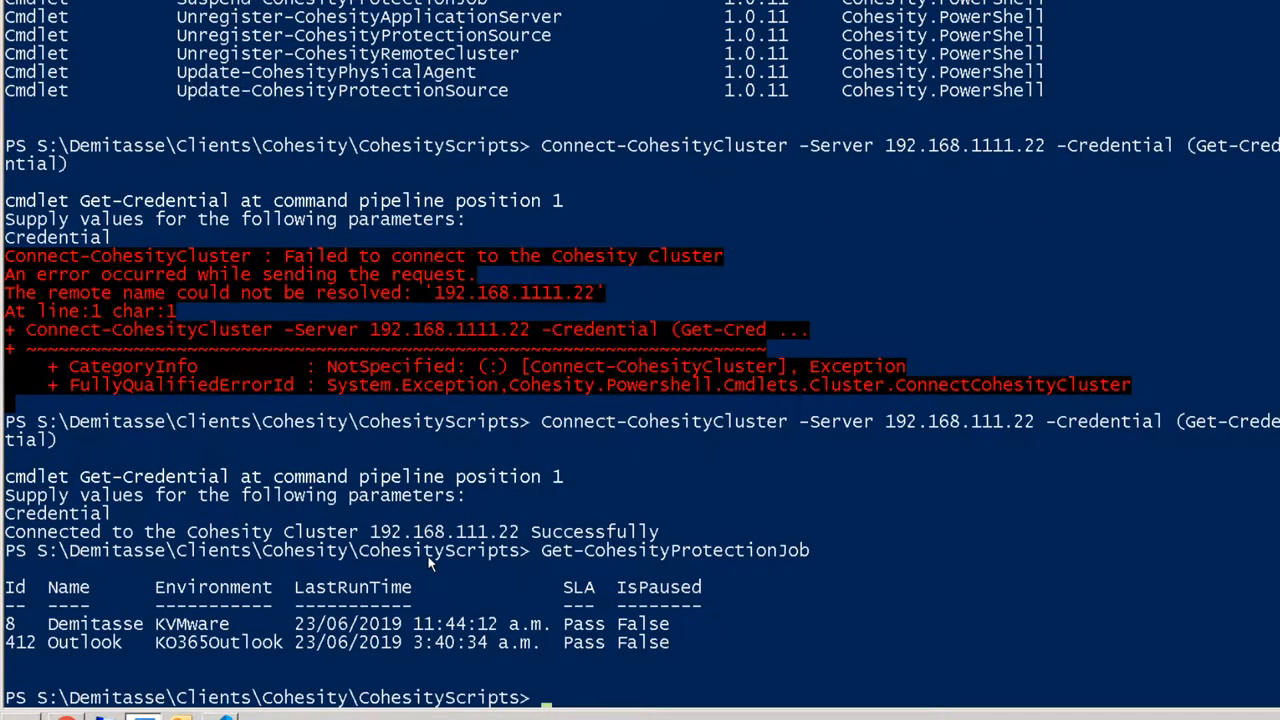
Run Get-CohesityProtectionJob, listing Demitasse and Outlook, then begin piping to another get- cmdlet
text(Get-CohesityProtectionJob)
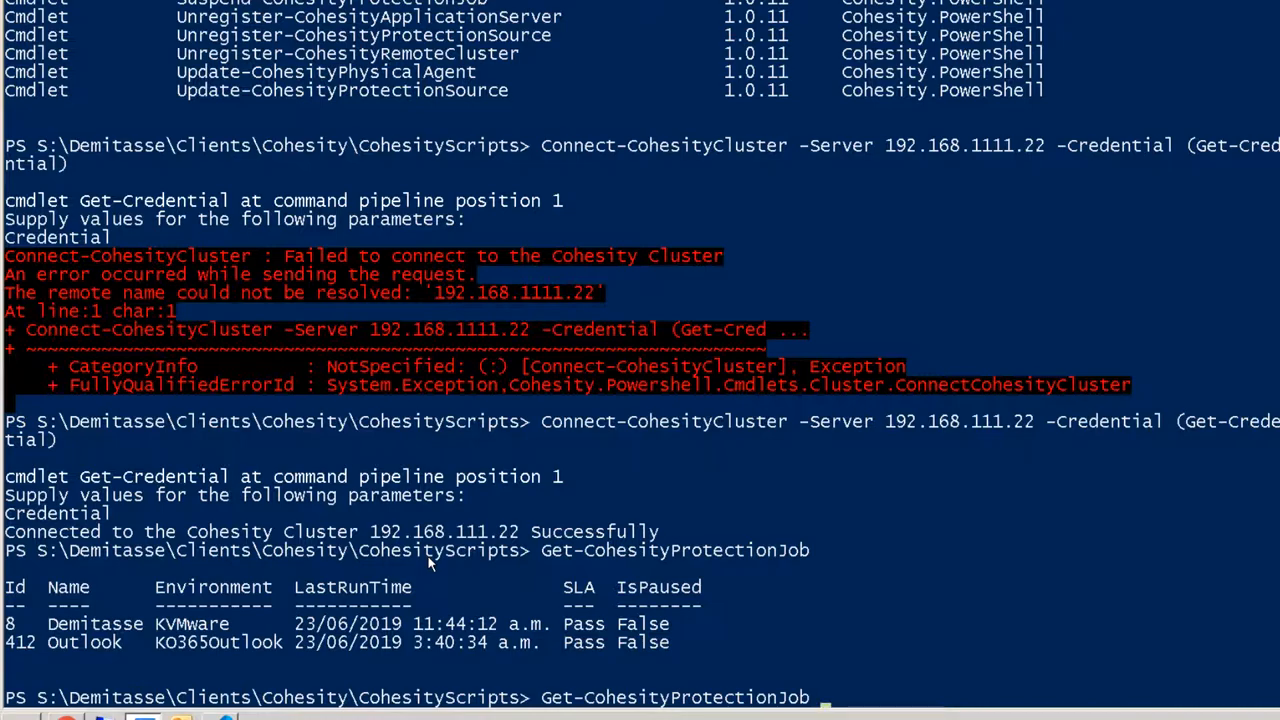
text(|get-)
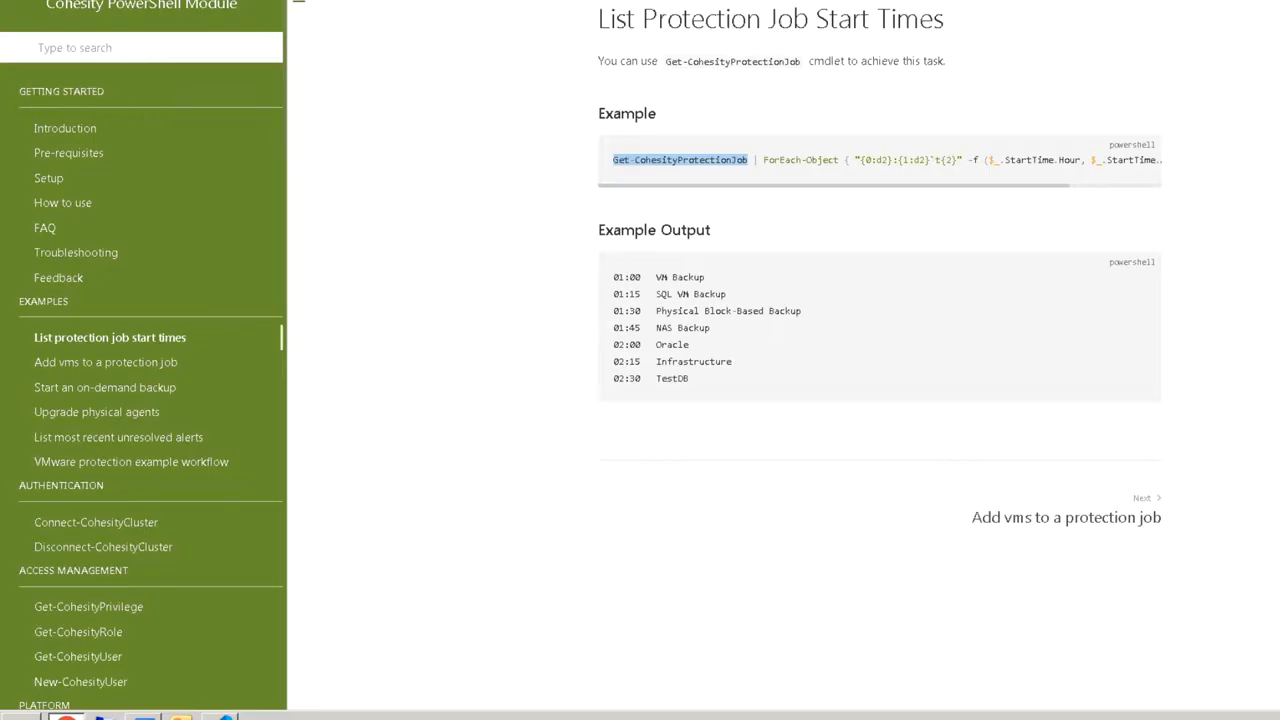
Read through and select the full start-times pipeline example with its ForEach-Object formatting
click(784, 180)
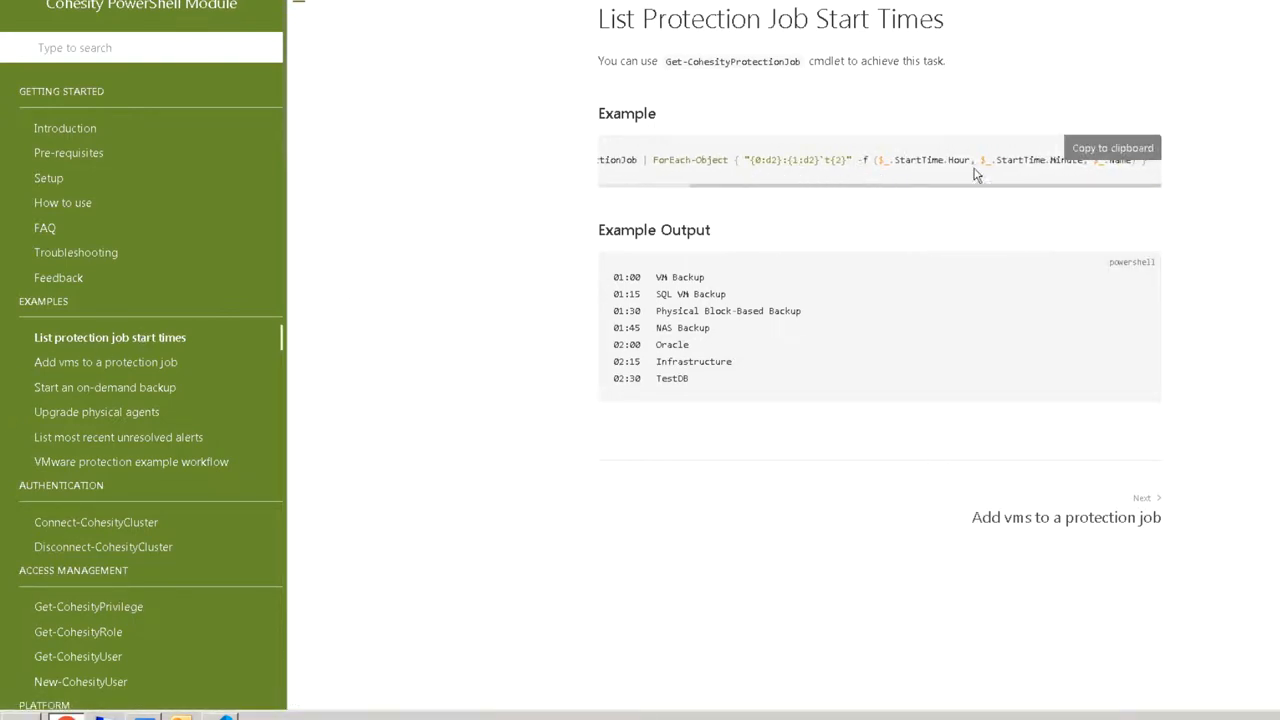
scroll(left, 3)
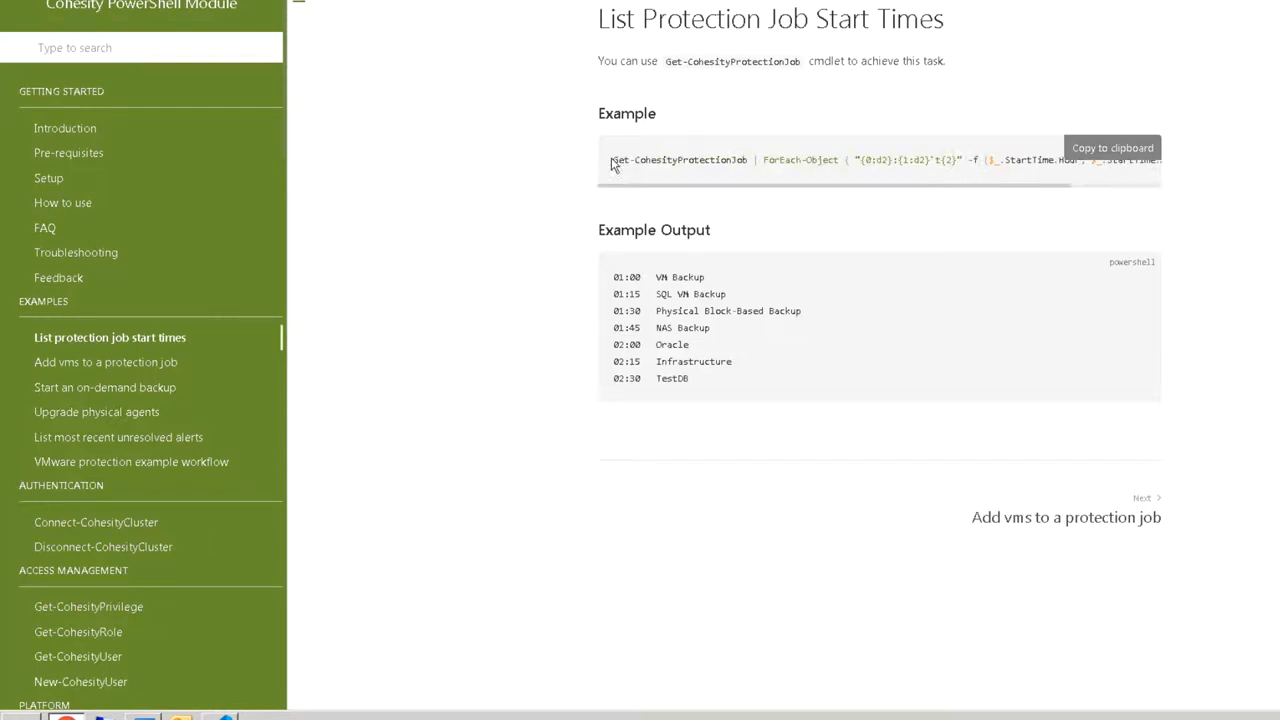
double_click(678, 160)
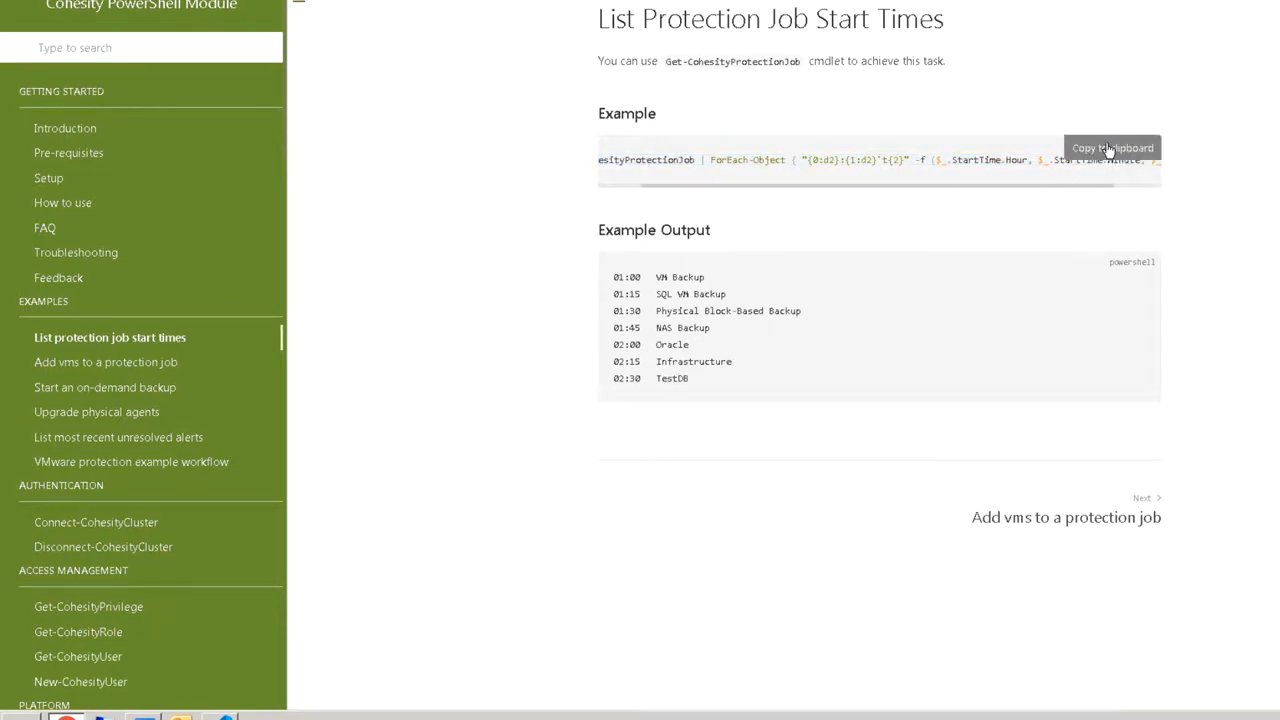
mouse_move(736, 62)
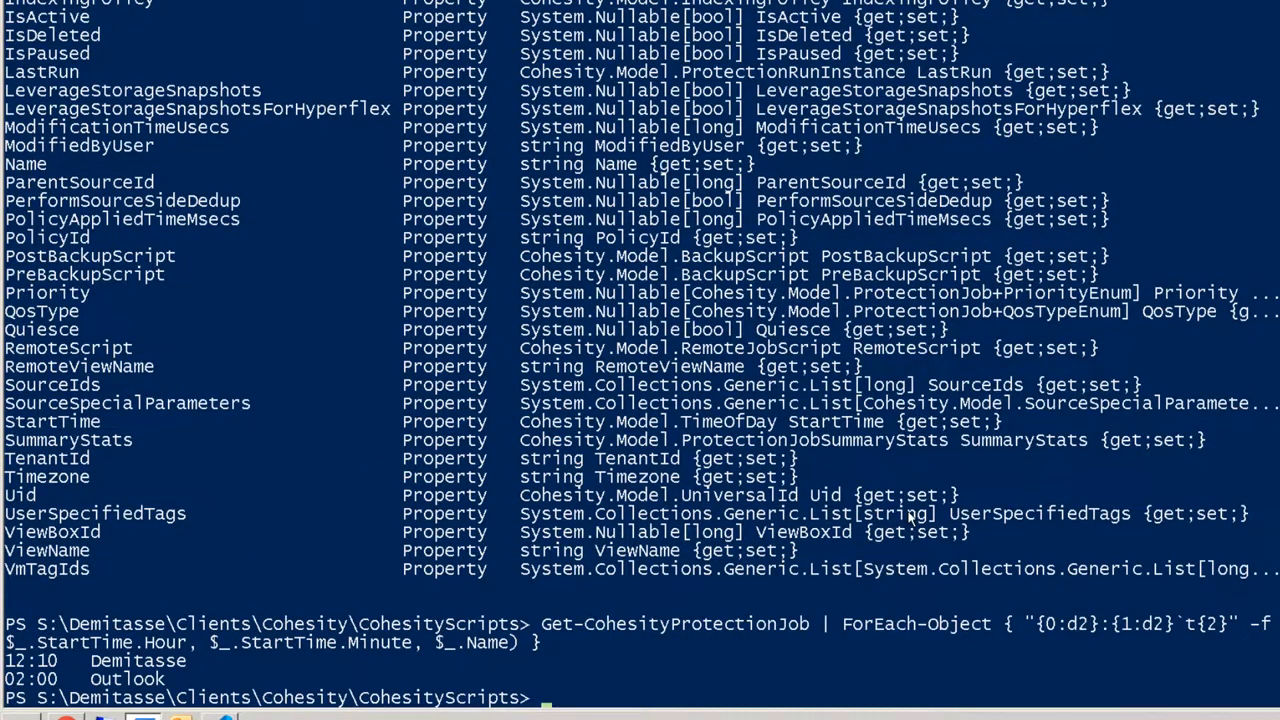
mouse_move(686, 670)
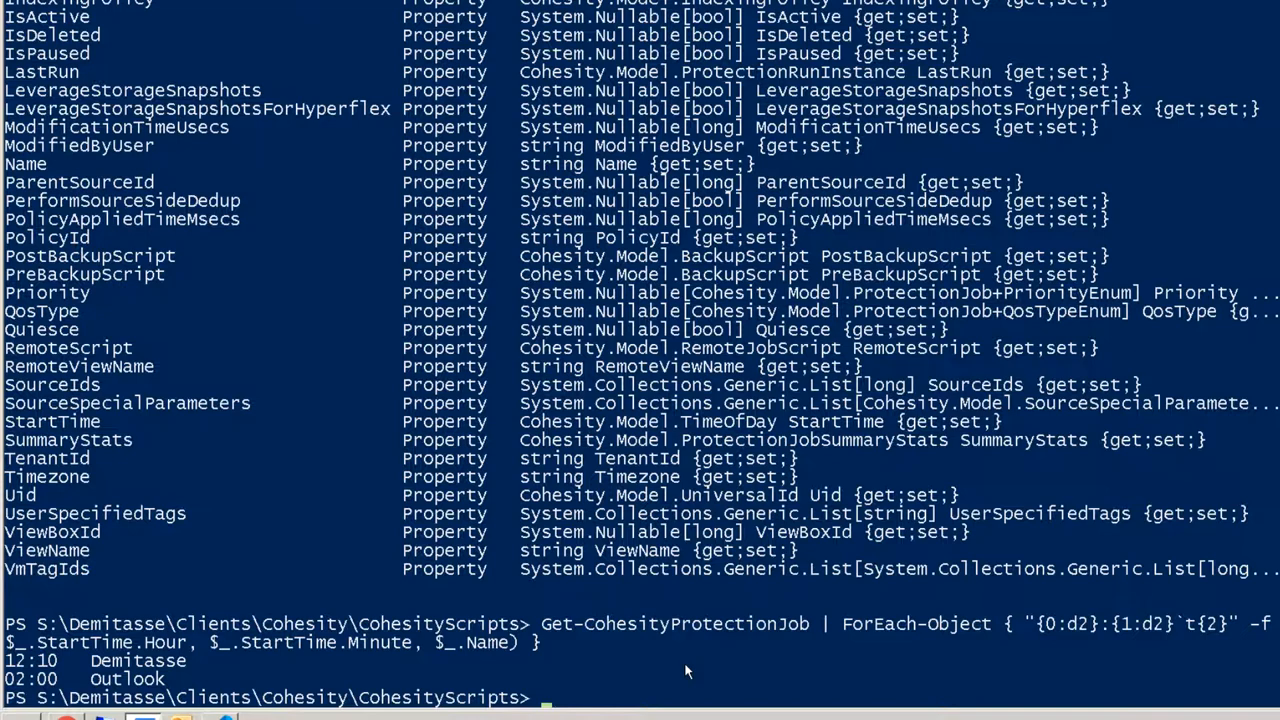
mouse_move(476, 644)
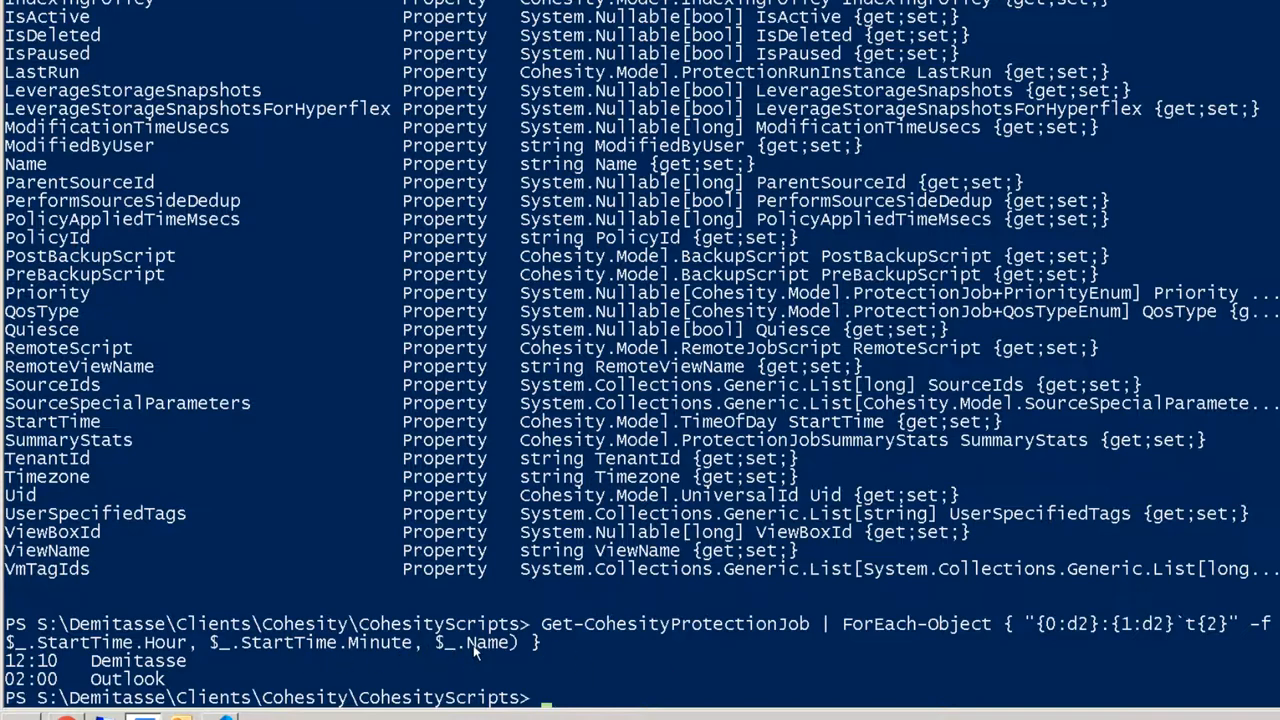
mouse_move(504, 658)
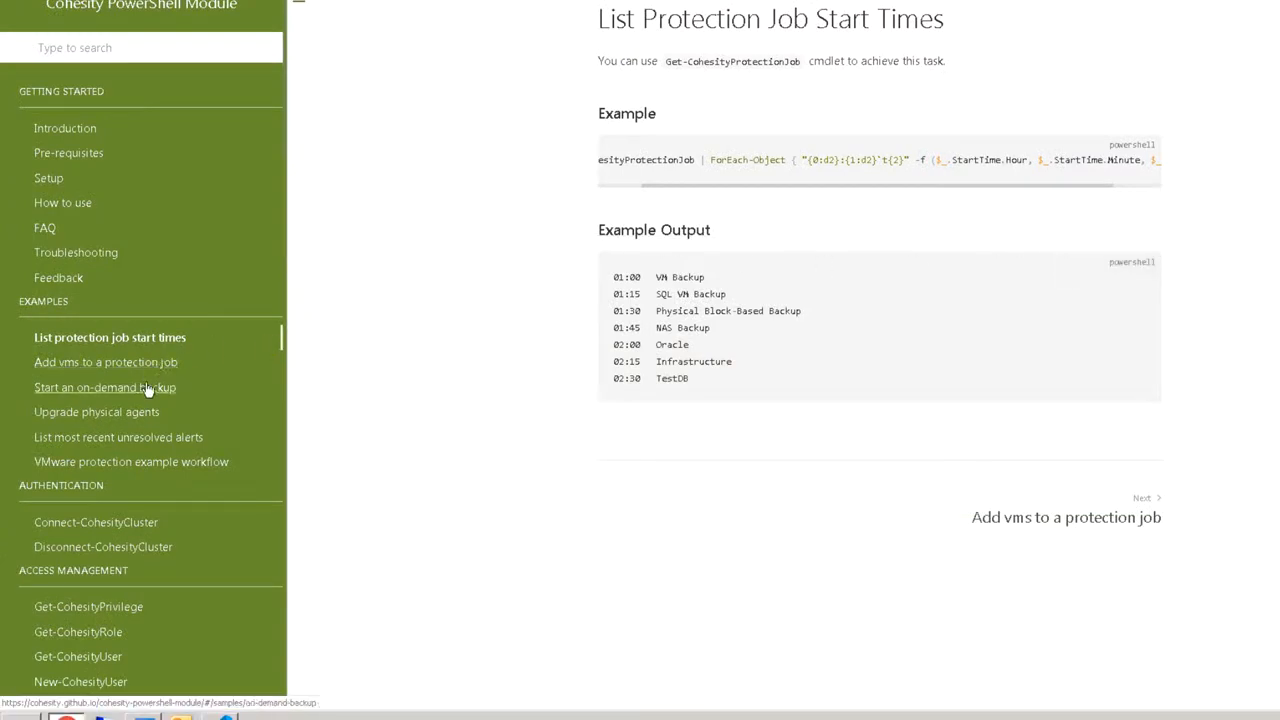
mouse_move(118, 436)
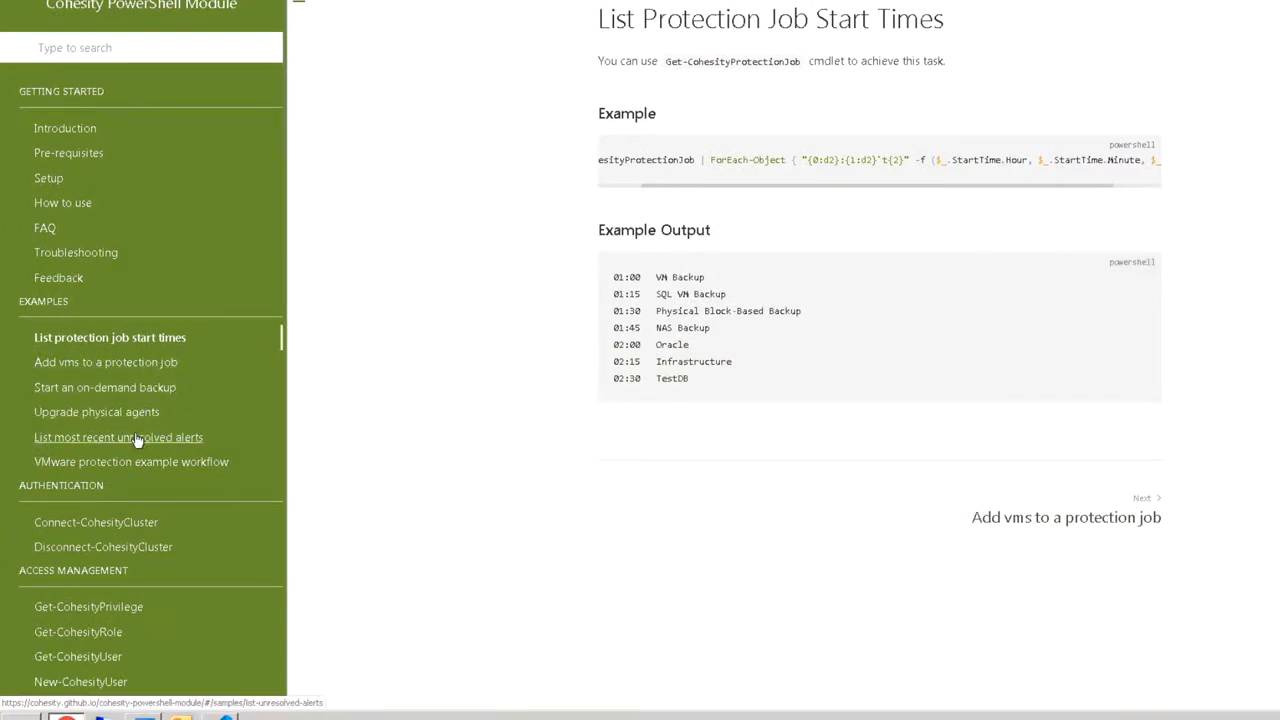
Copy Get-CohesityAlert -MaxAlerts 100 -AlertStates kOpen from the unresolved alerts example
click(118, 436)
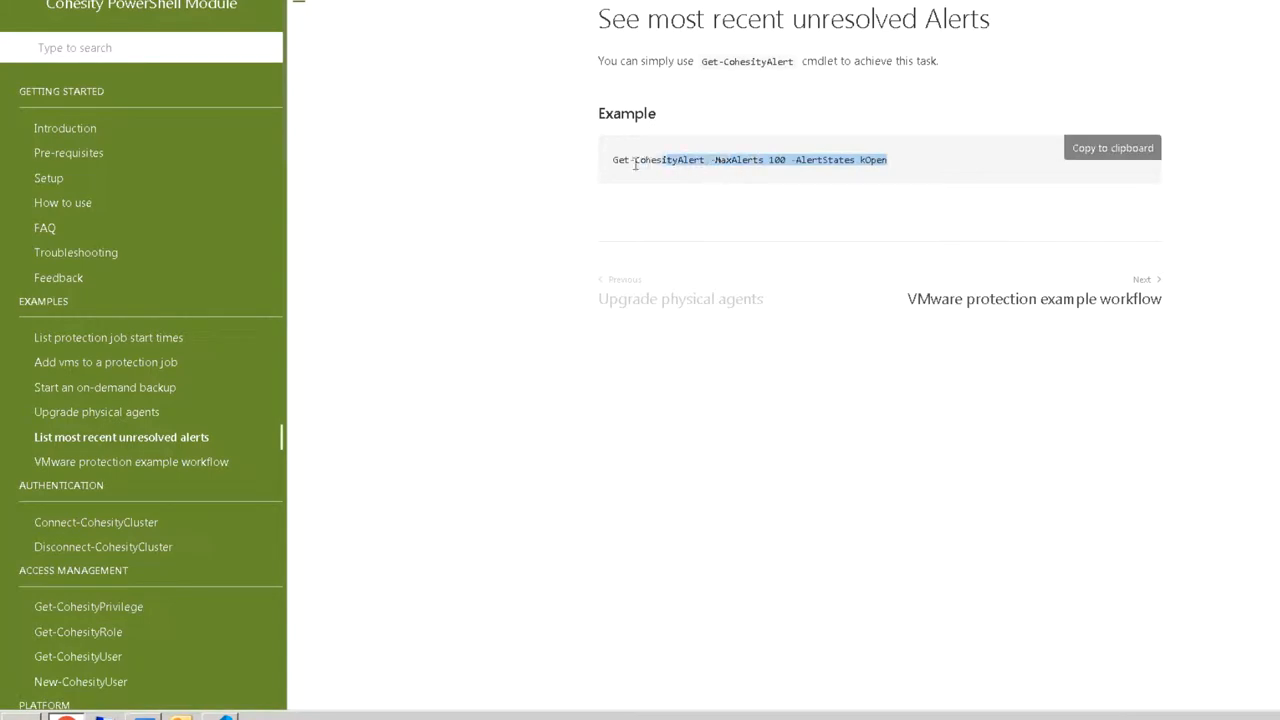
right_click(748, 160)
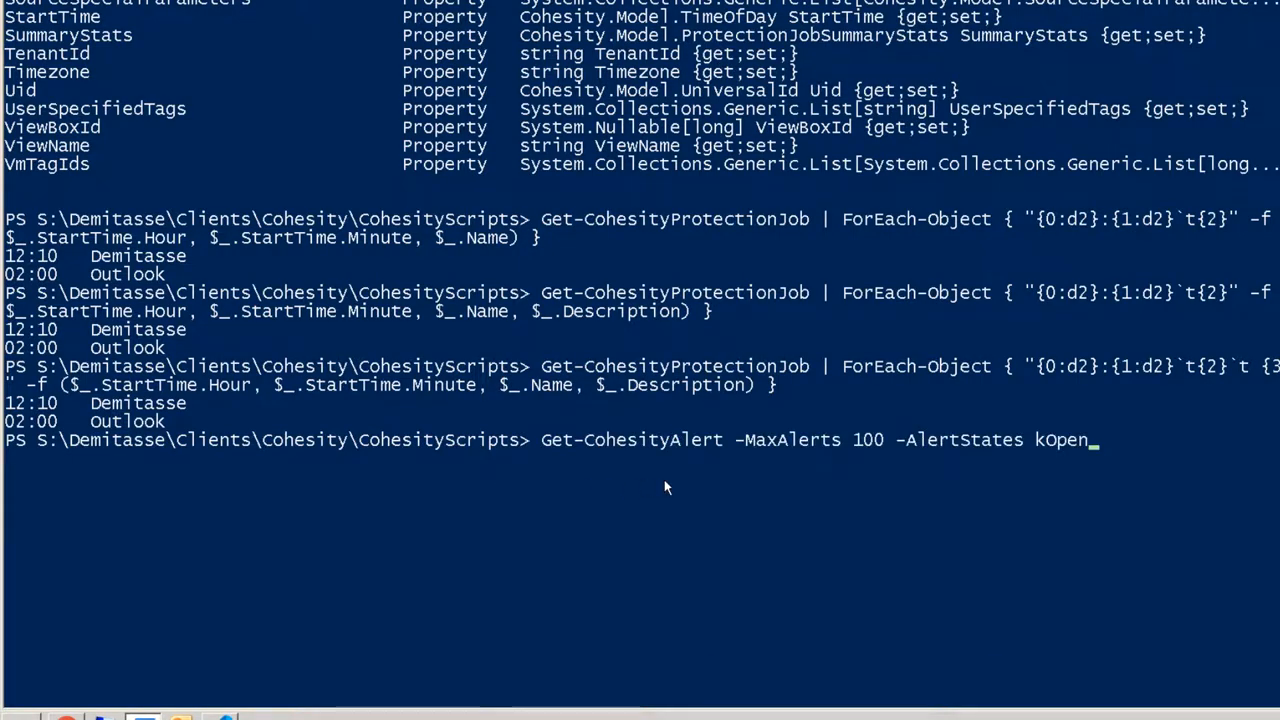
Run the pasted Get-CohesityAlert command to list open alerts with category, severity, timestamp and cause
key(Return)
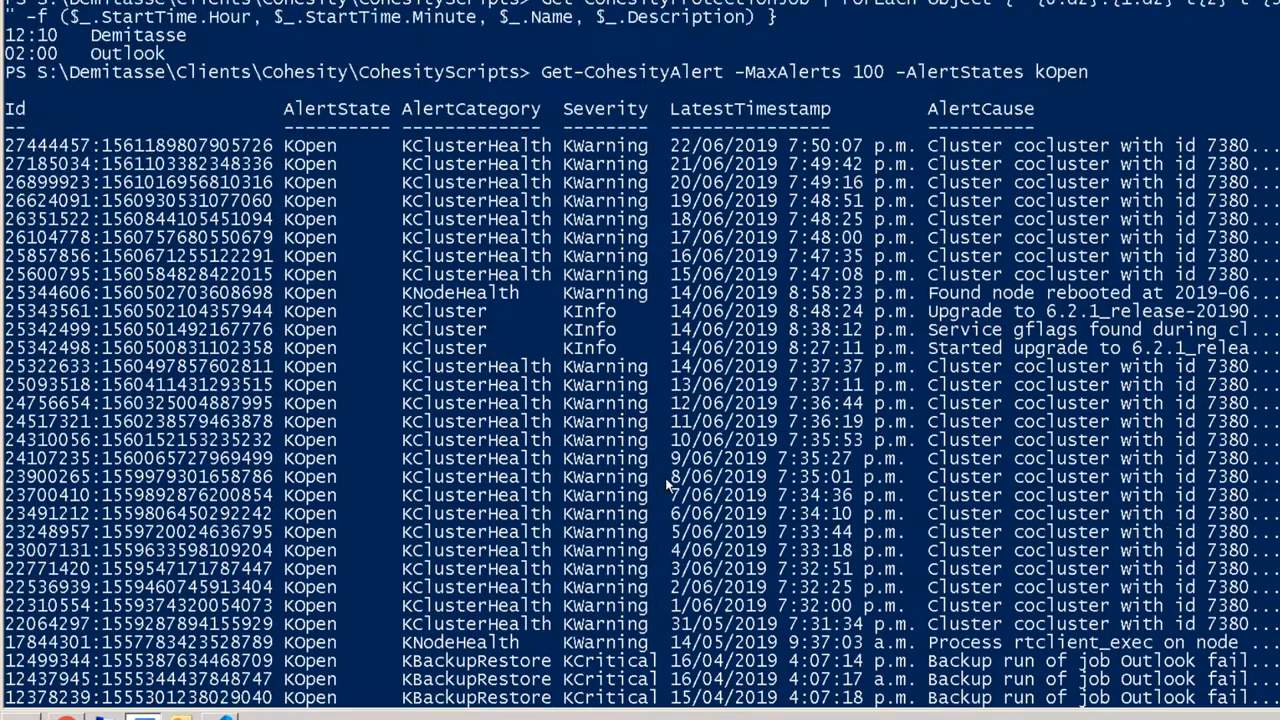
mouse_move(790, 320)
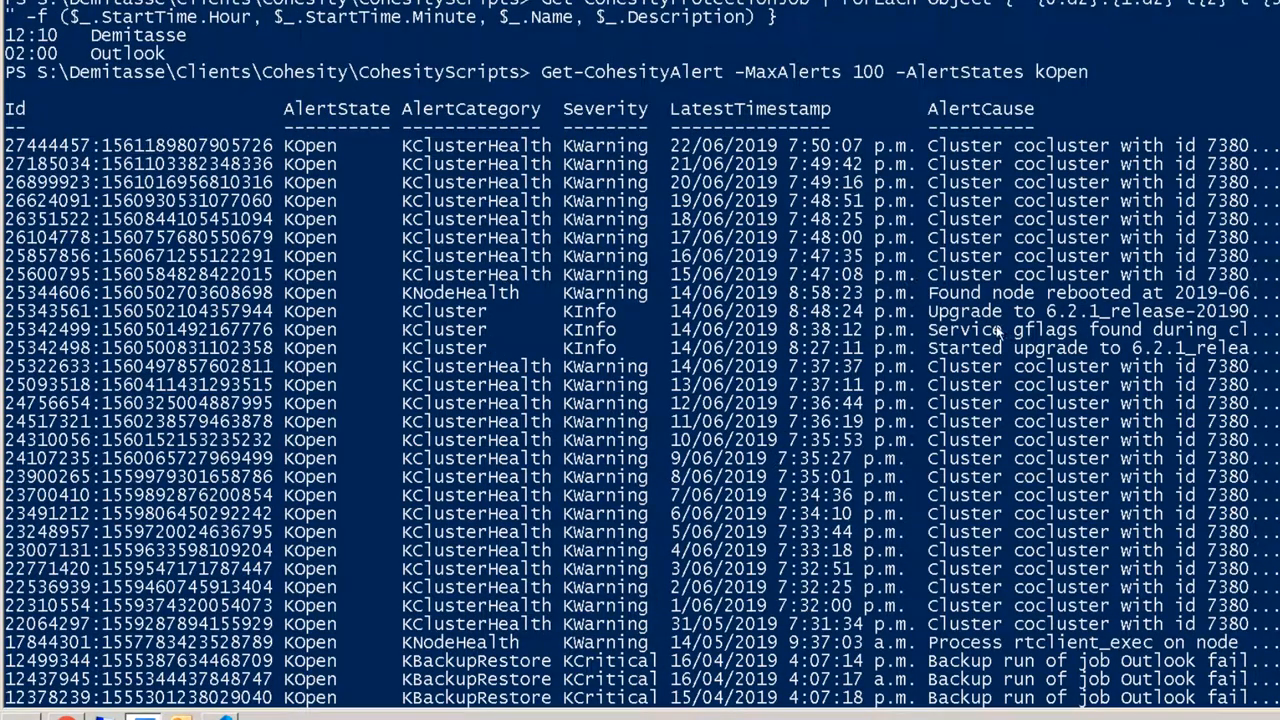
mouse_move(660, 414)
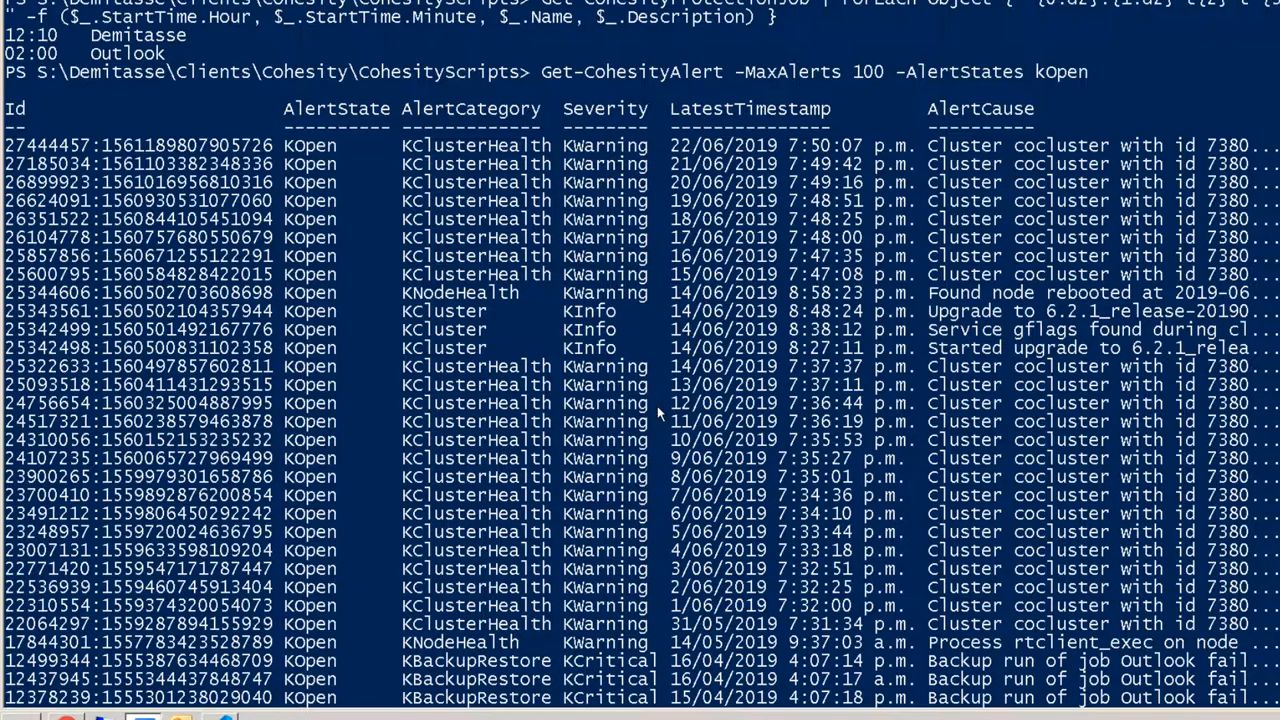
mouse_move(476, 428)
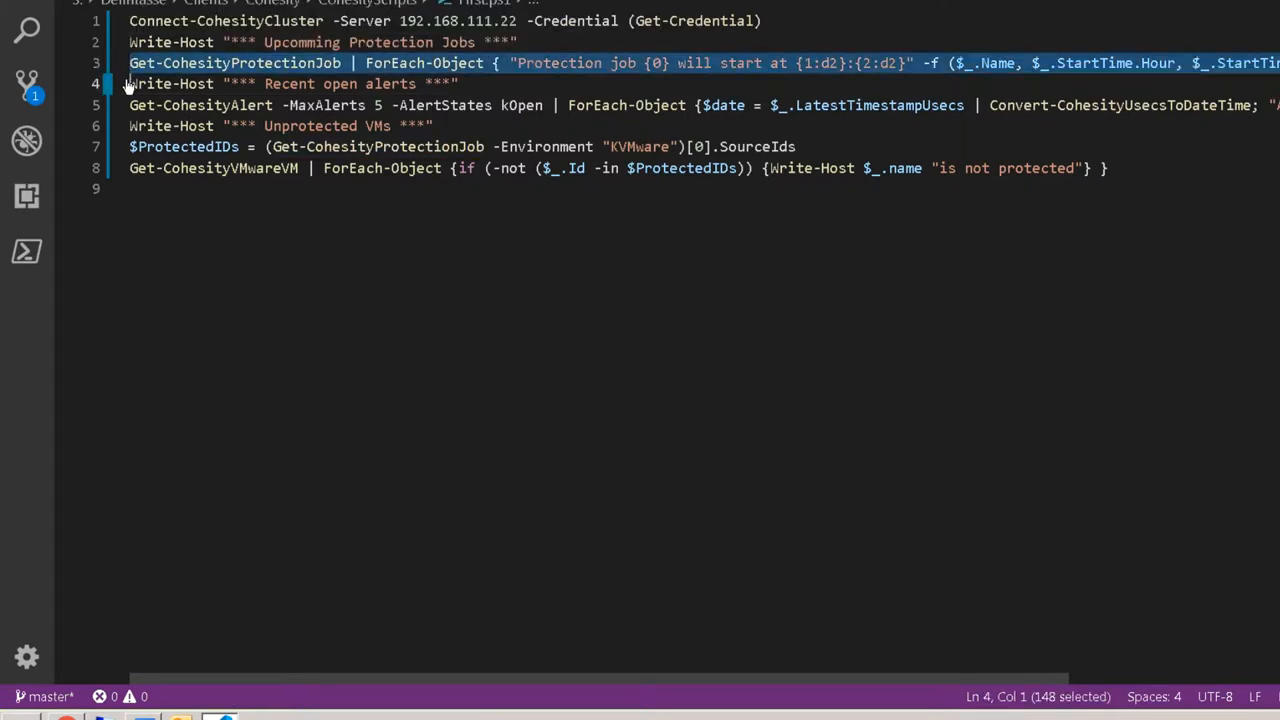
Run the script's job-start-times line and recent-open-alerts line via Run Selection in the terminal
right_click(300, 76)
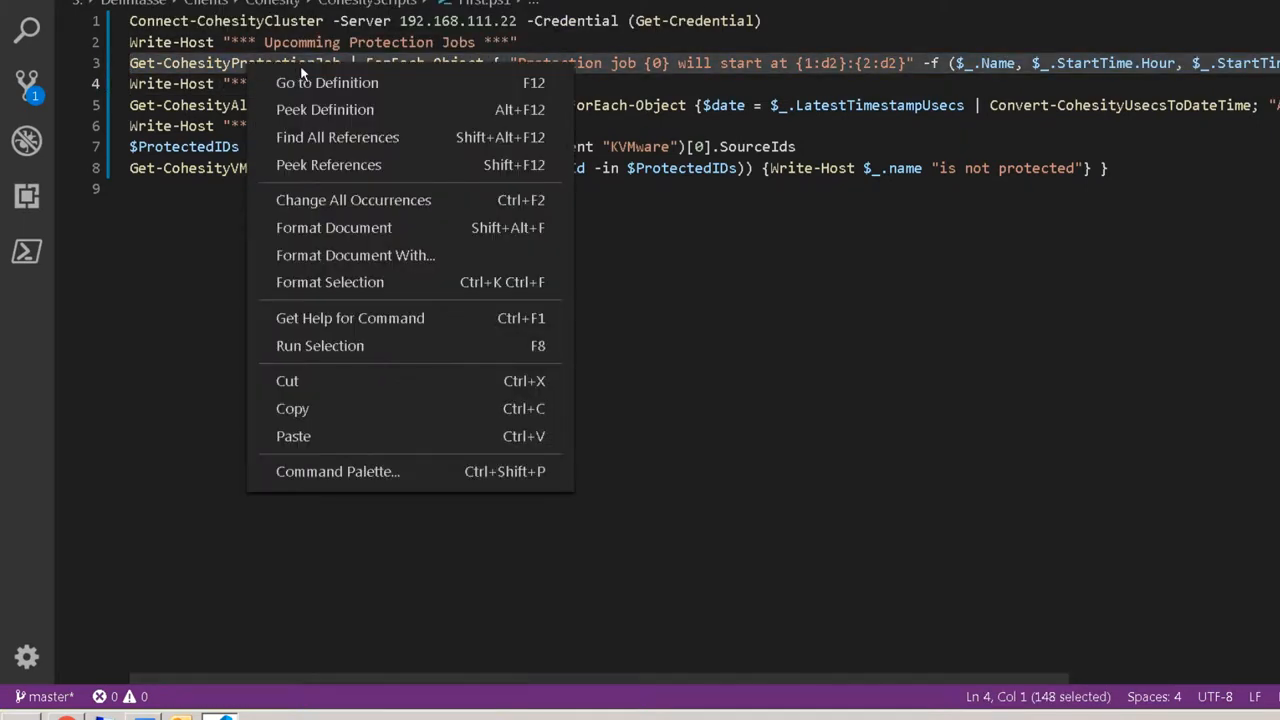
mouse_move(292, 408)
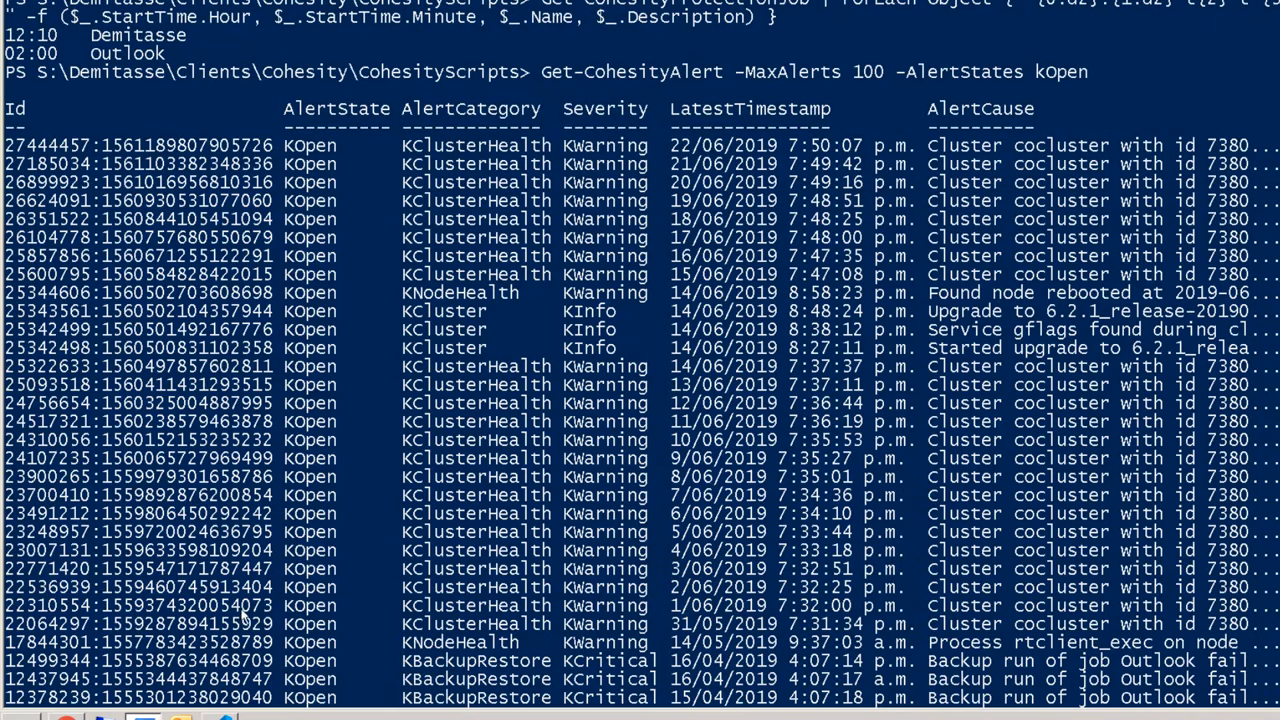
scroll(down, 3)
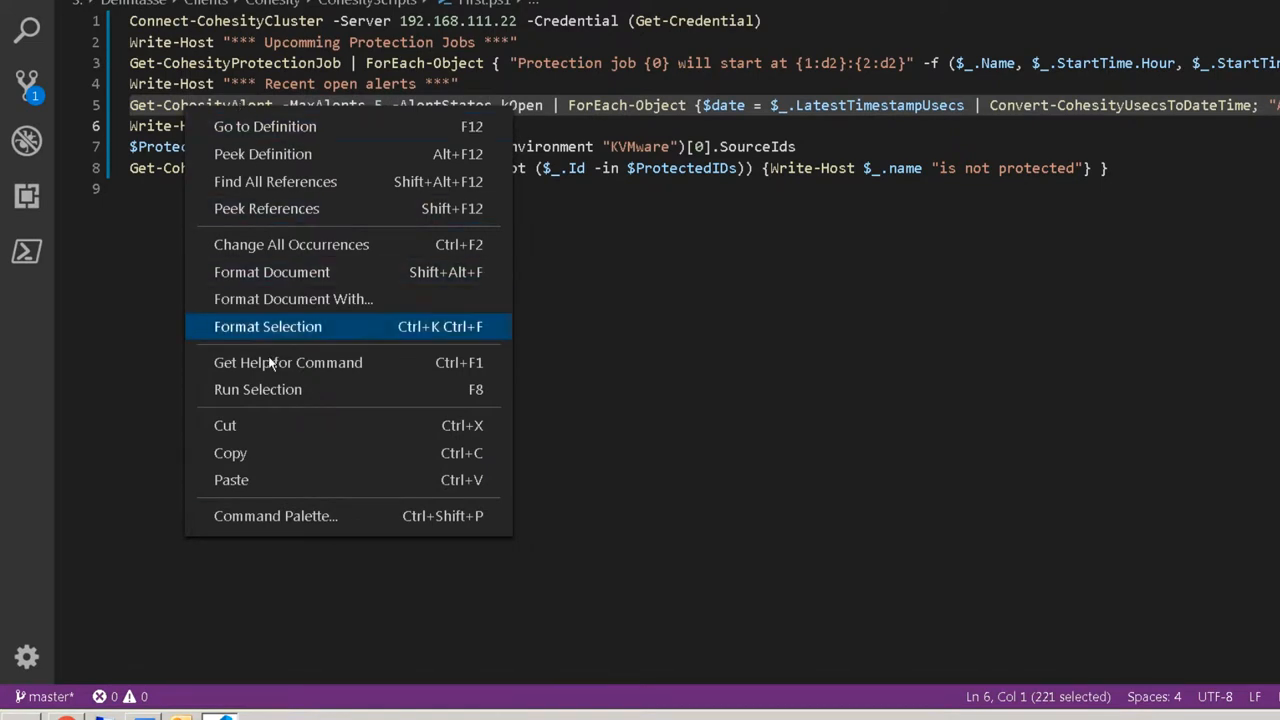
click(268, 326)
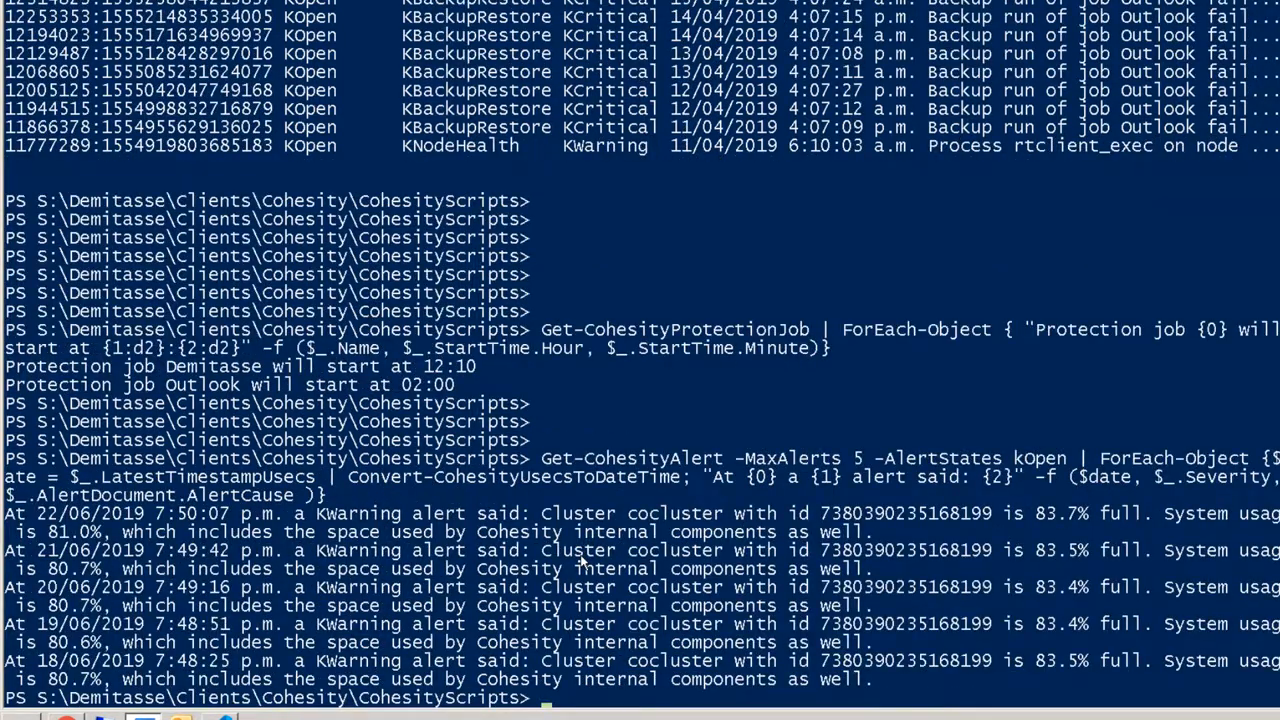
mouse_move(658, 568)
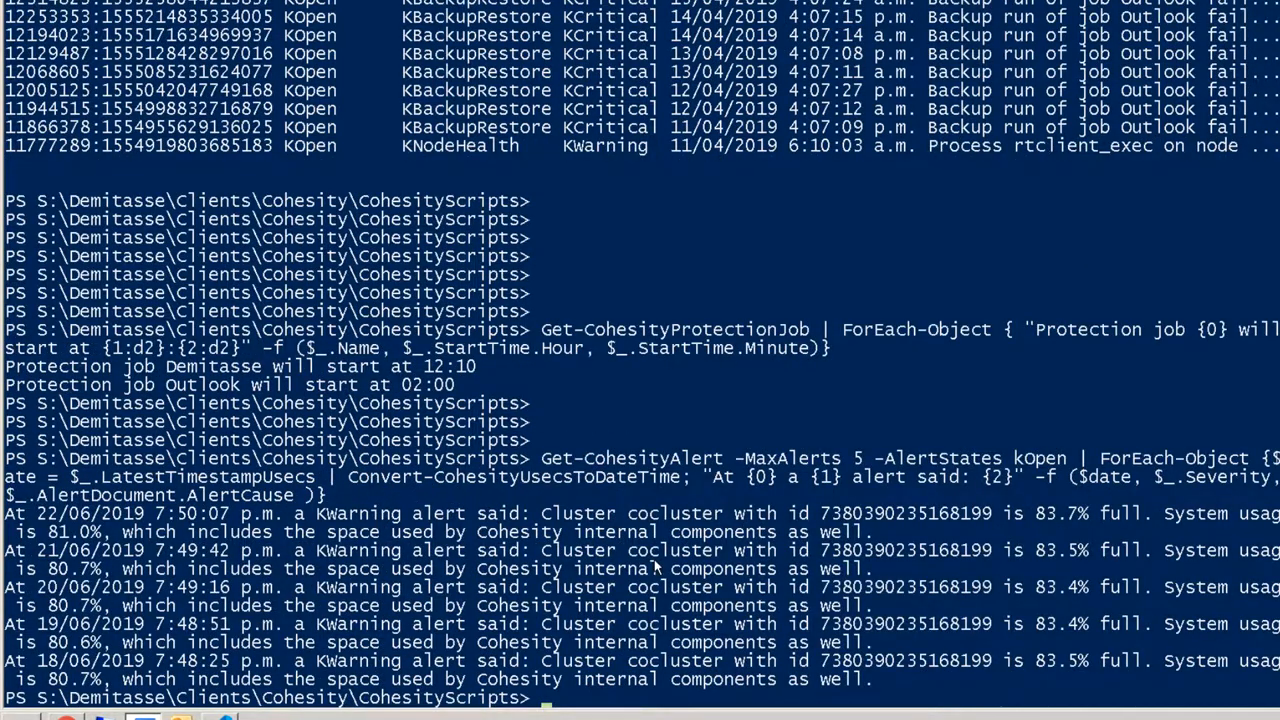
mouse_move(980, 580)
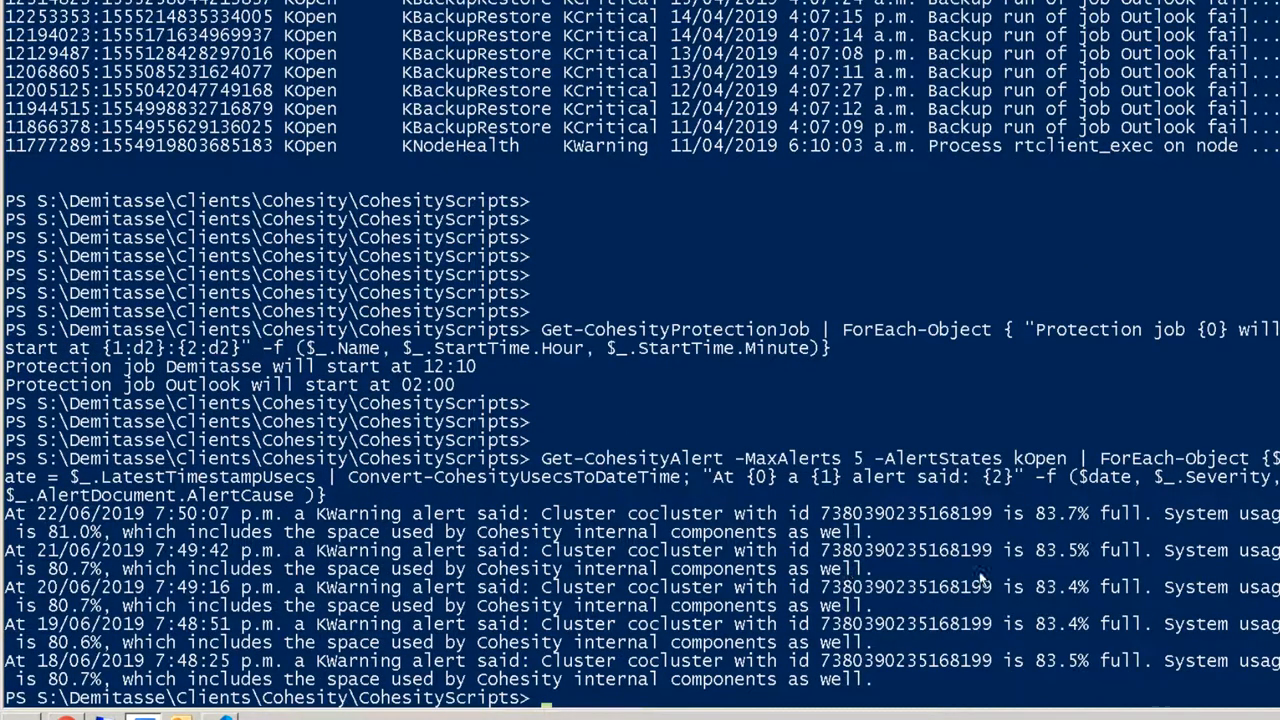
mouse_move(196, 676)
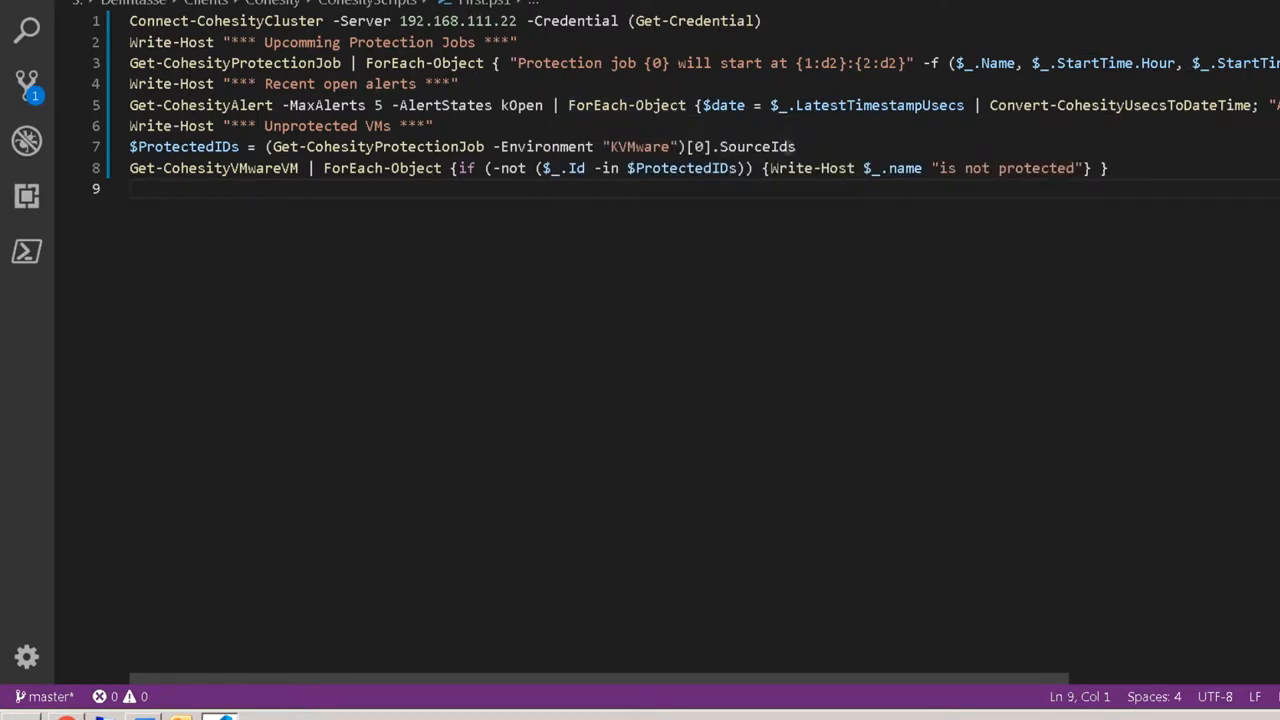
mouse_move(684, 456)
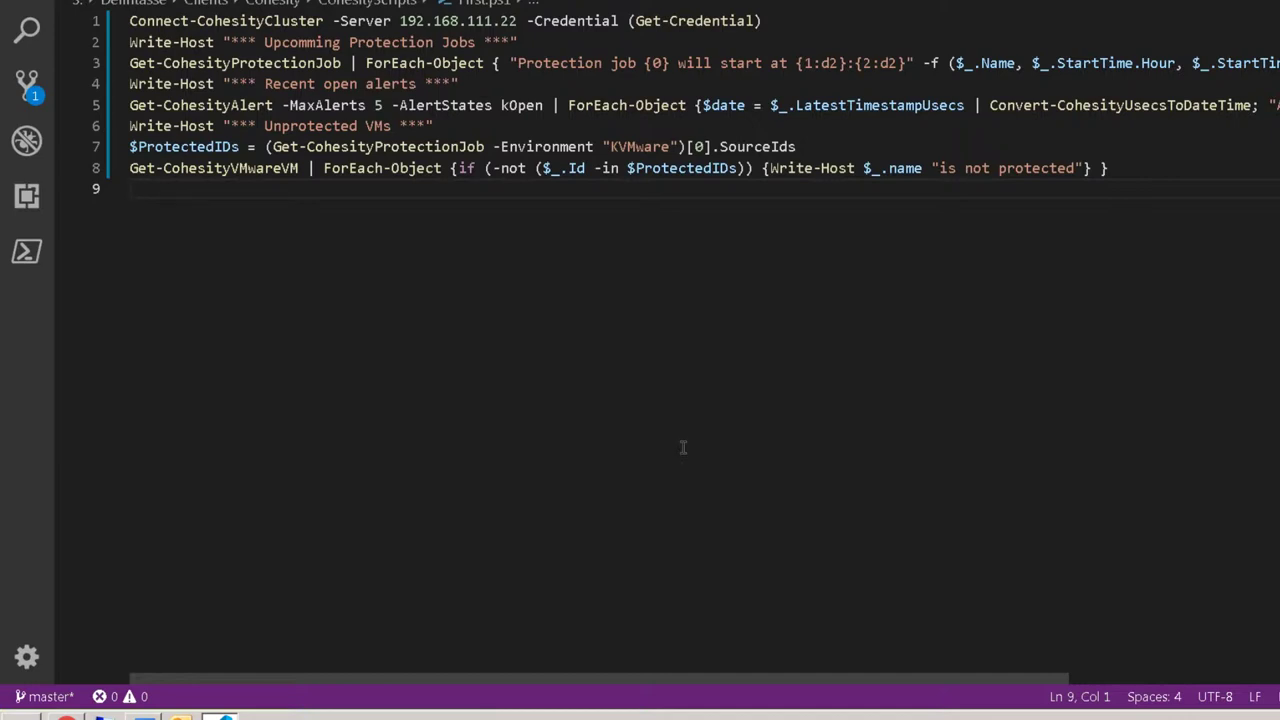
mouse_move(730, 368)
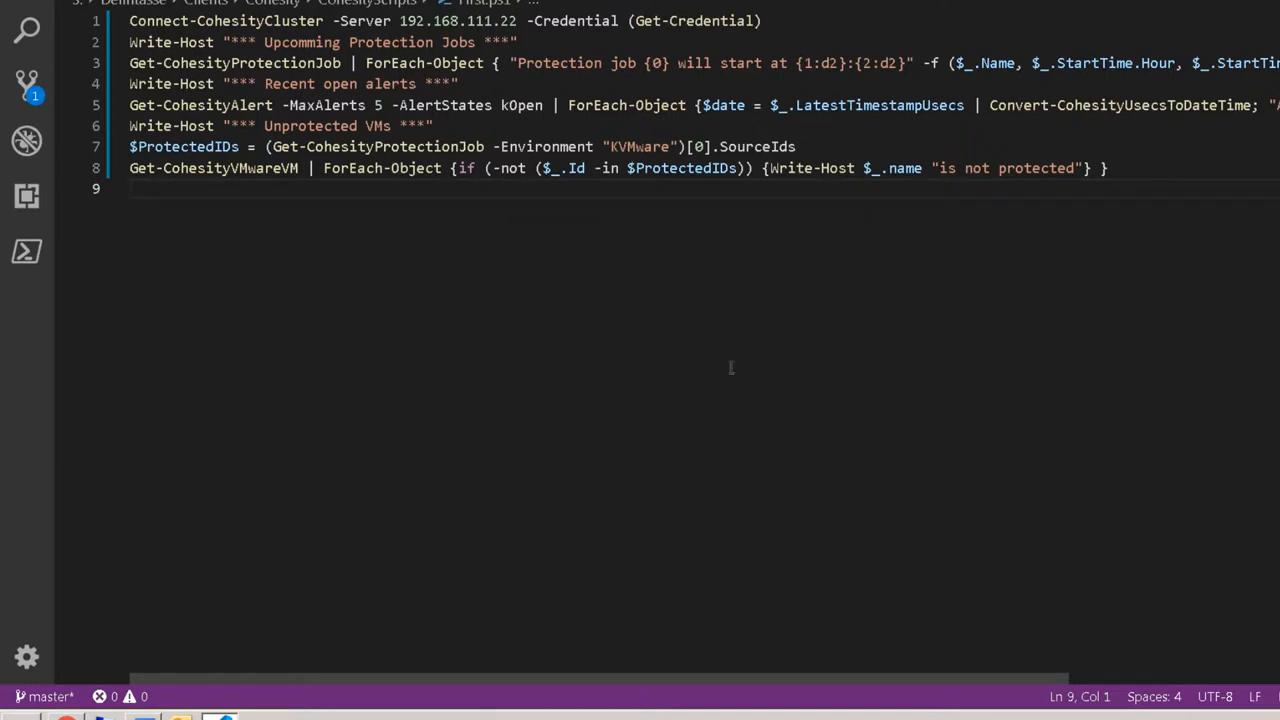
mouse_move(696, 330)
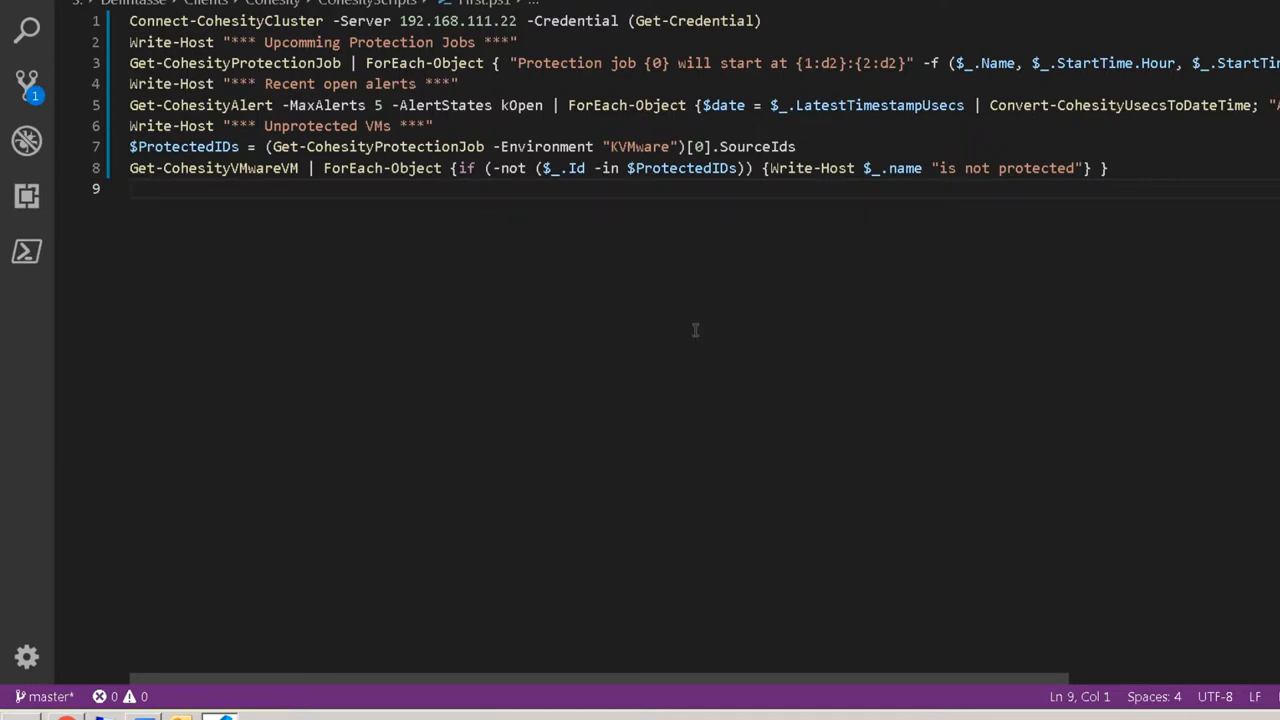
mouse_move(212, 244)
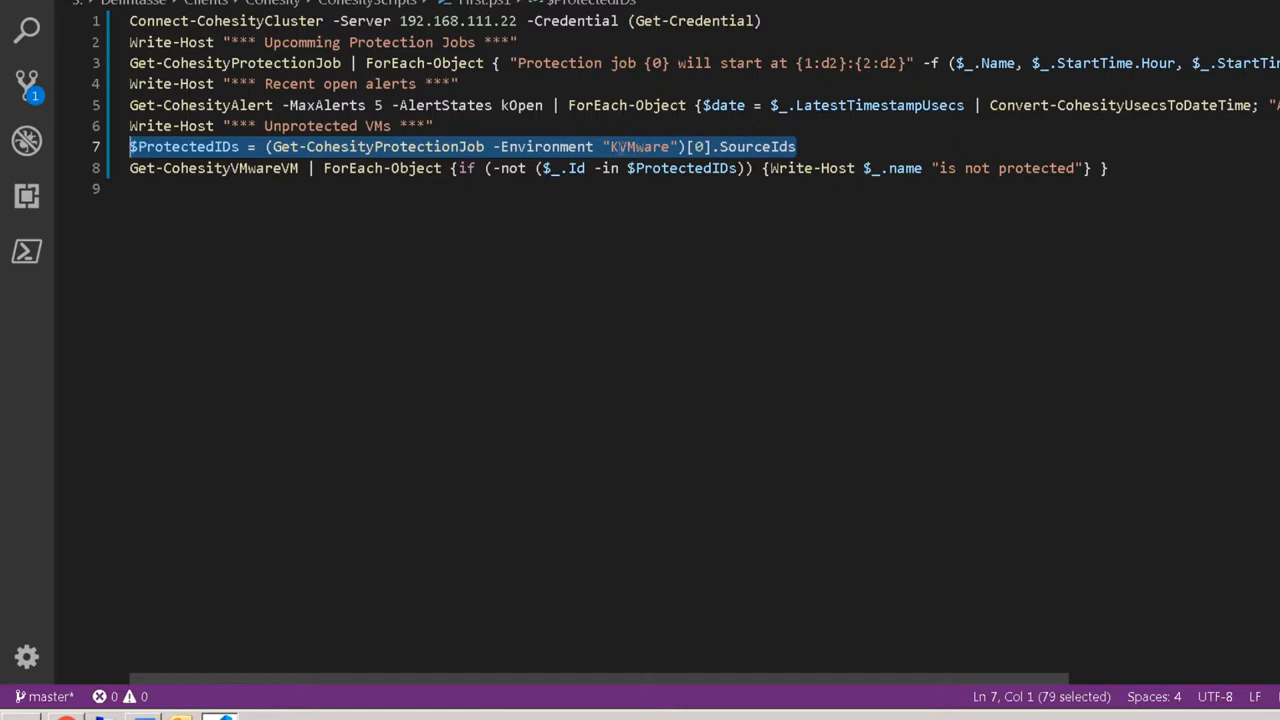
Run the $ProtectedIDs assignment line, then query $ProtectedIDs to display the stored VM source IDs
right_click(460, 146)
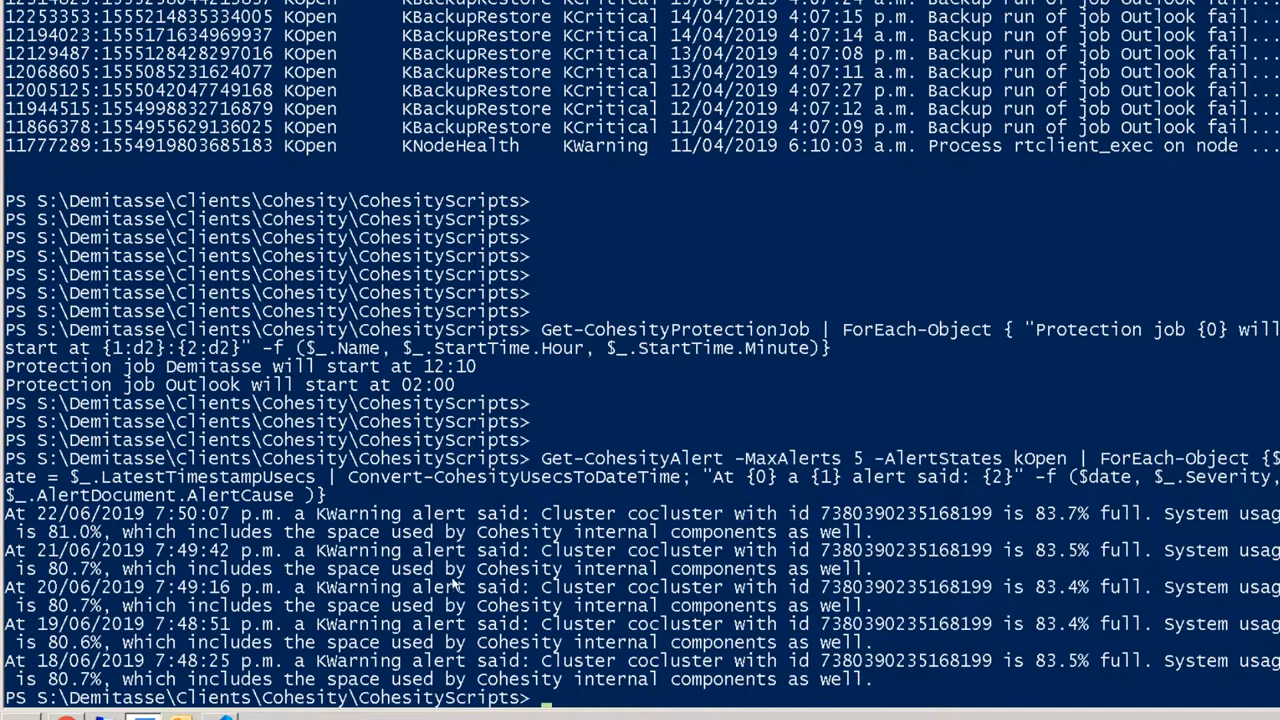
scroll(down, 3)
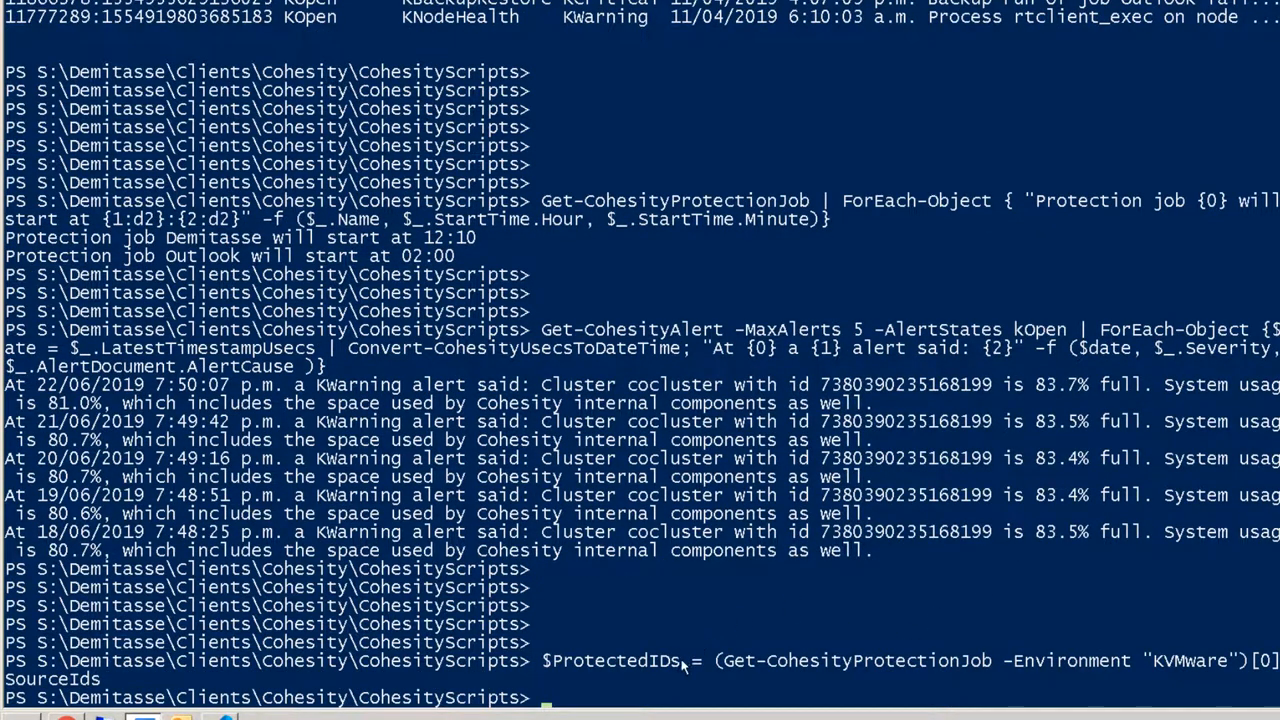
double_click(612, 660)
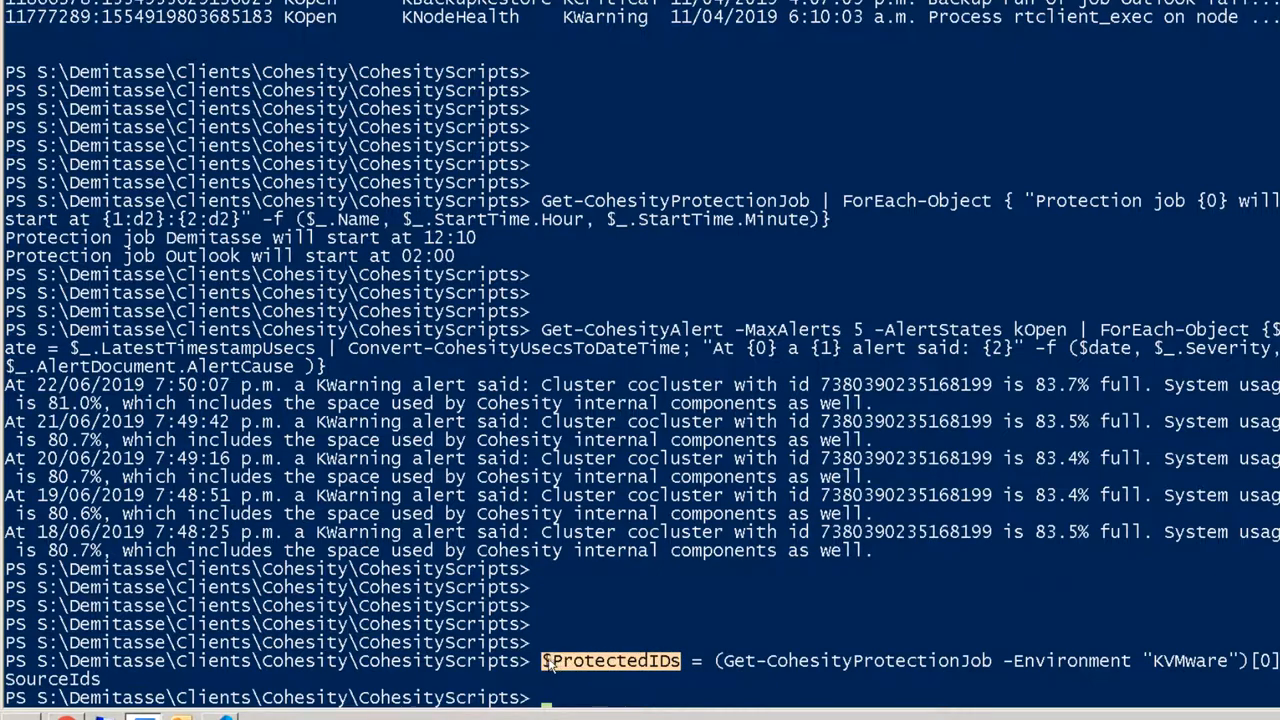
text($ProtectedIDs)
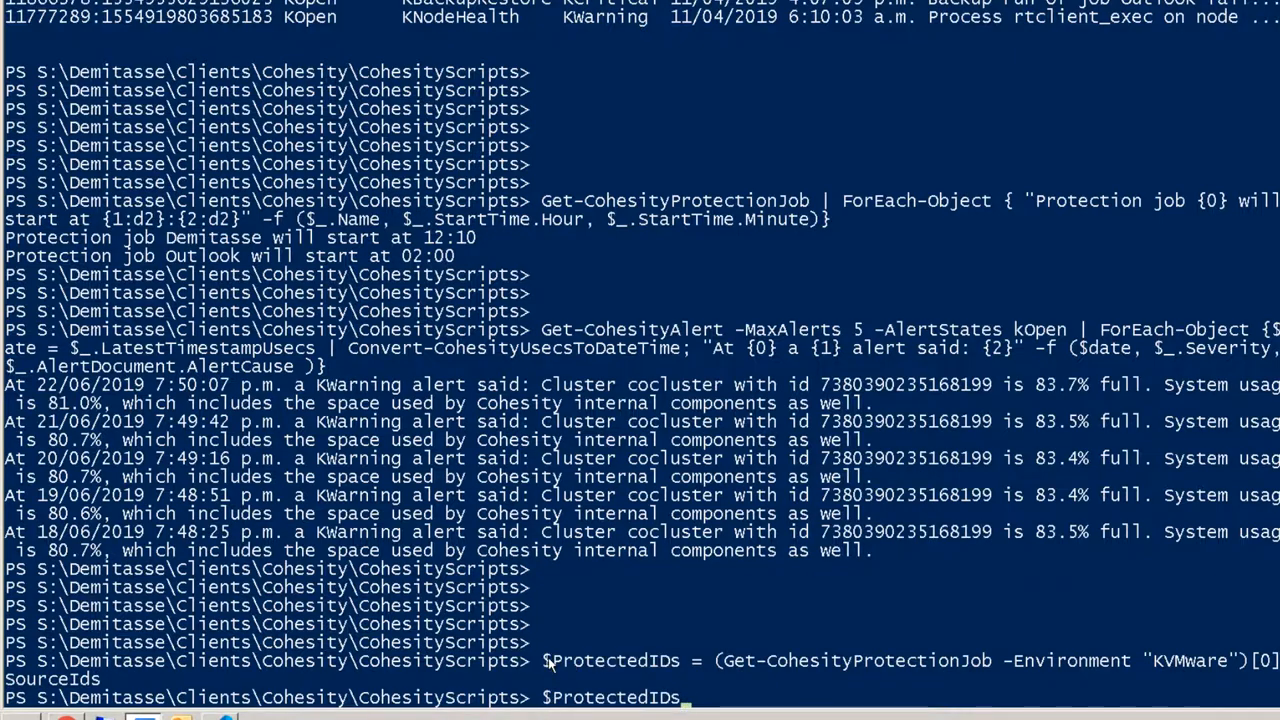
key(Return)
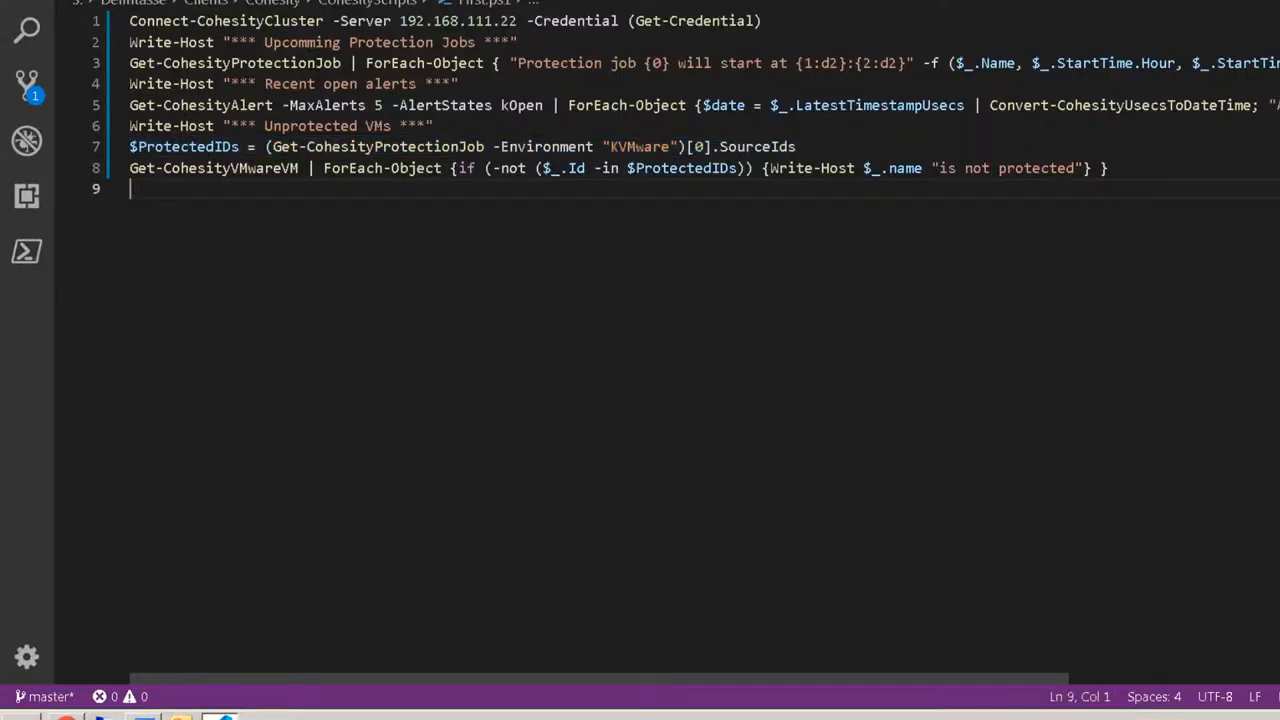
mouse_move(212, 168)
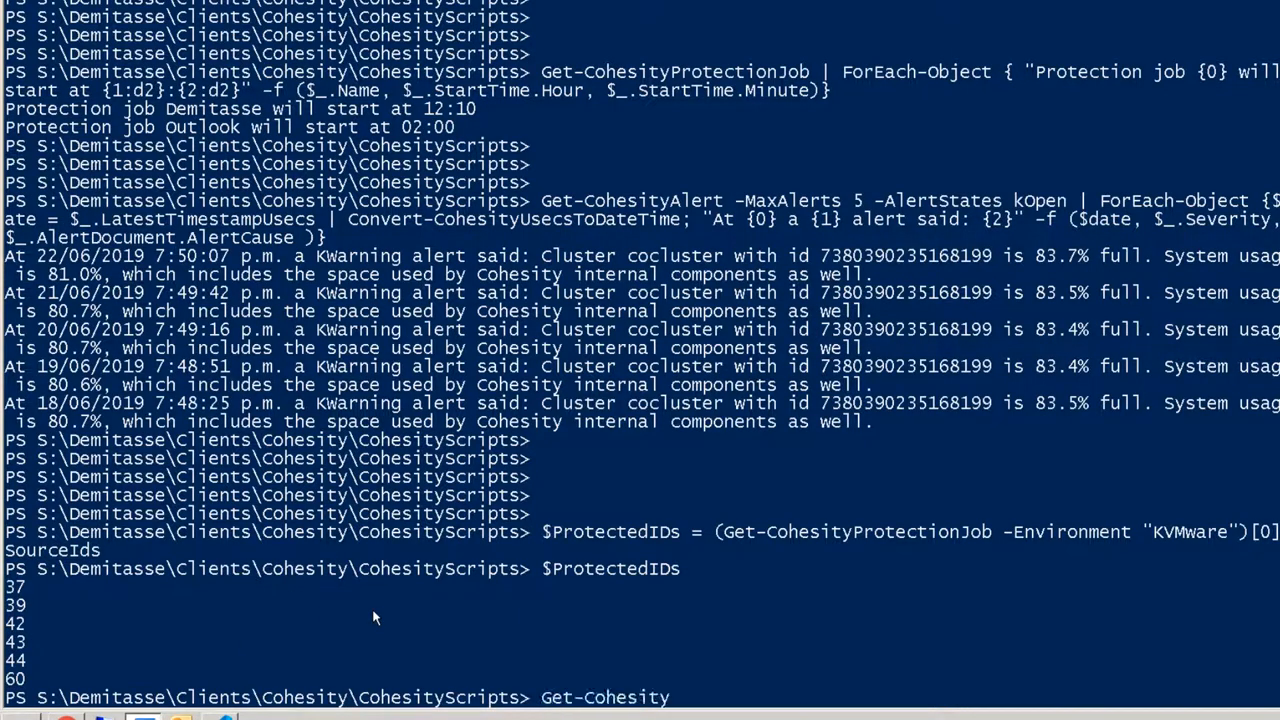
Run Get-CohesityVMwareVM and the unprotected-VM line, reporting Cohesity, Win-01, T1 and VCSA-6_7 not protected
key(Return)
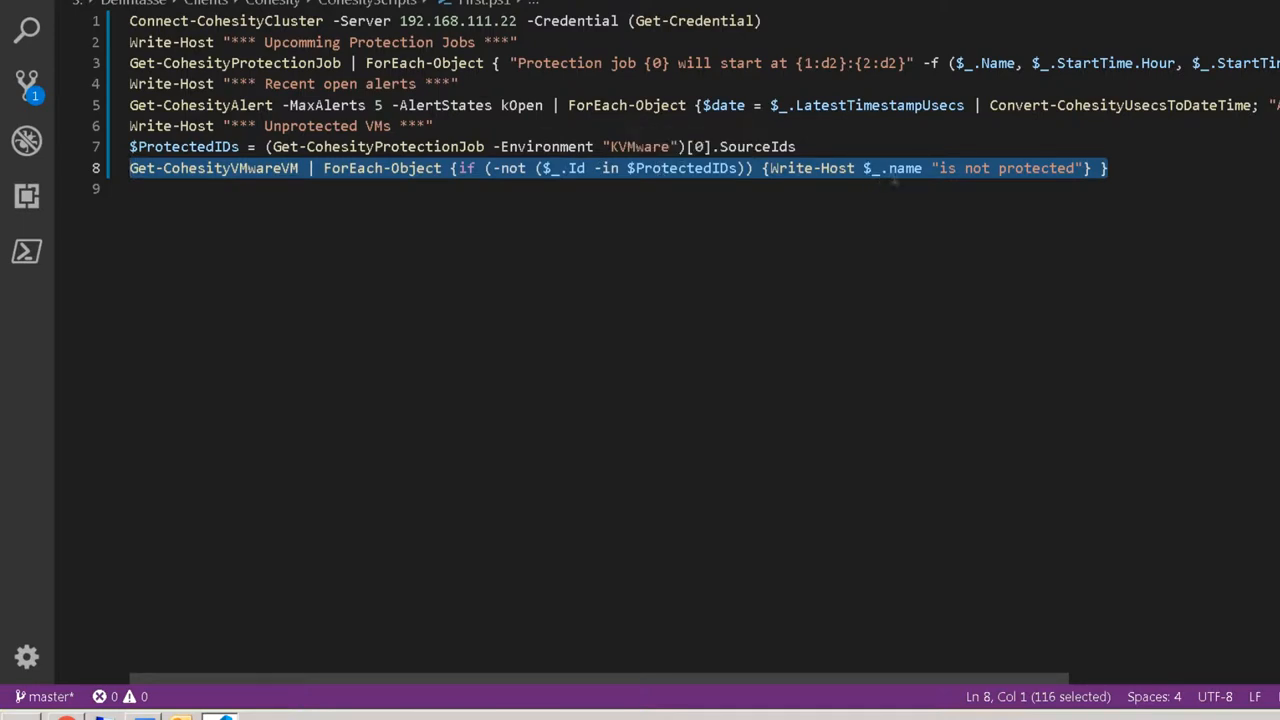
right_click(924, 168)
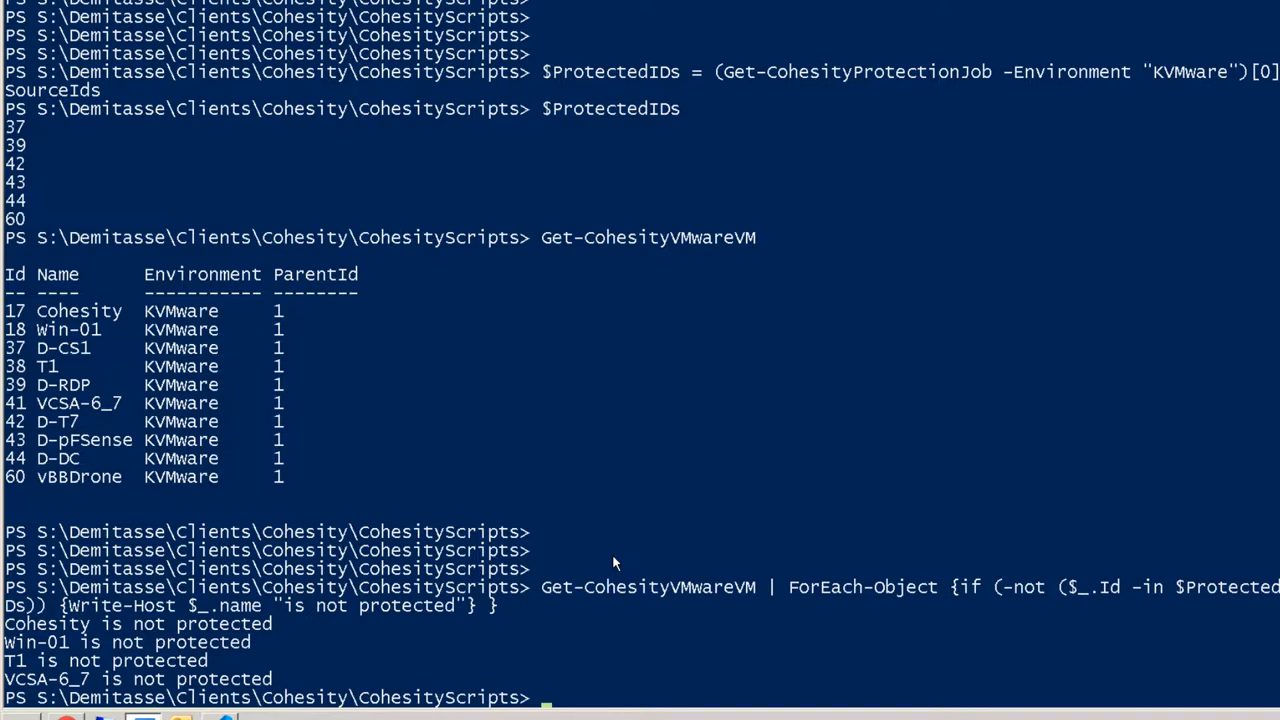
scroll(down, 3)
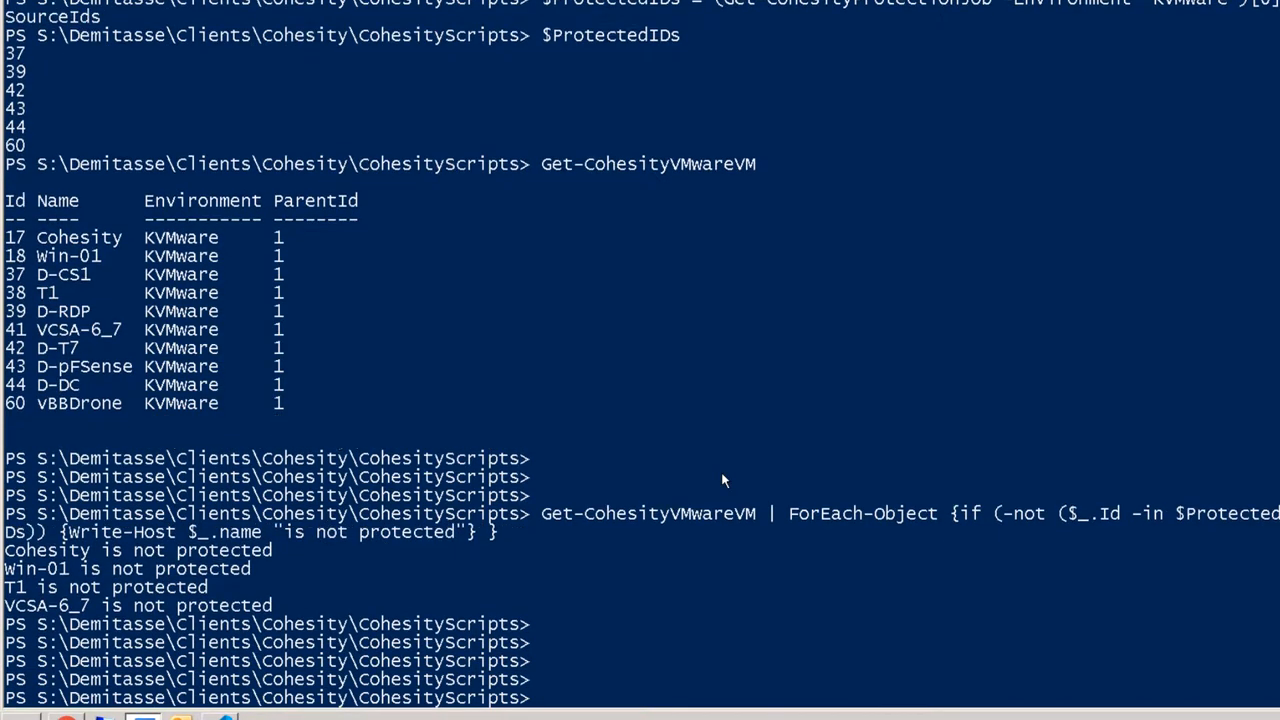
scroll(down, 3)
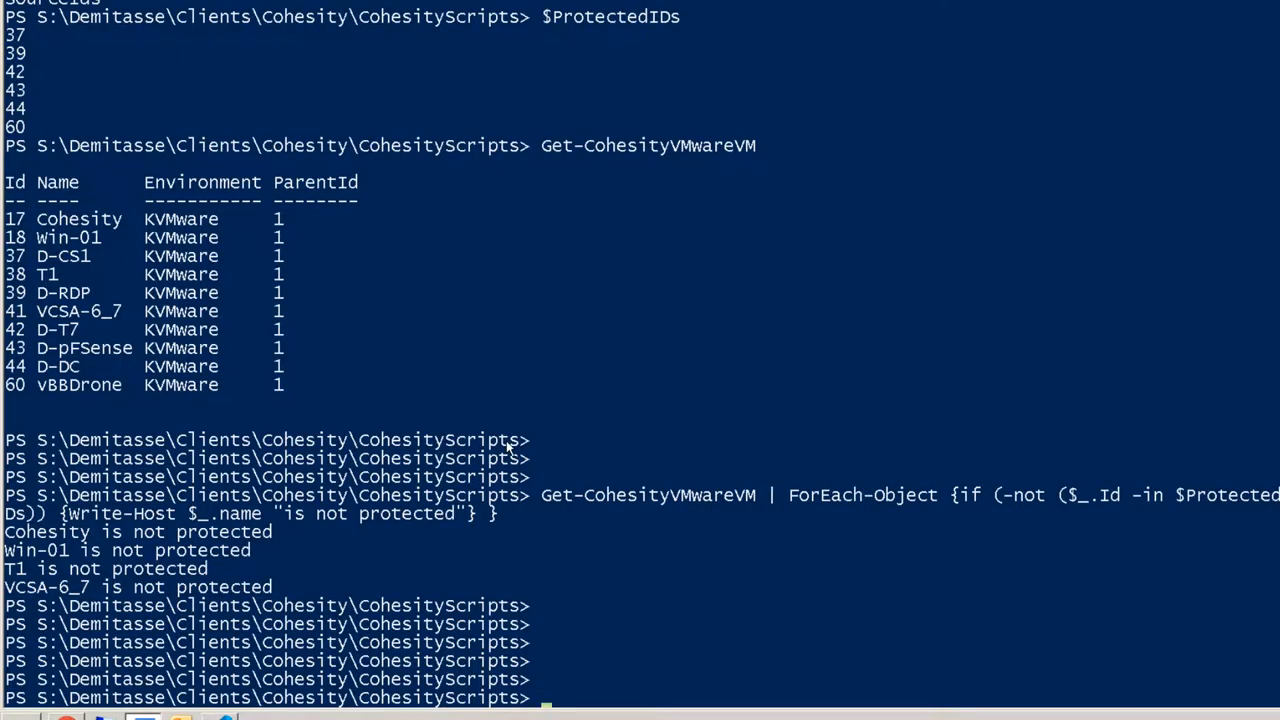
Run .\First.ps1 with admin credentials, printing job start times, recent alerts and the four unprotected VMs
text(.\First.ps1)
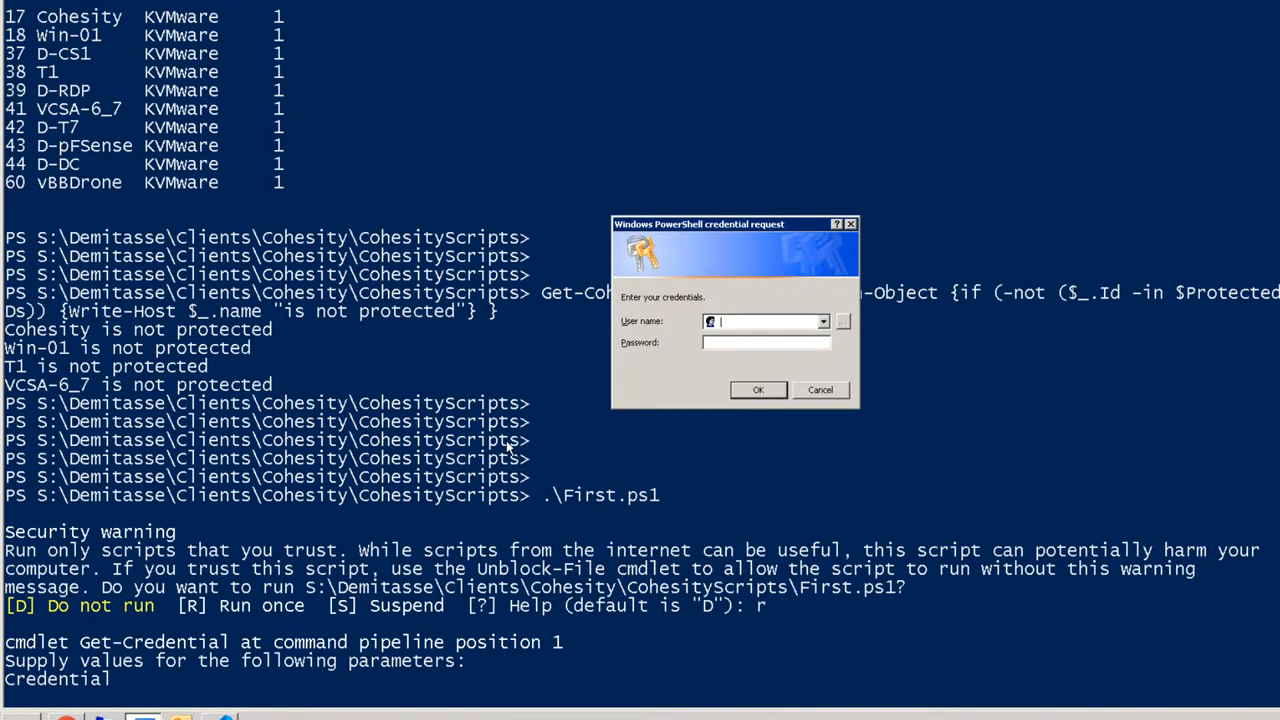
text(admin)
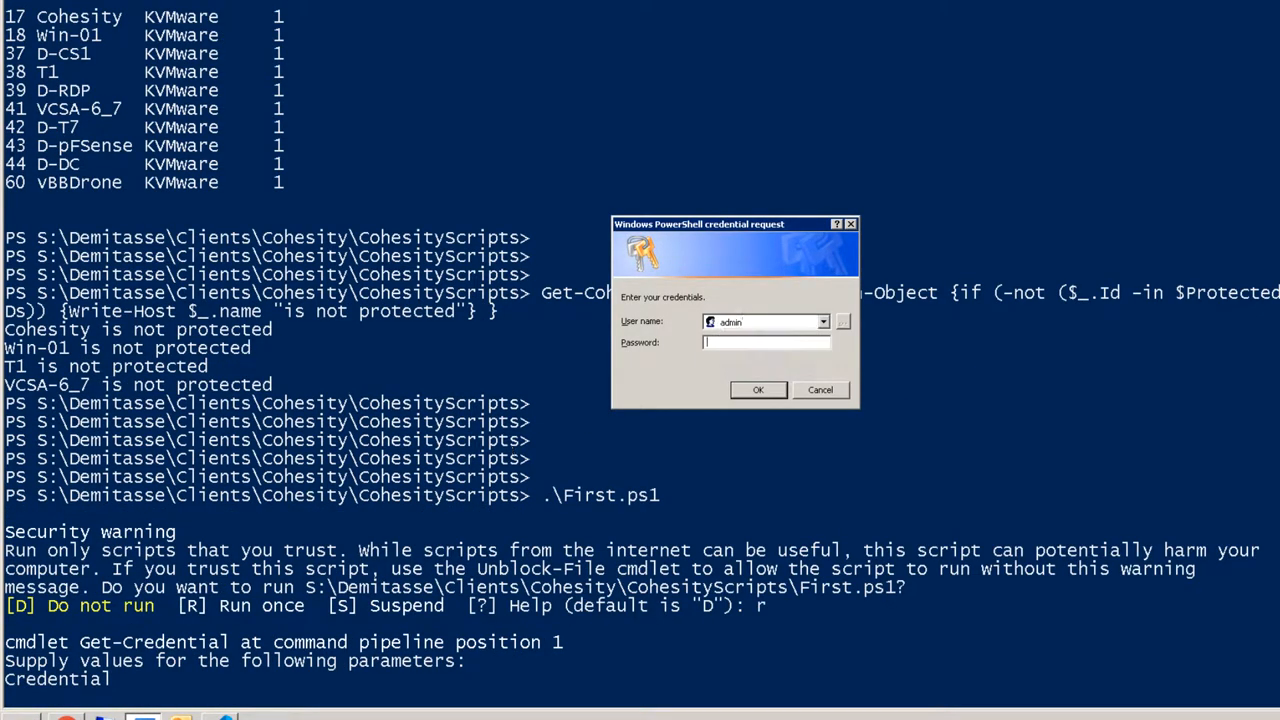
text(password)
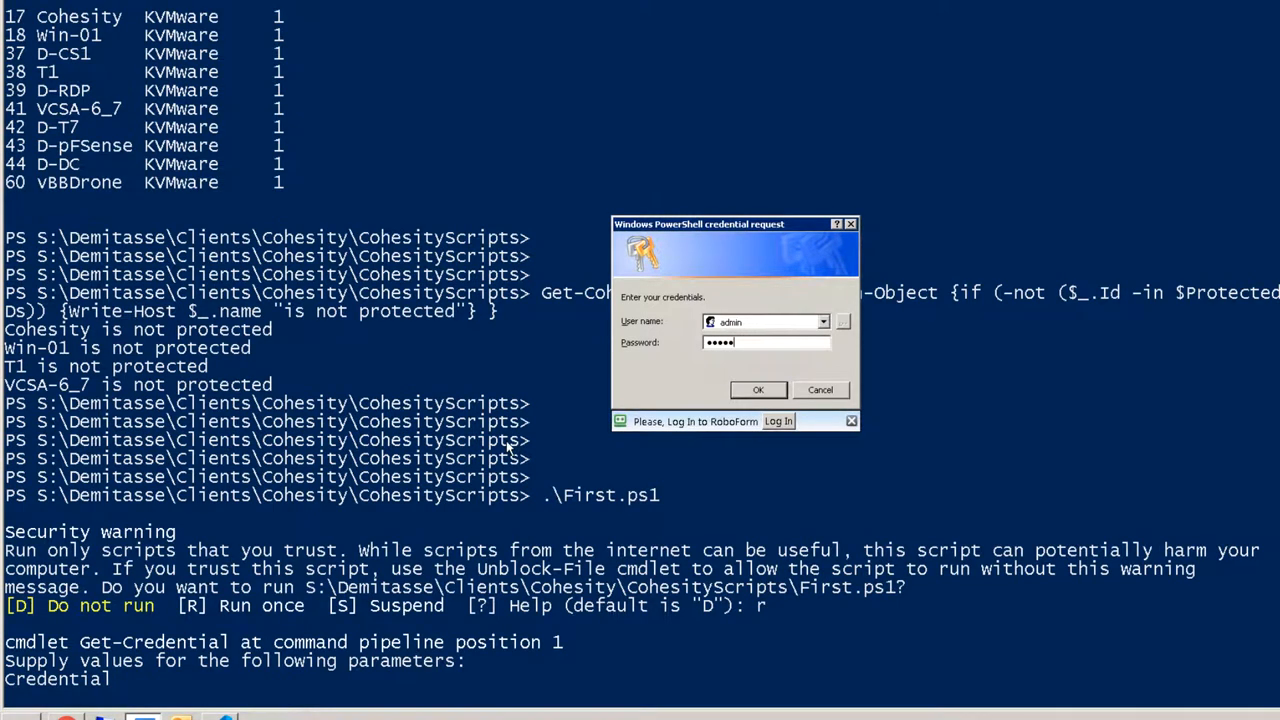
click(756, 390)
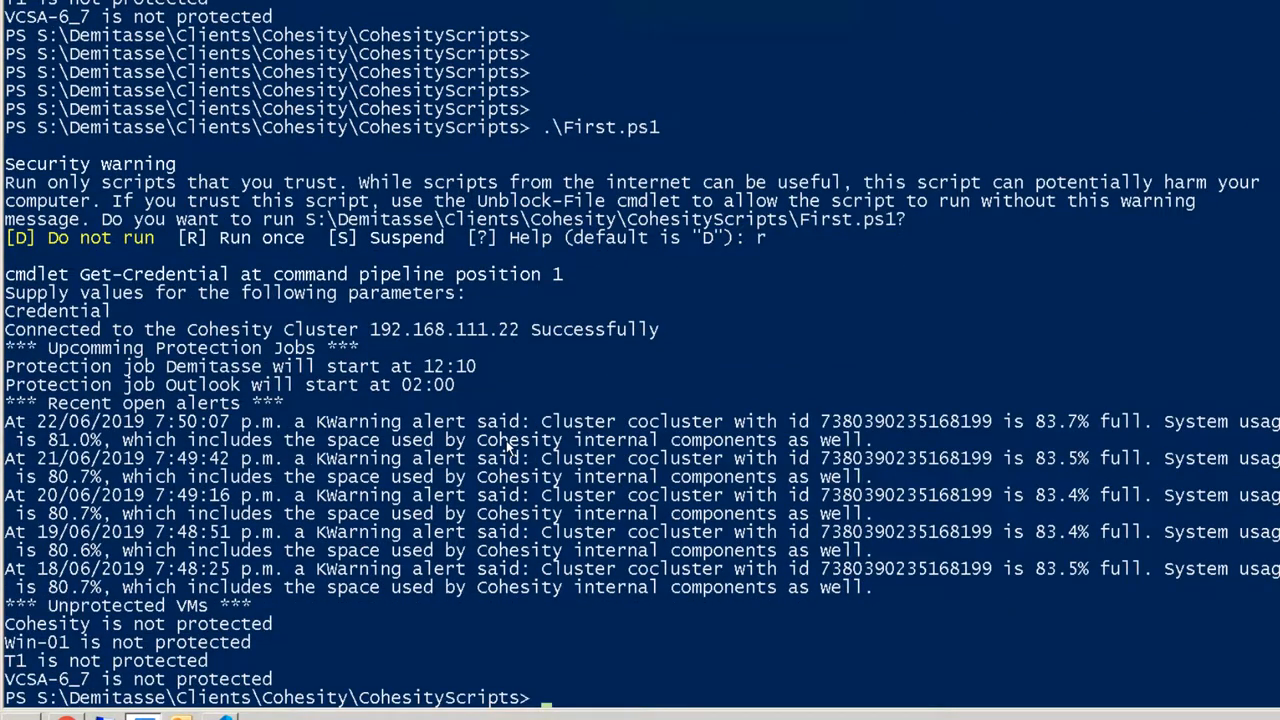
mouse_move(390, 400)
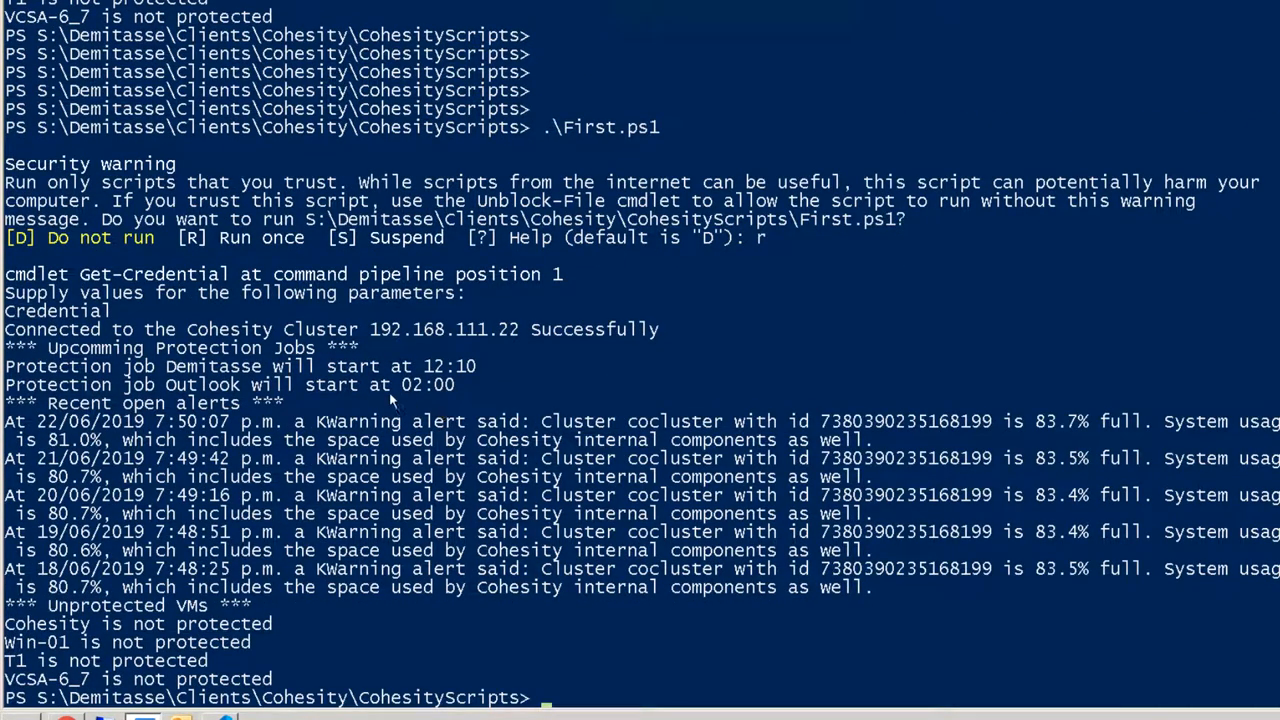
mouse_move(356, 378)
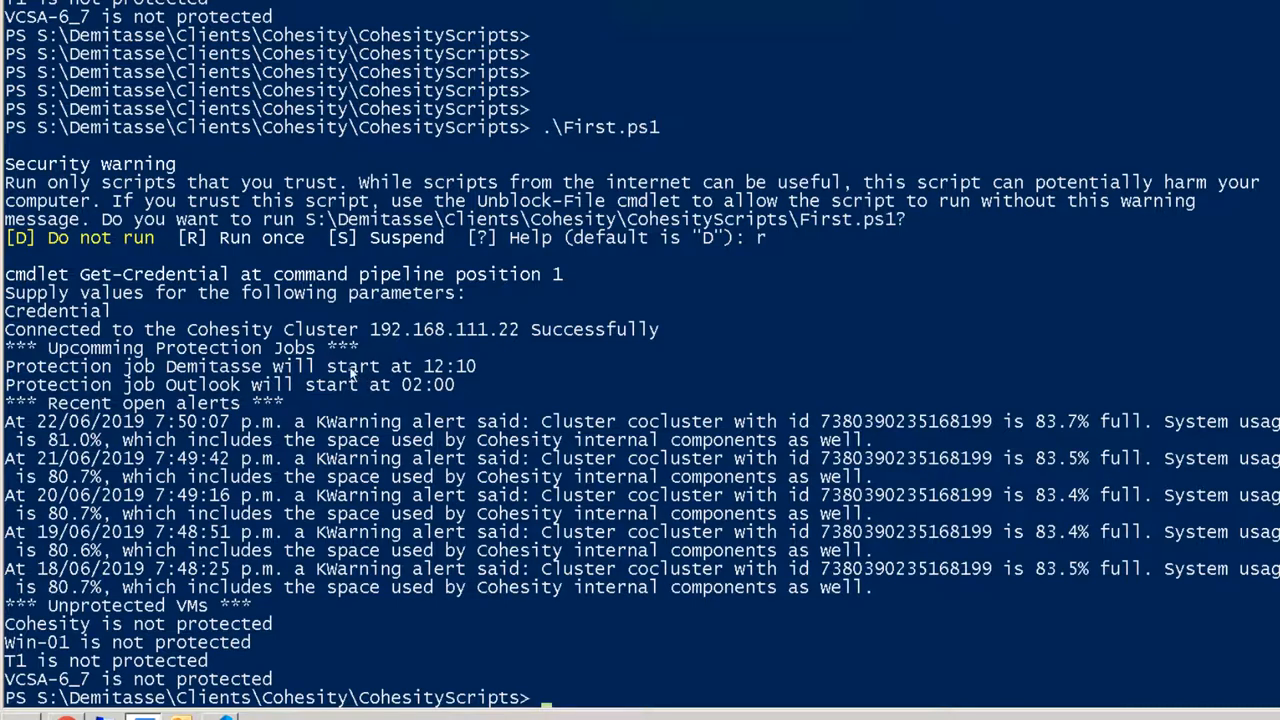
mouse_move(316, 414)
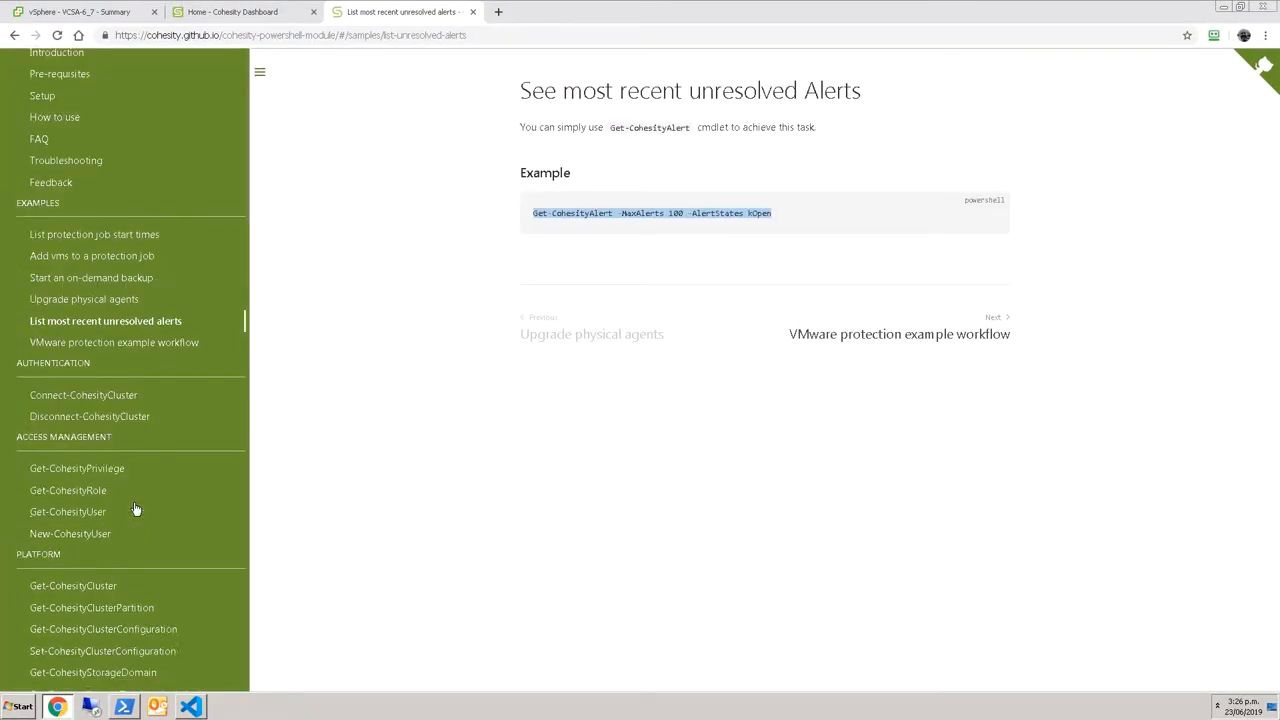
Browse the Register-CohesityProtectionSourceVMware reference, then the Set-CohesityProtectionJob reference page
scroll(down, 3)
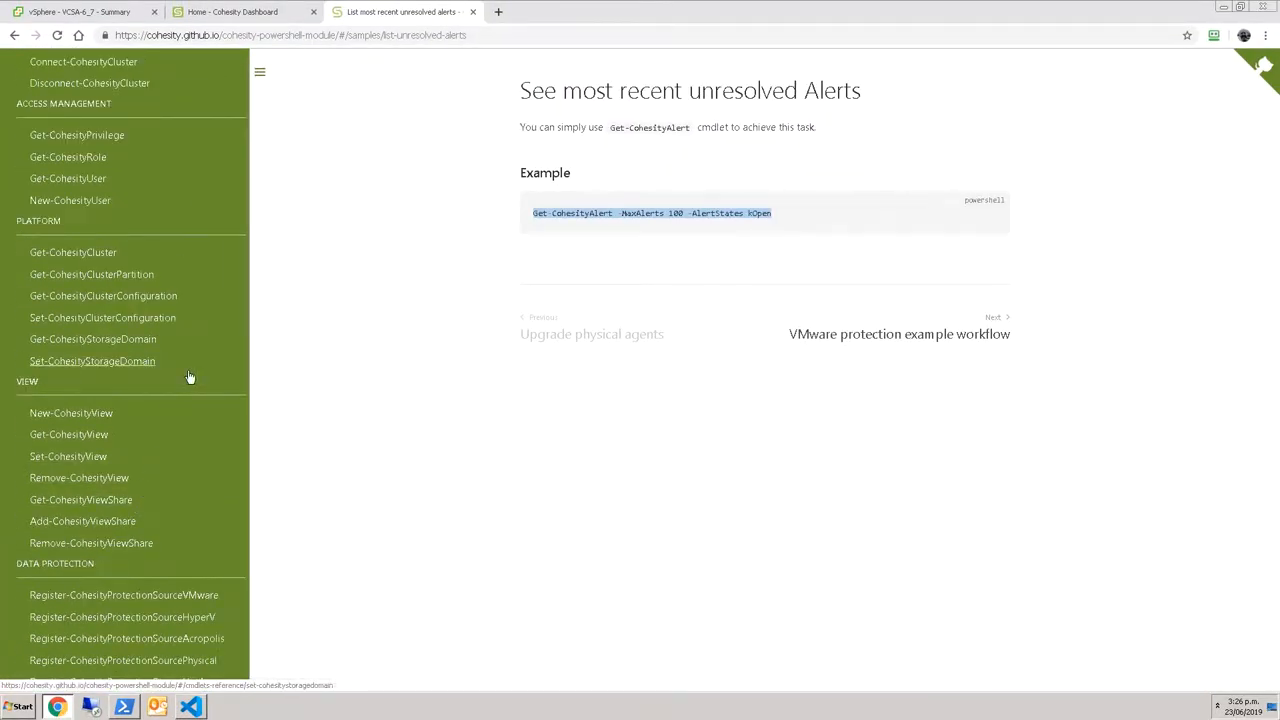
mouse_move(104, 496)
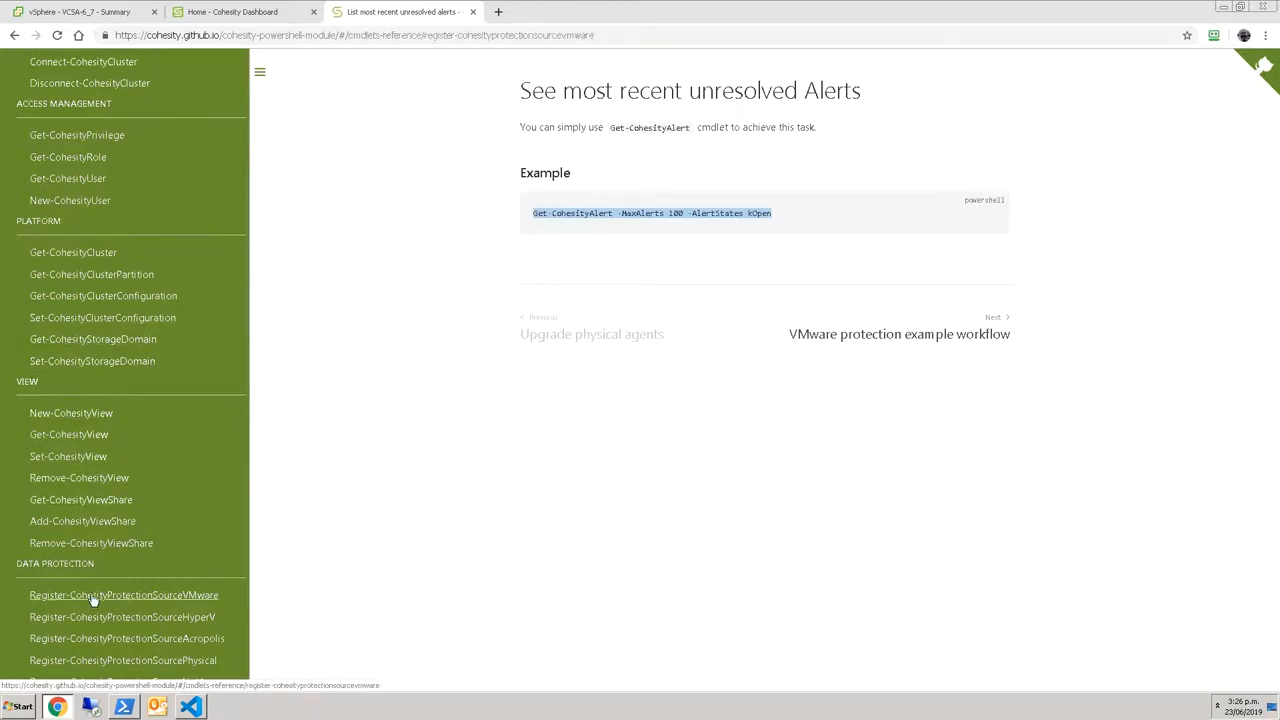
click(124, 596)
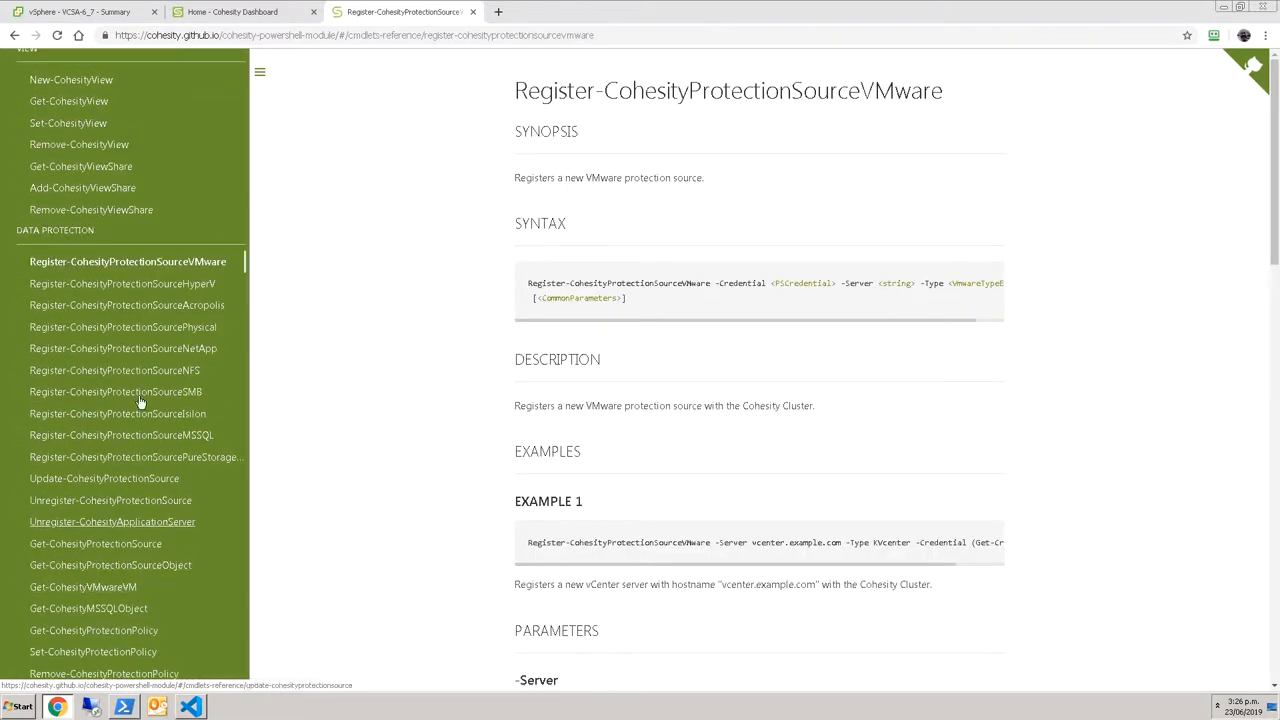
mouse_move(776, 304)
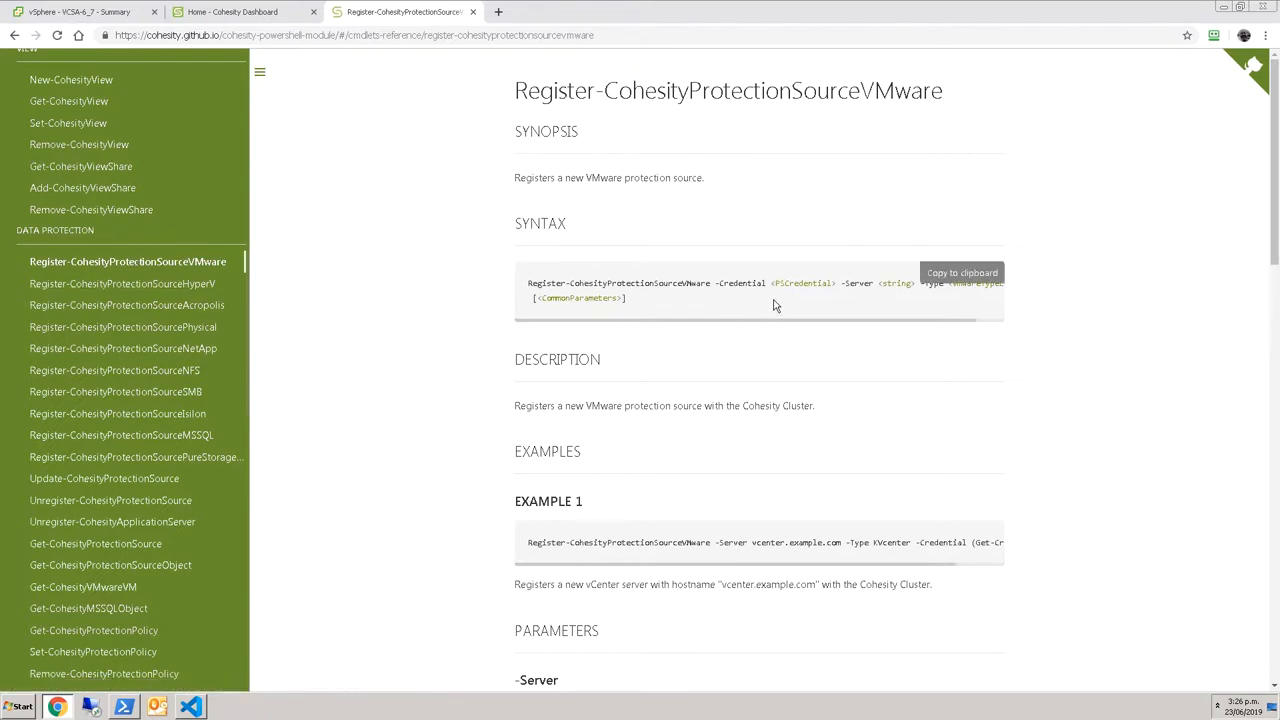
mouse_move(380, 460)
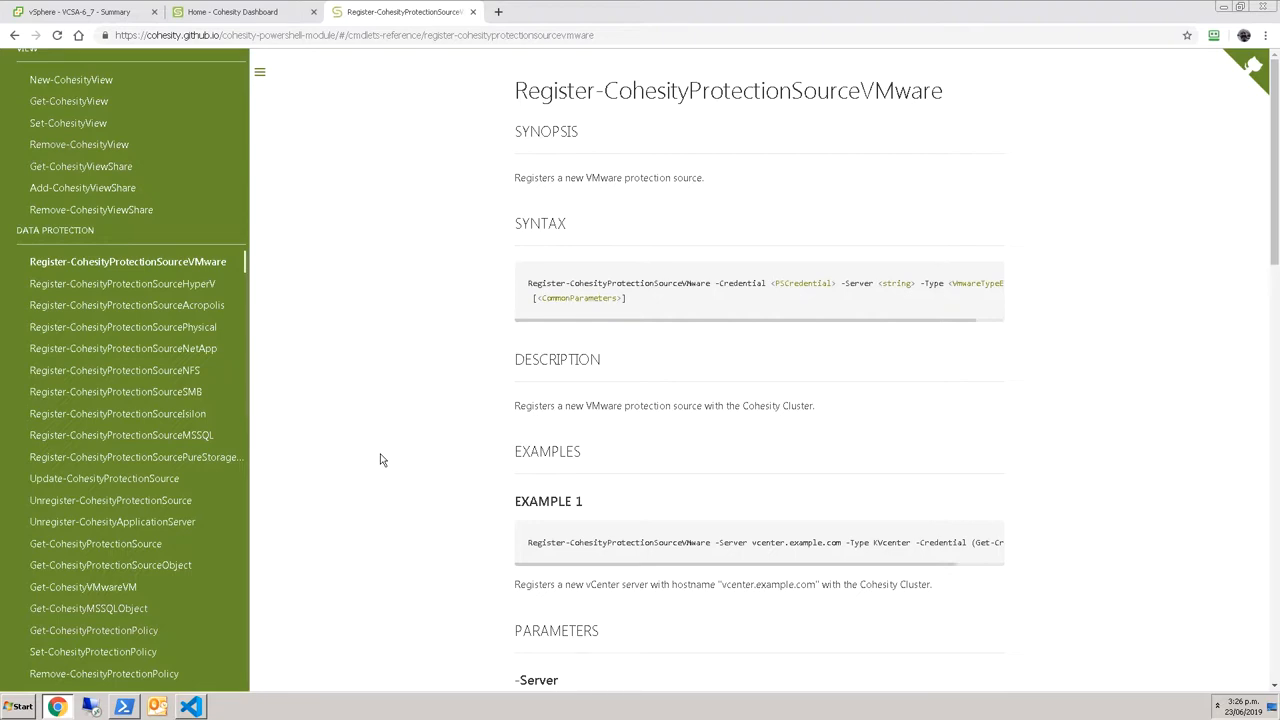
scroll(down, 3)
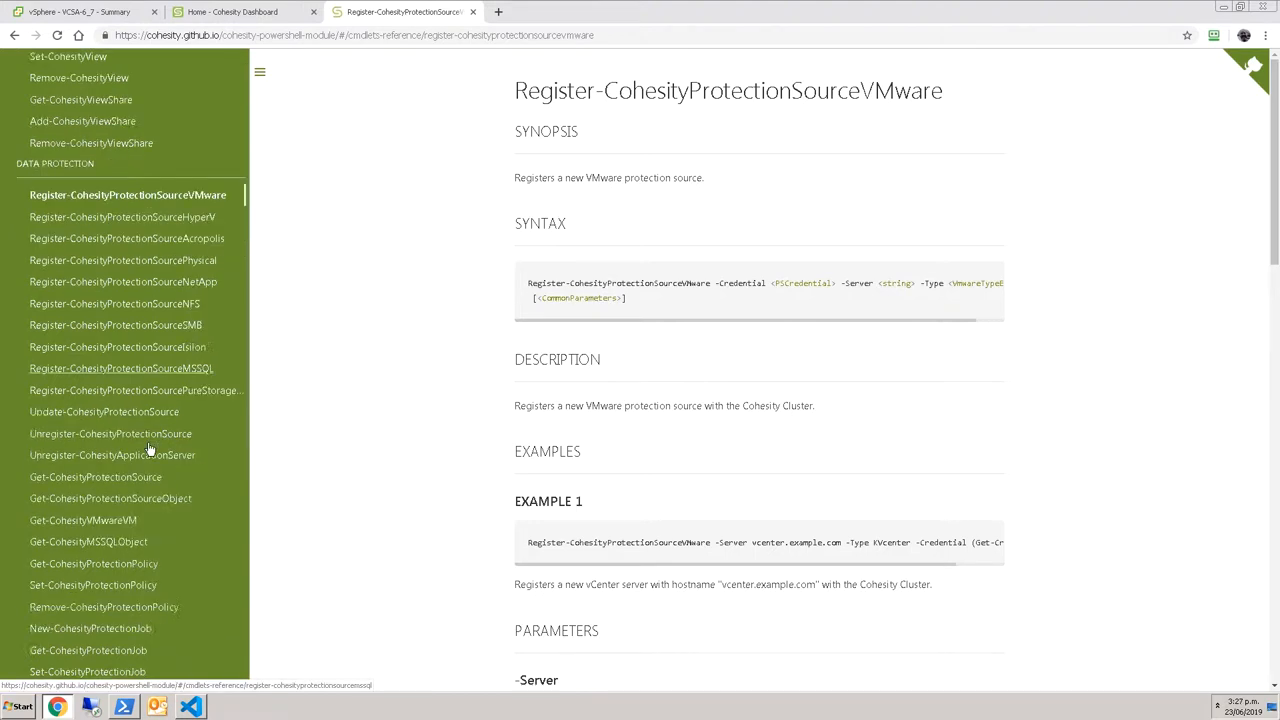
scroll(down, 3)
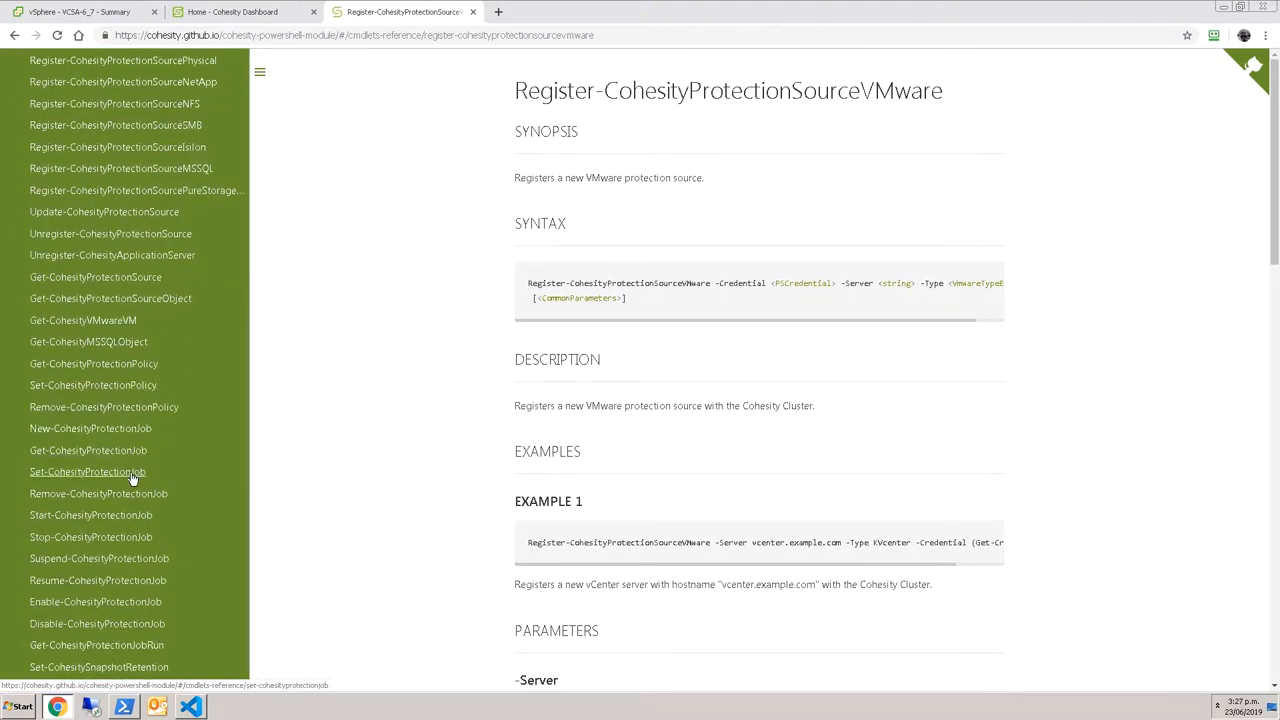
click(88, 472)
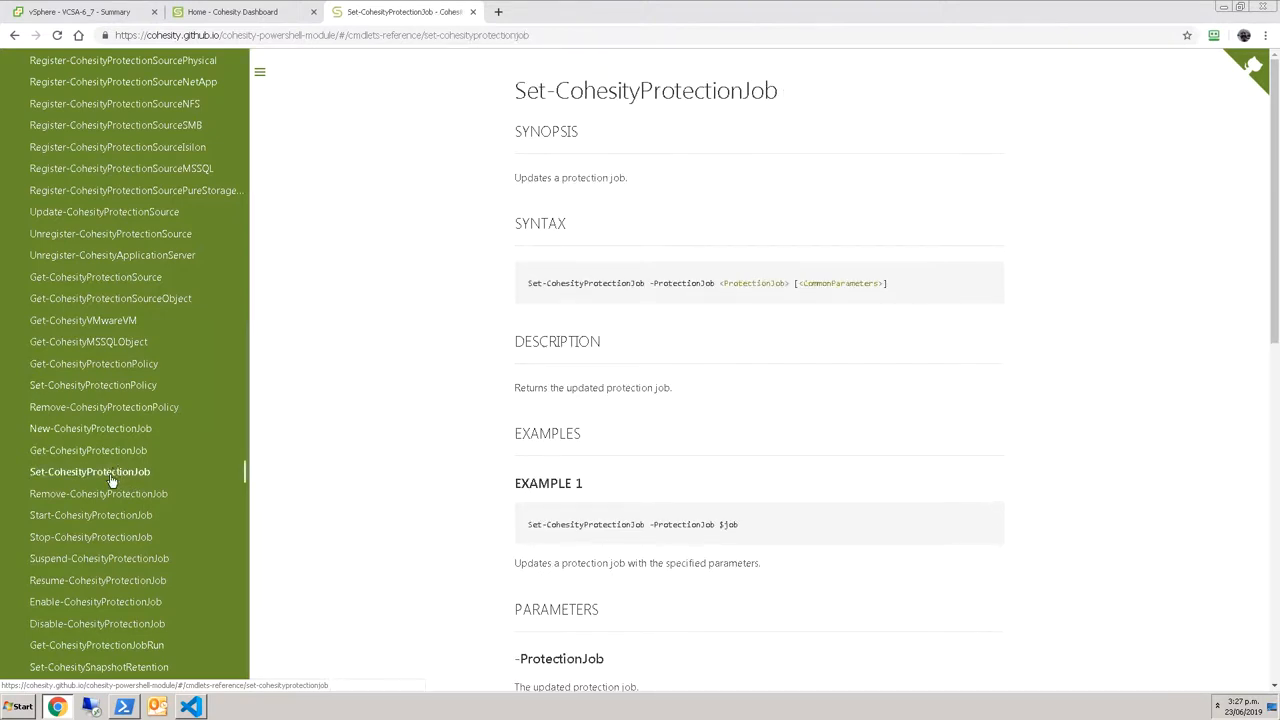
mouse_move(118, 536)
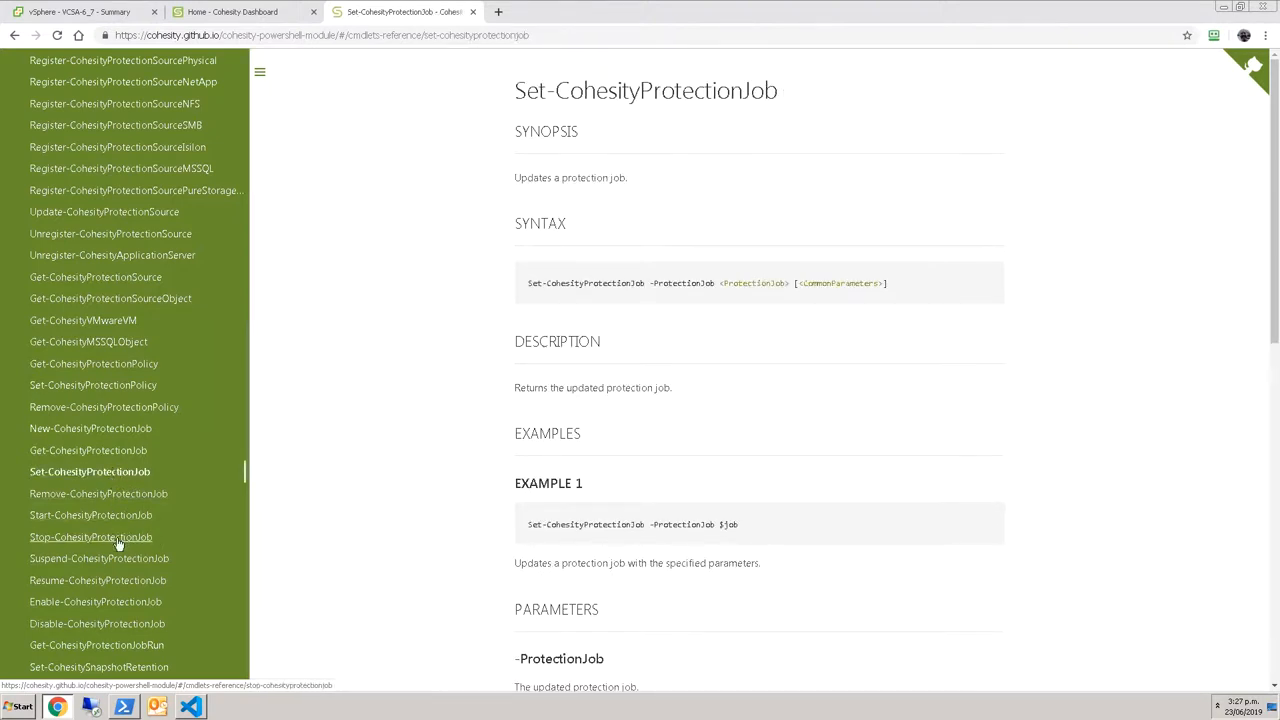
scroll(up, 3)
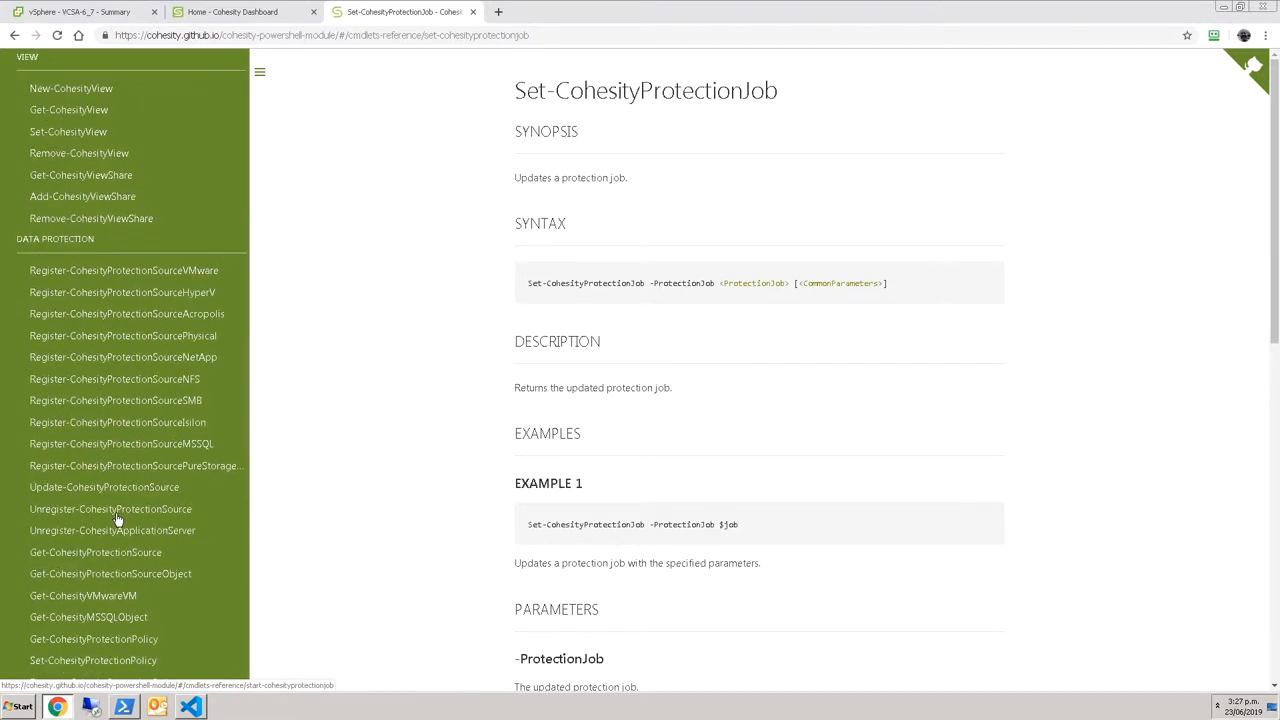
scroll(up, 3)
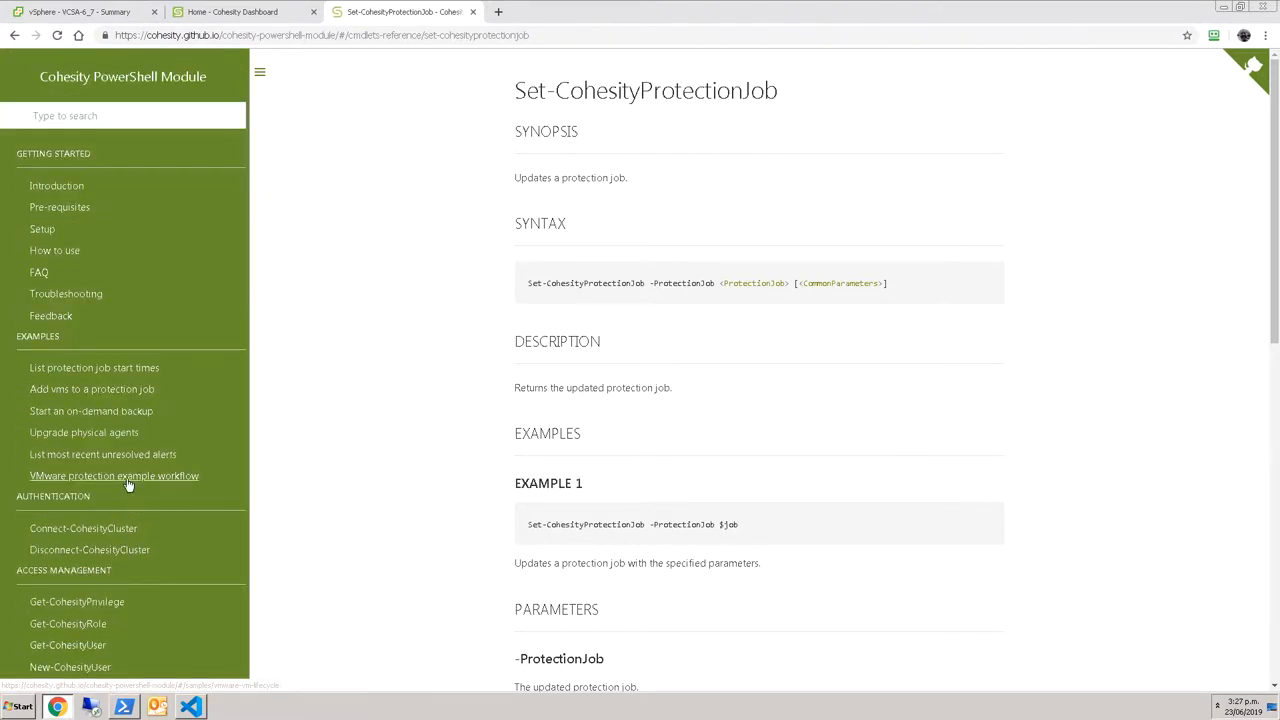
mouse_move(92, 412)
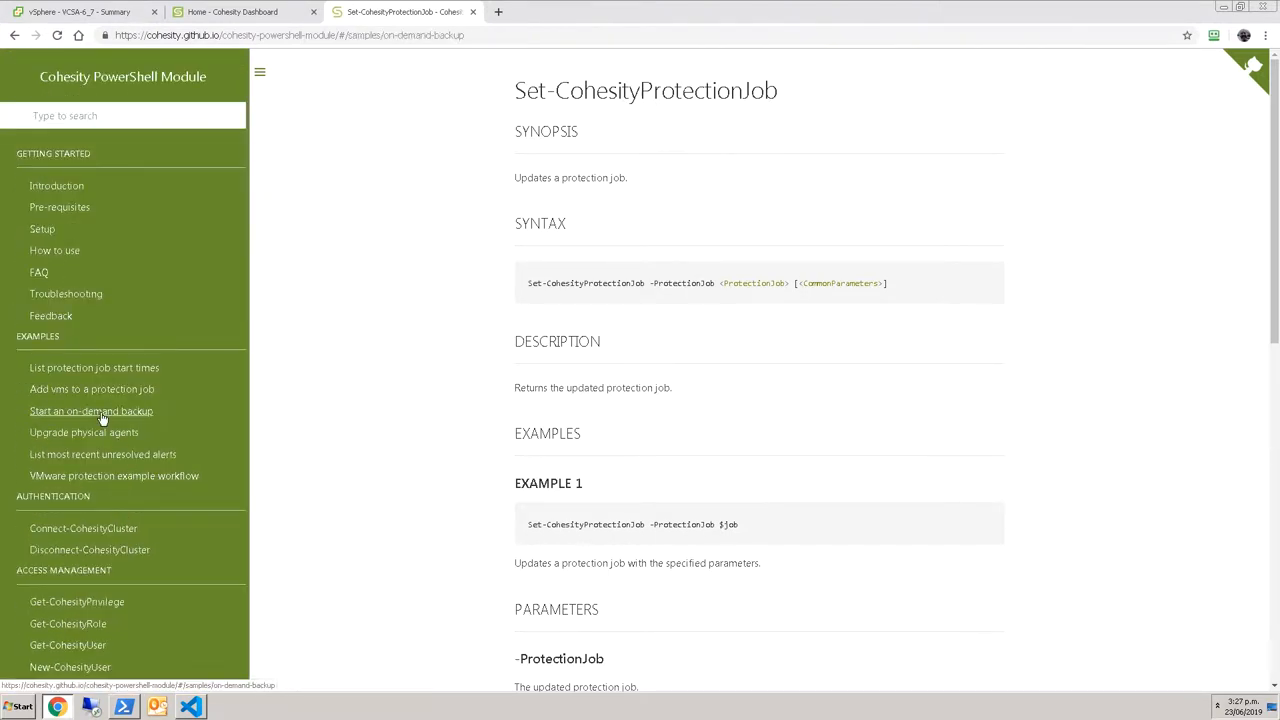
Show the 'Start an on-demand backup' example with Start-CohesityProtectionJob -Id 5 -RunType kRegular
click(92, 412)
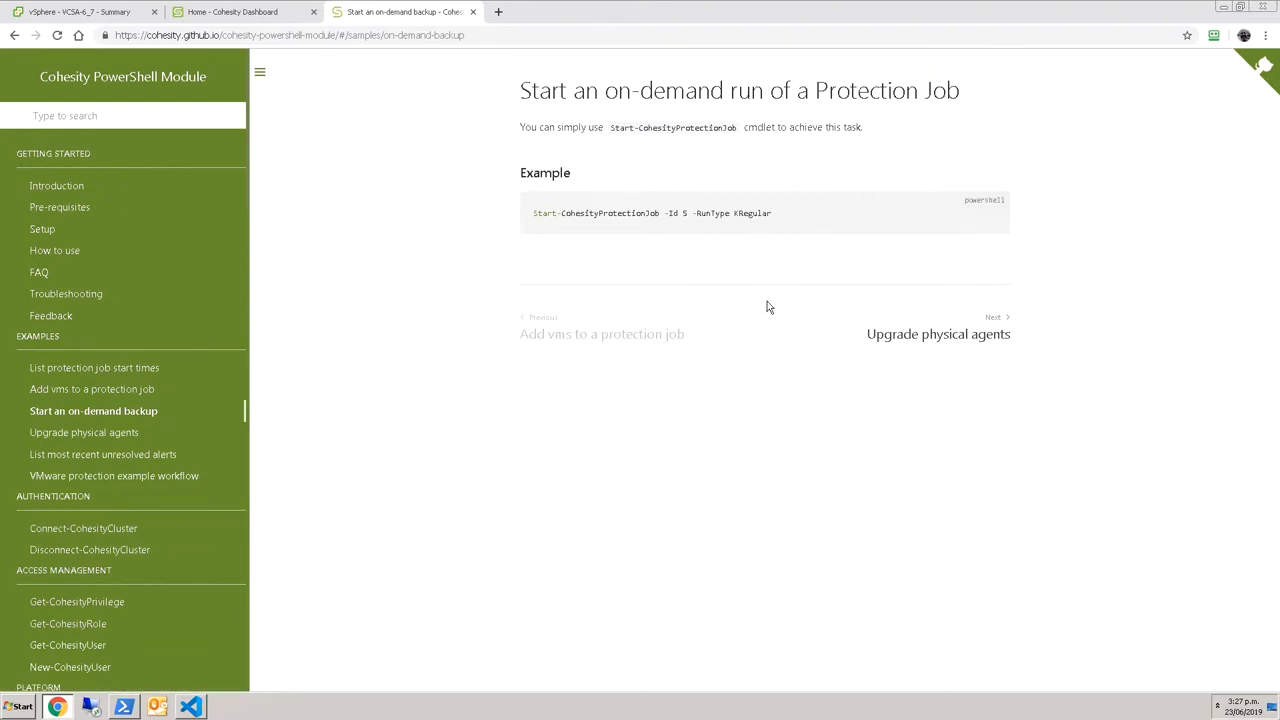
mouse_move(690, 212)
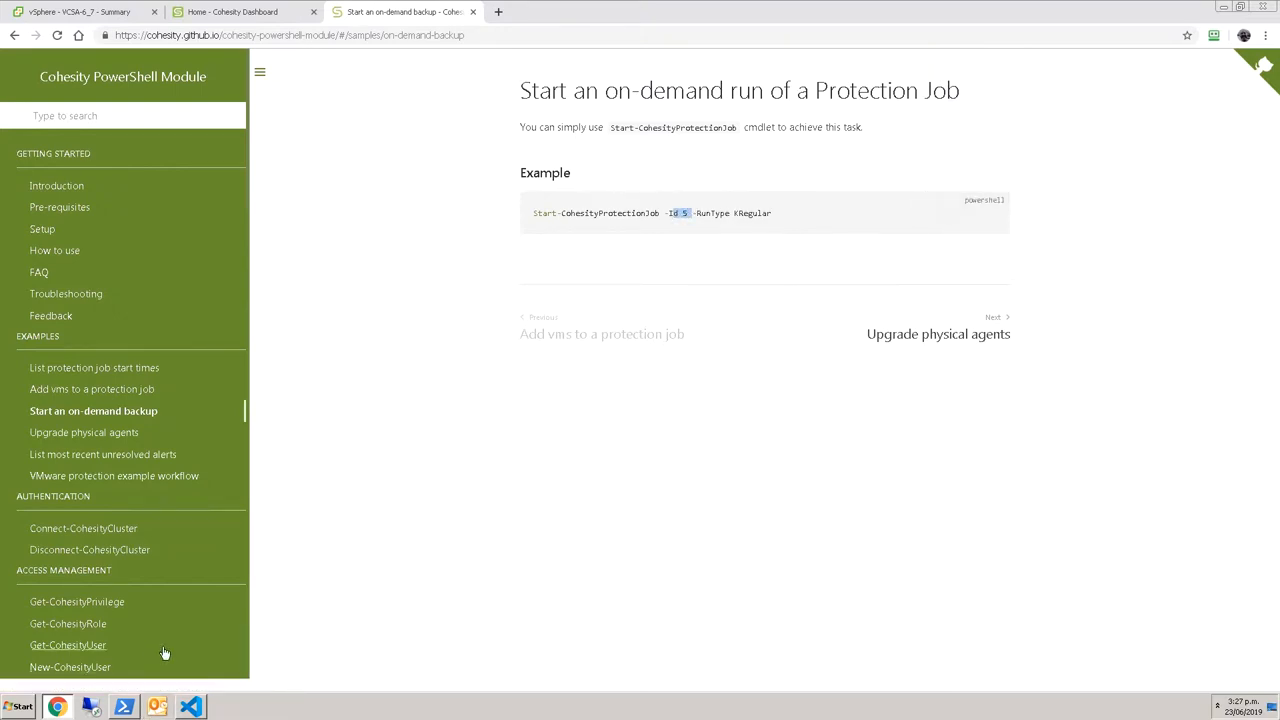
mouse_move(638, 224)
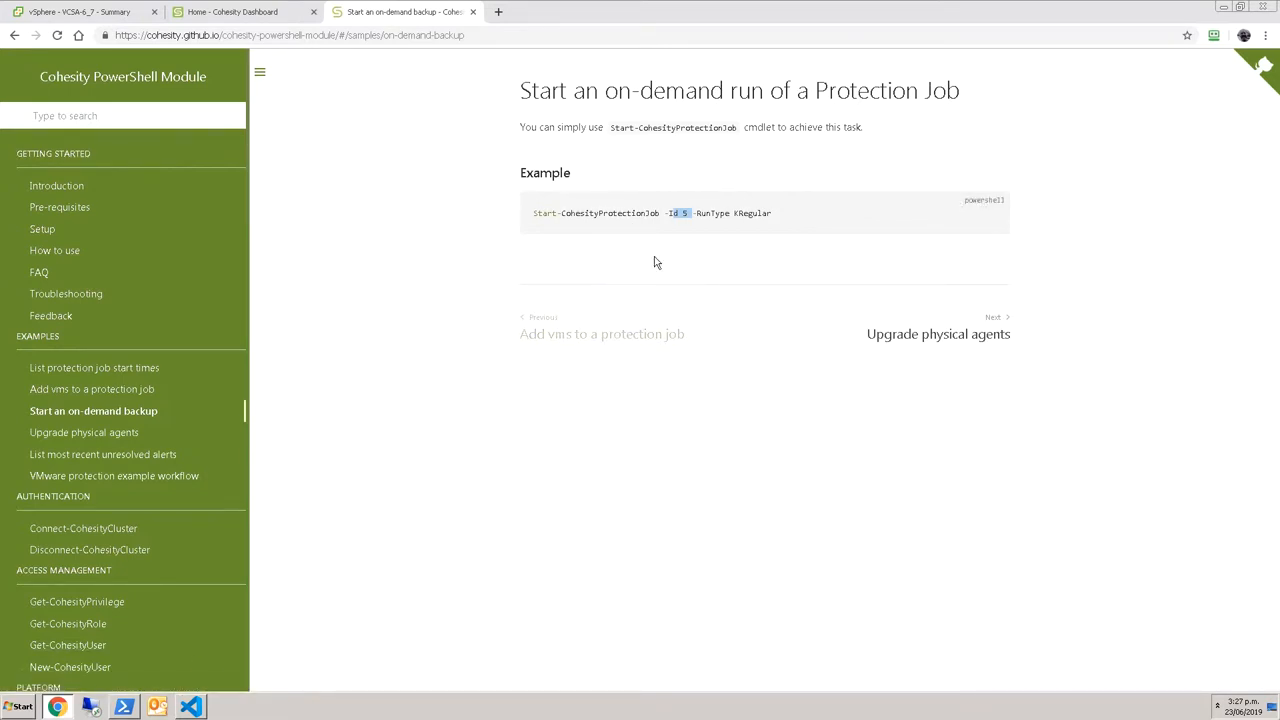
mouse_move(780, 248)
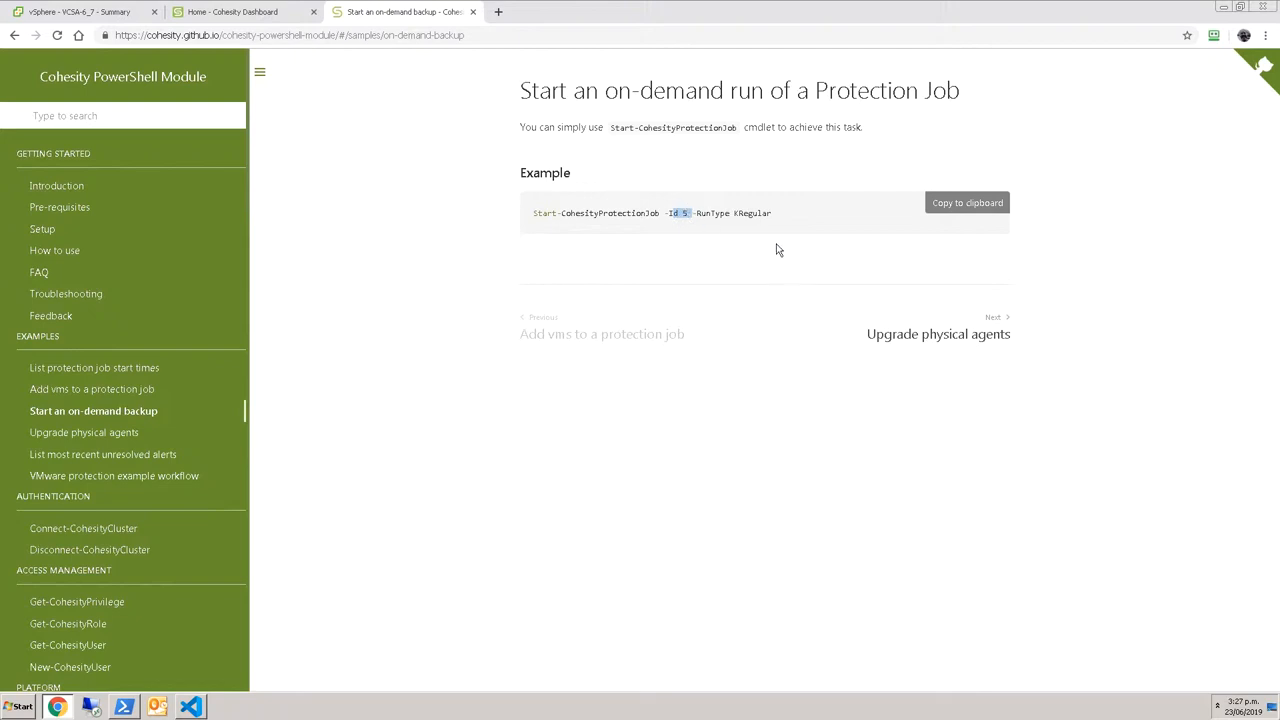
mouse_move(754, 276)
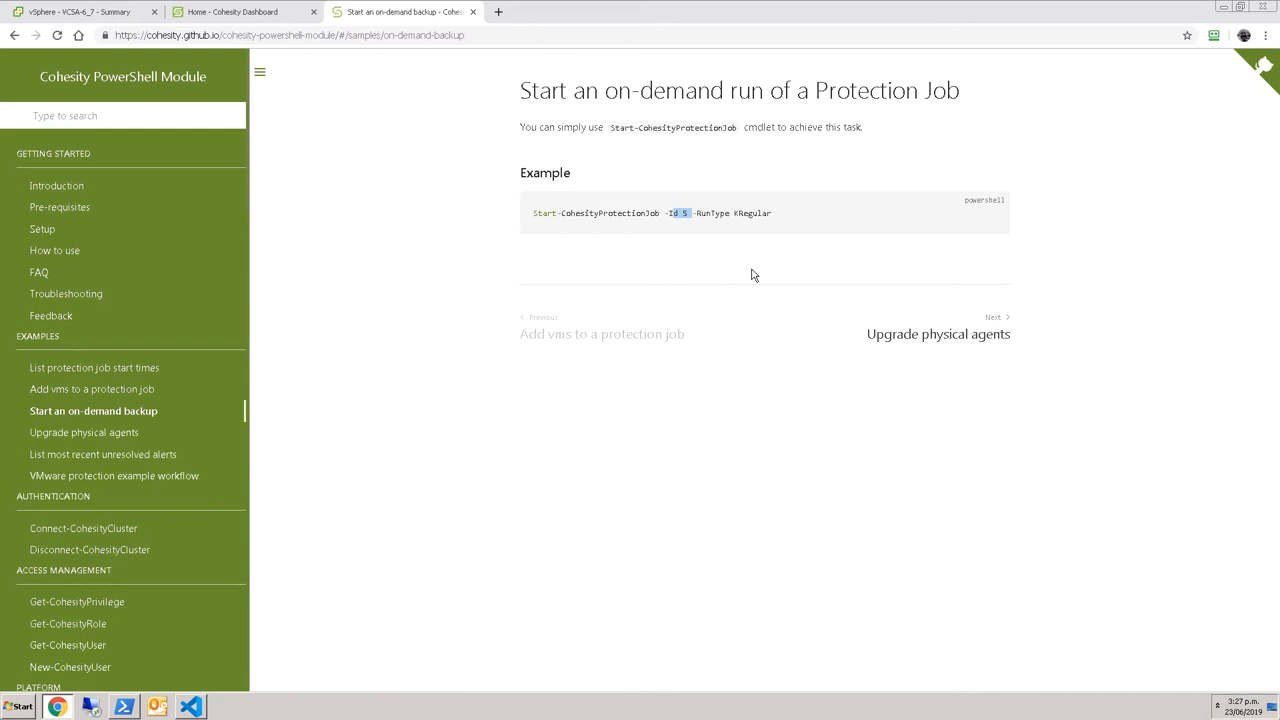
mouse_move(752, 212)
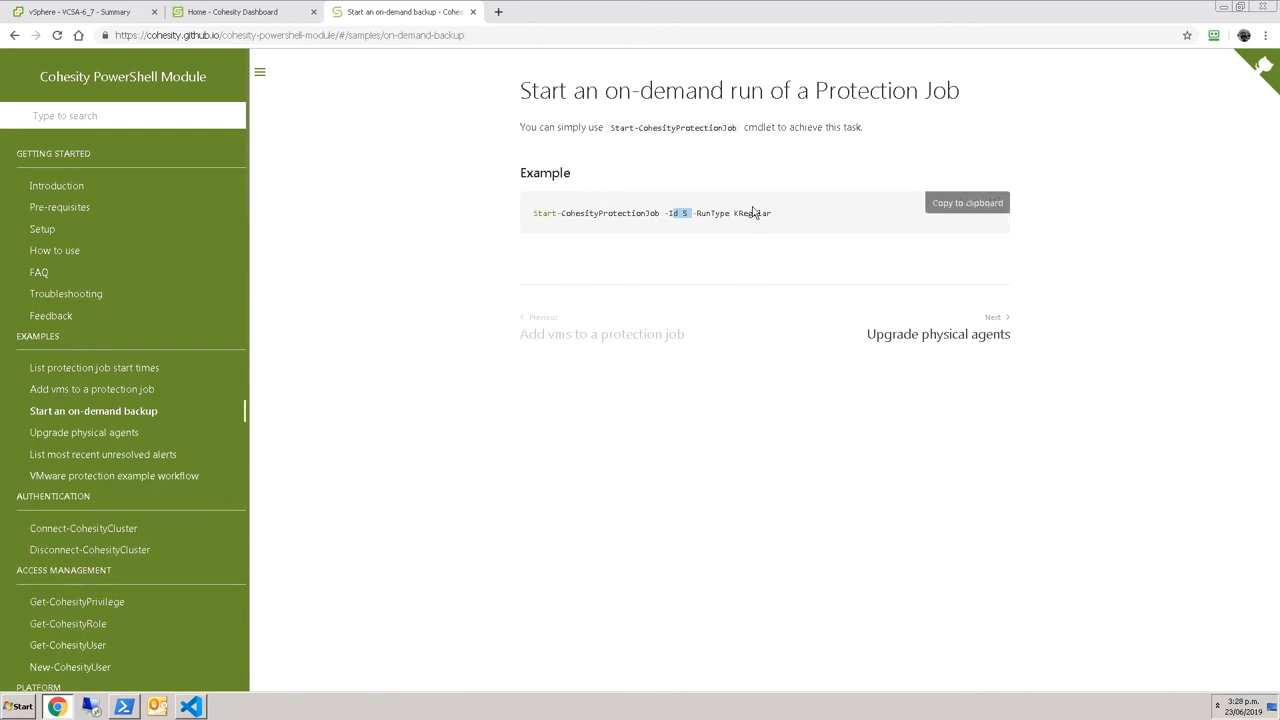